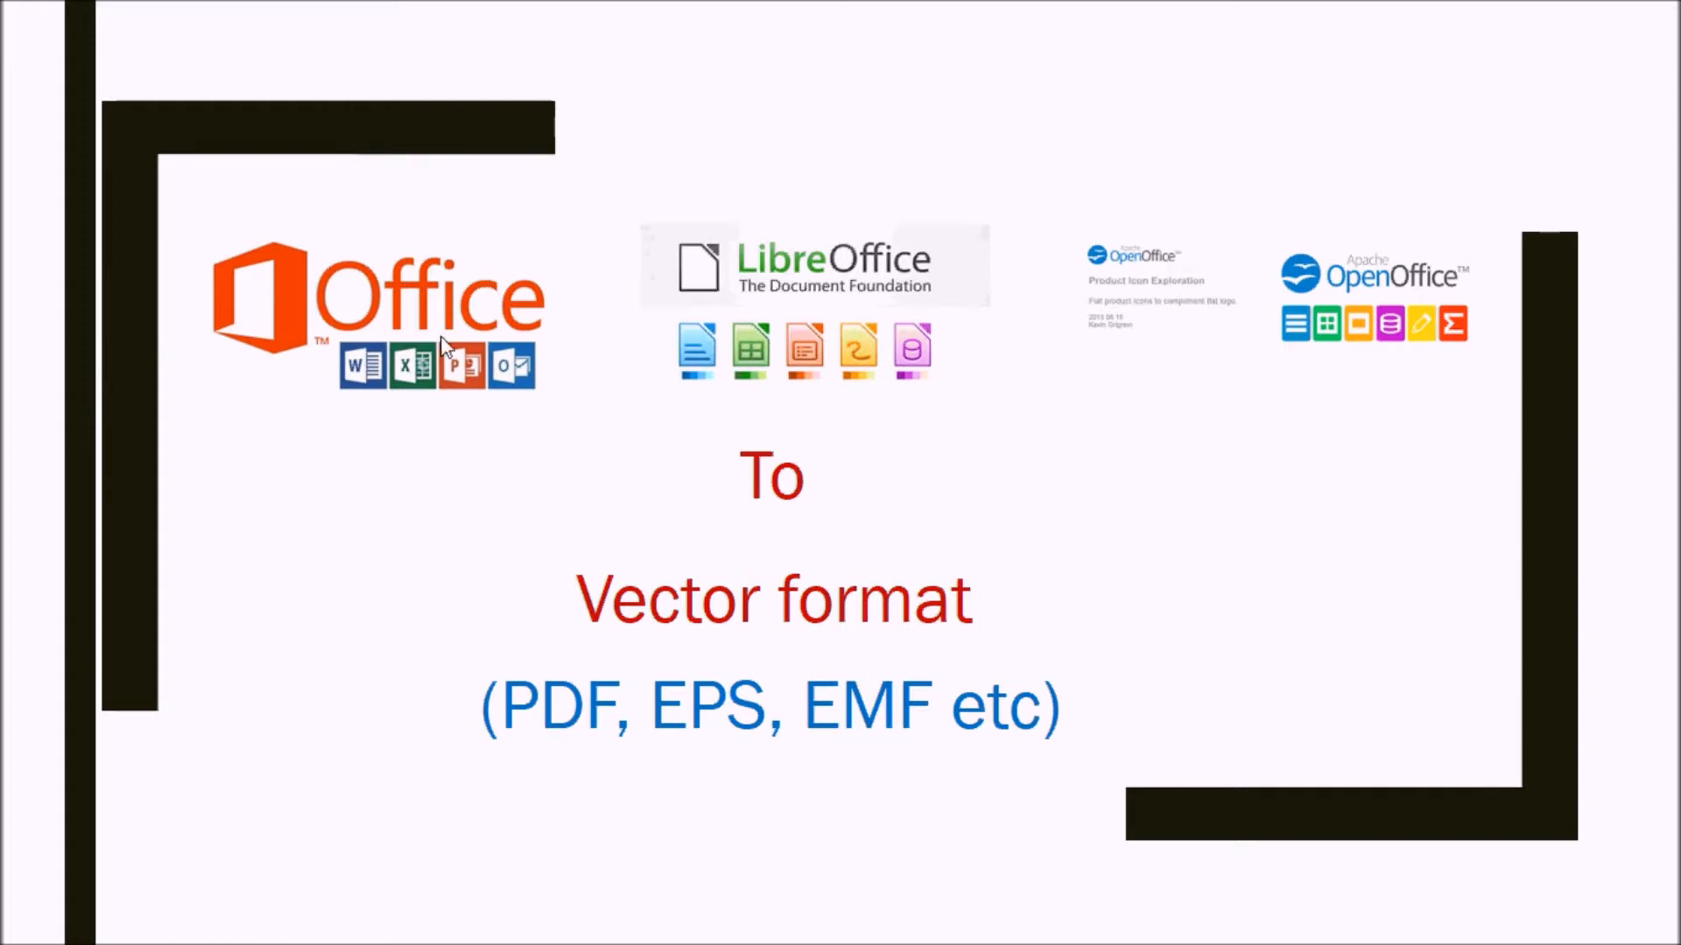
mouse_move(1499, 316)
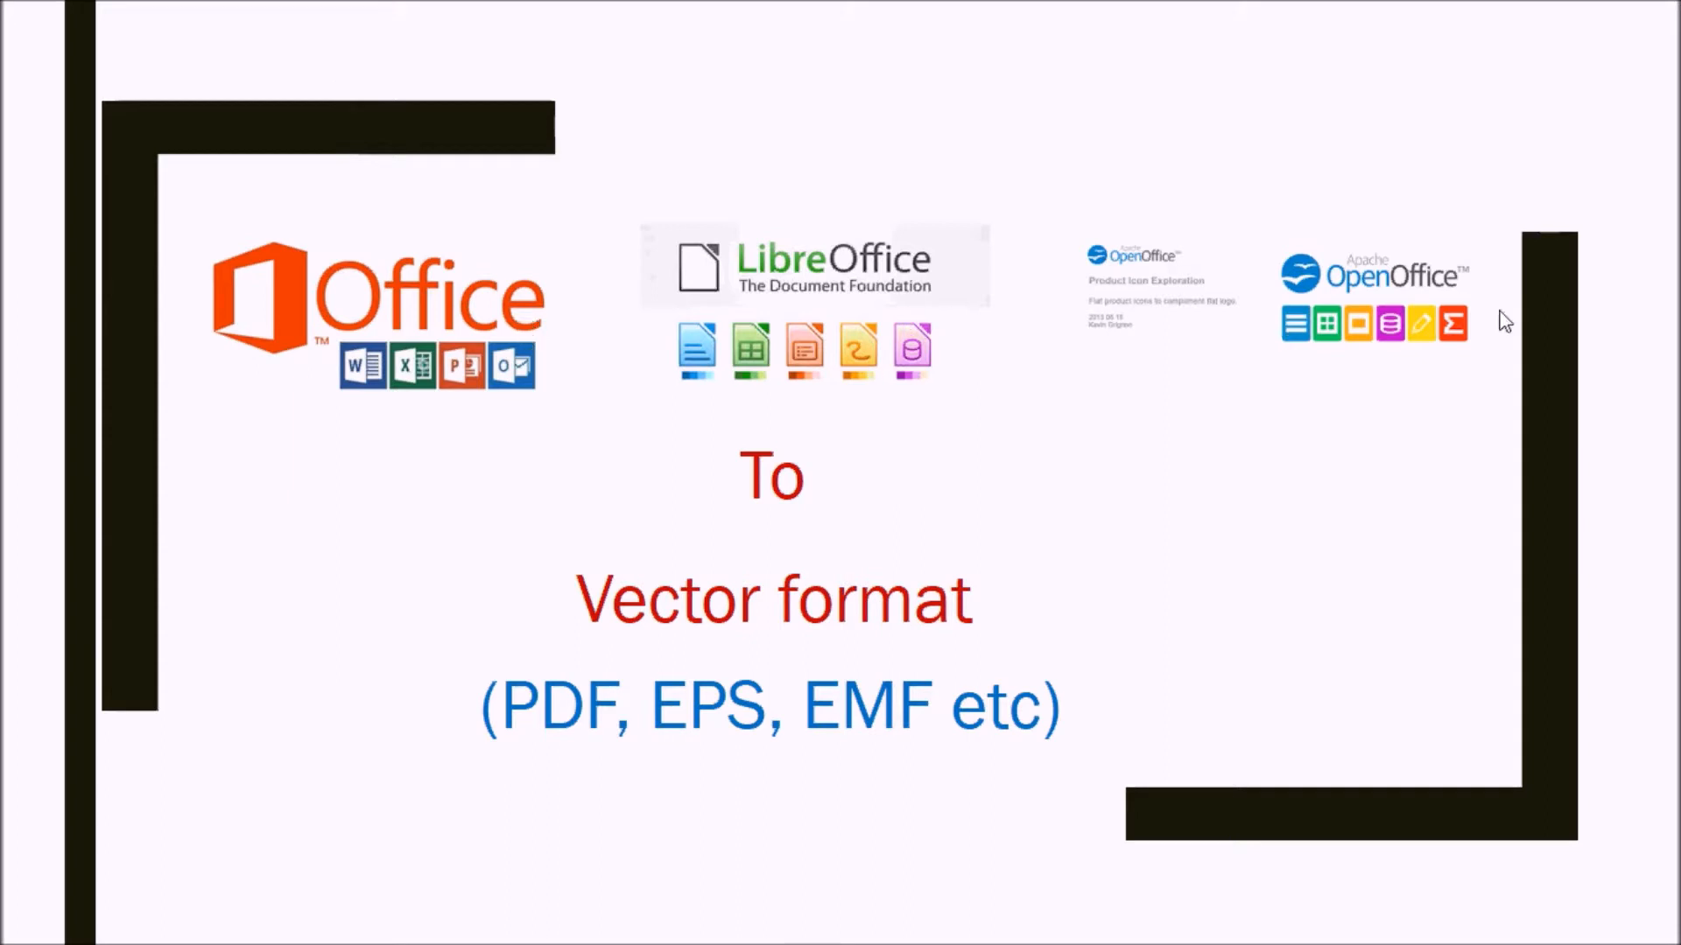
mouse_move(817, 432)
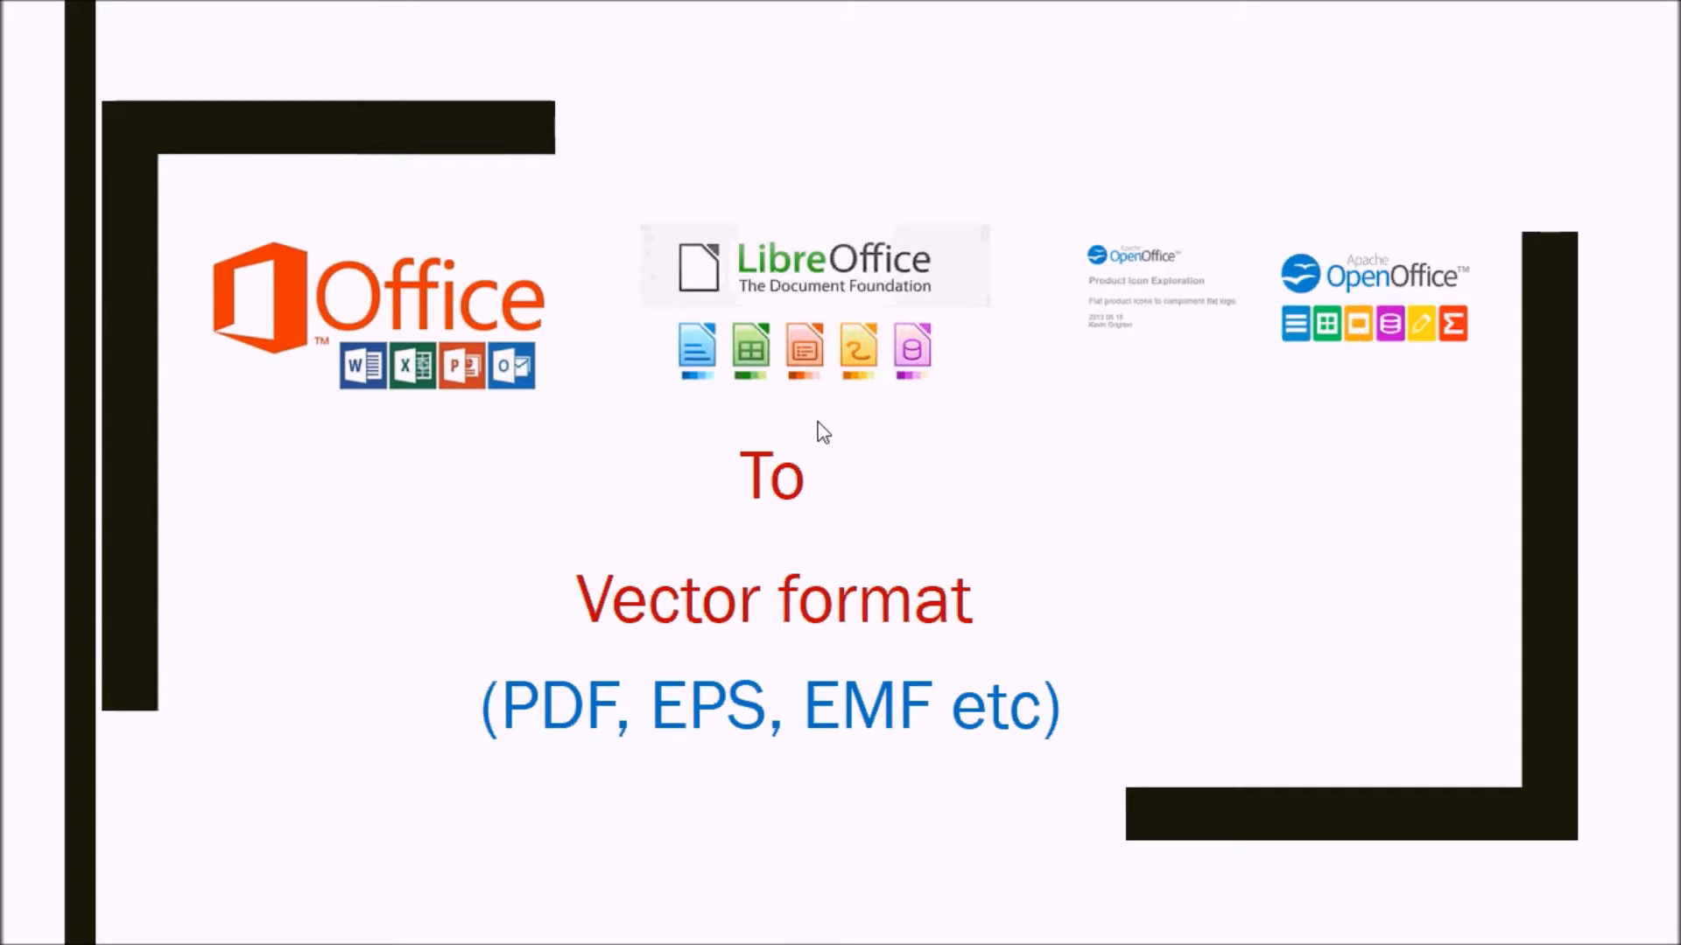
mouse_move(694, 432)
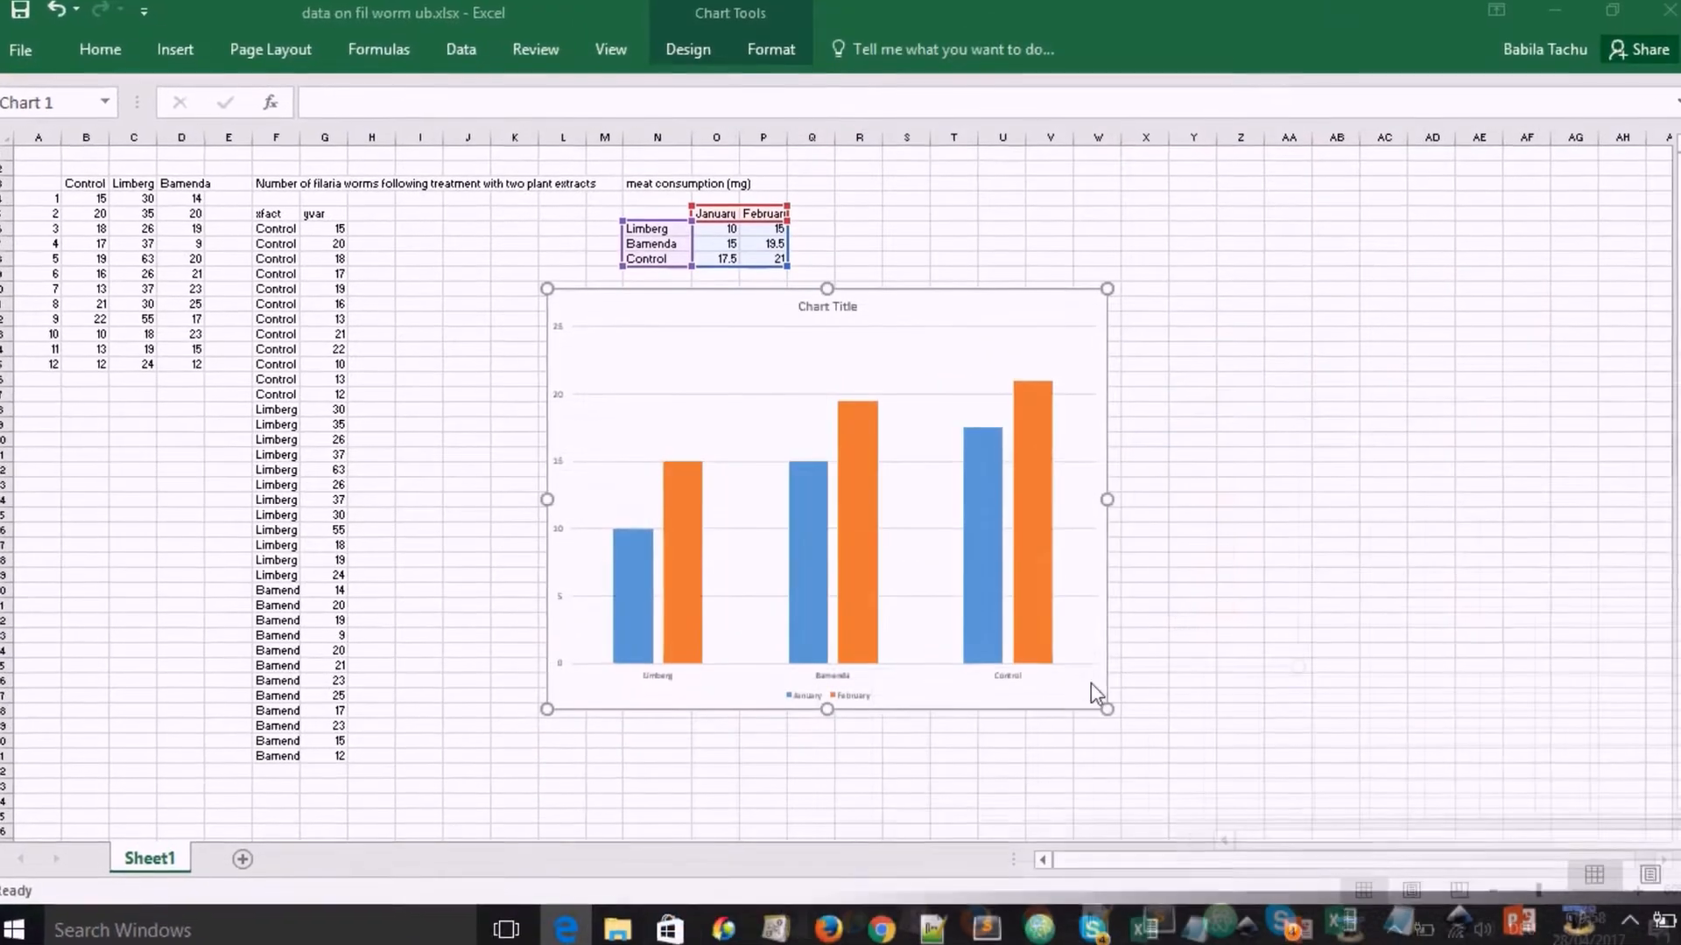
mouse_move(1003, 682)
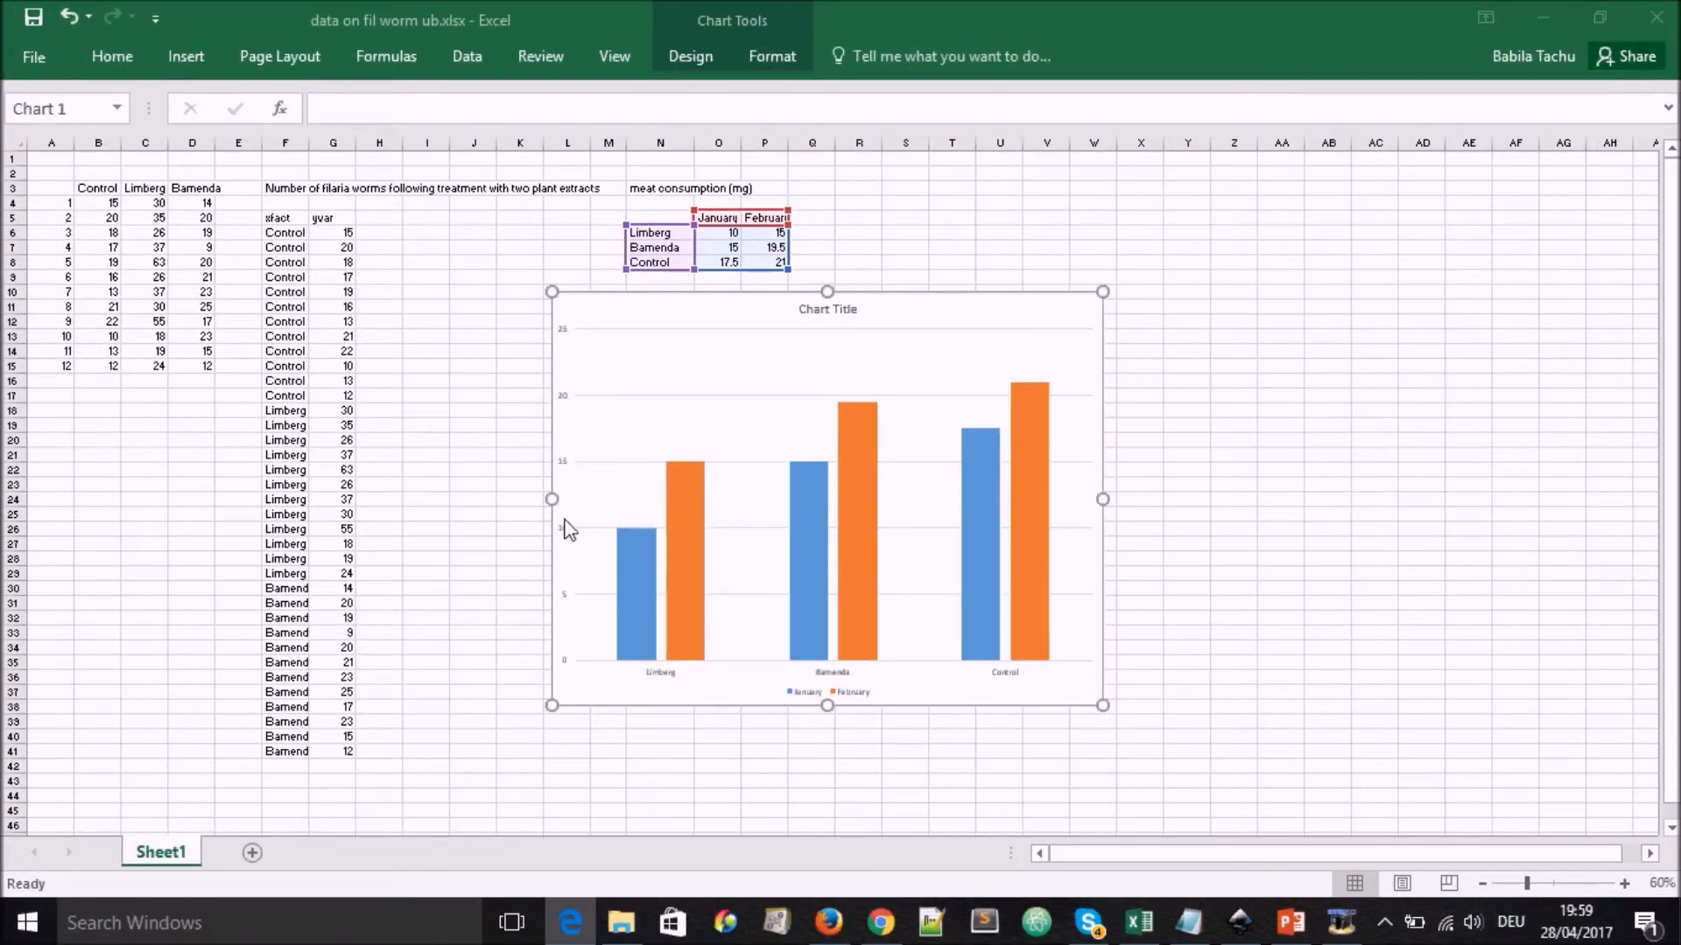
mouse_move(626, 521)
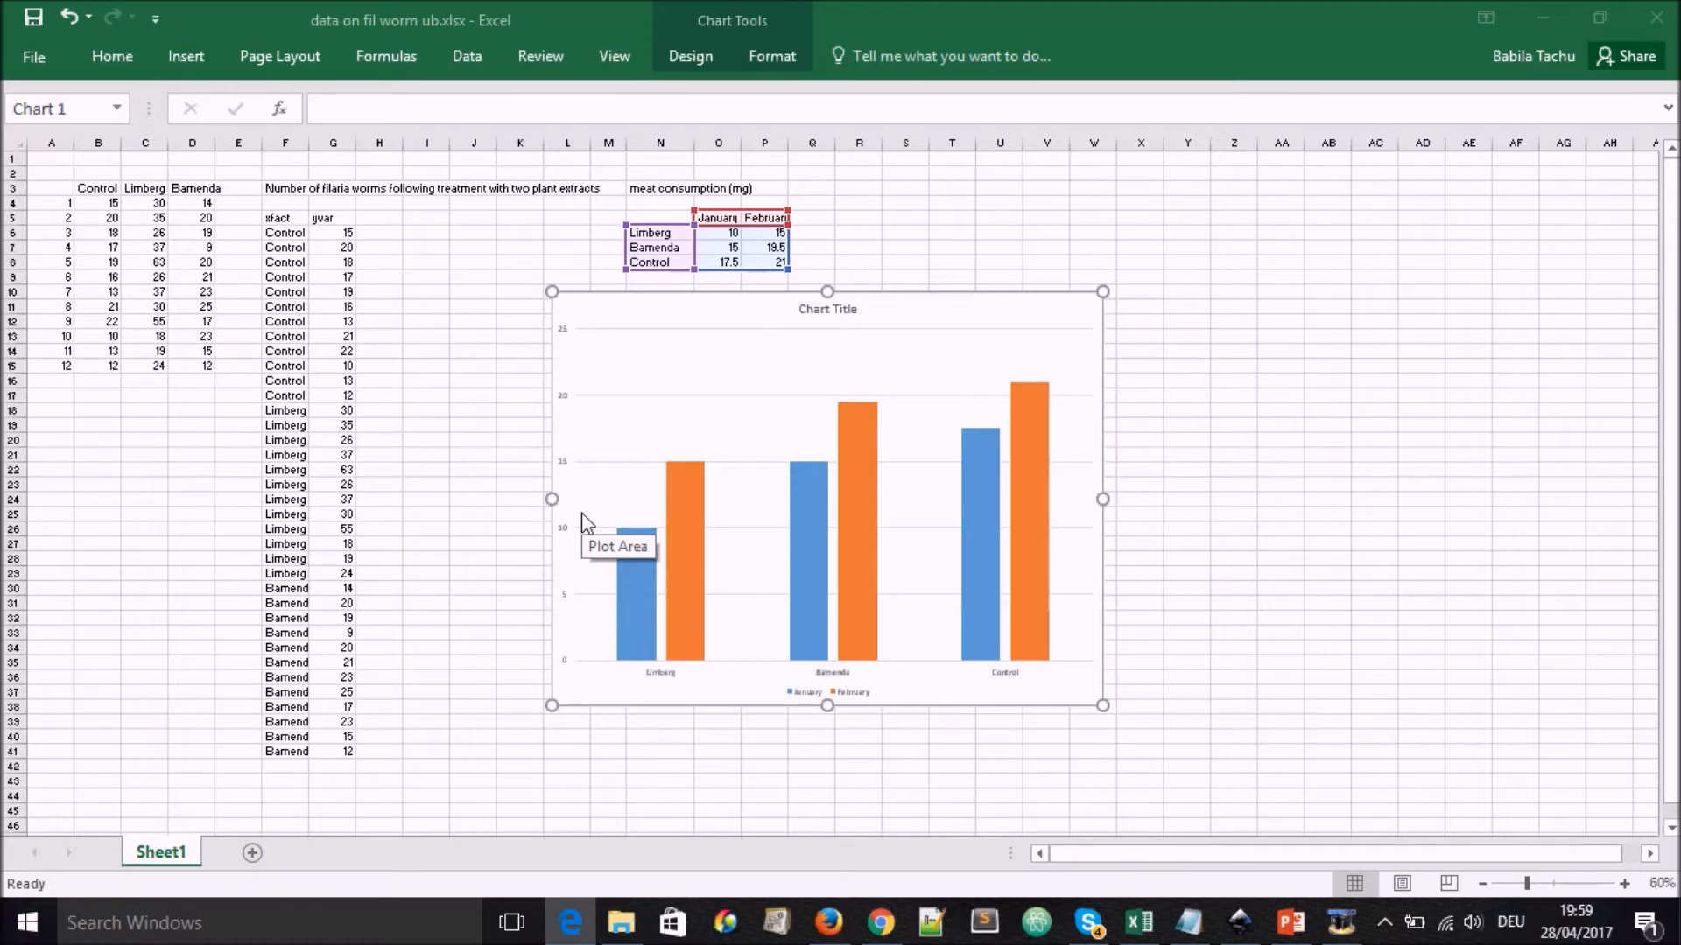
mouse_move(576, 530)
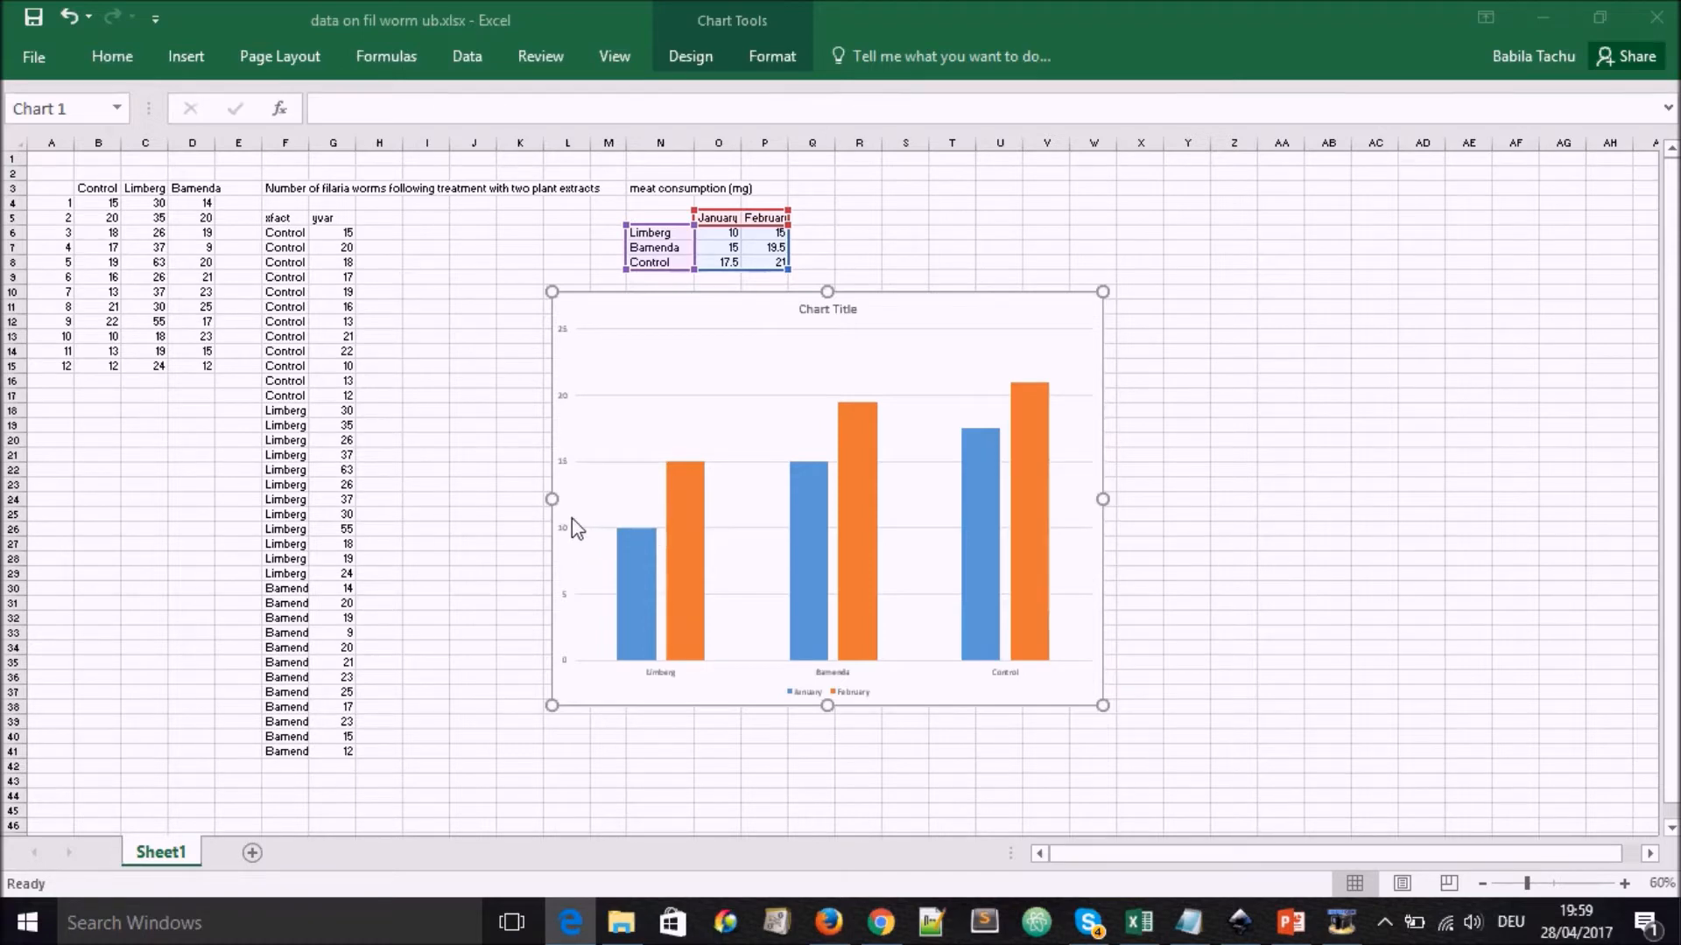
mouse_move(575, 528)
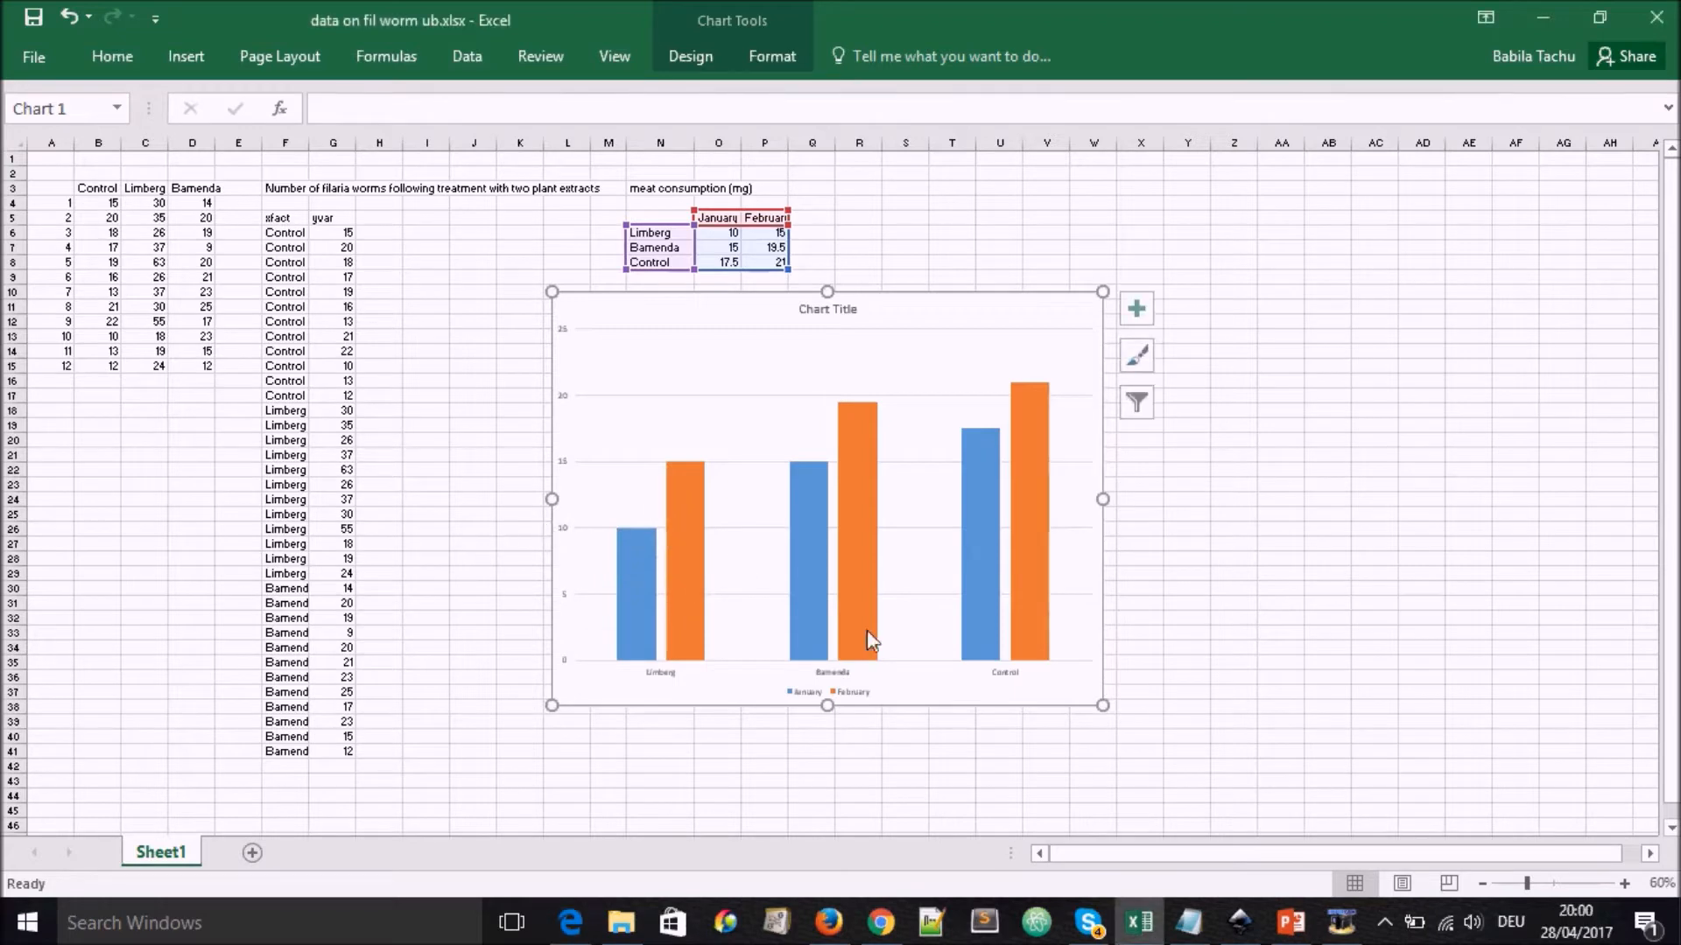
mouse_move(957, 704)
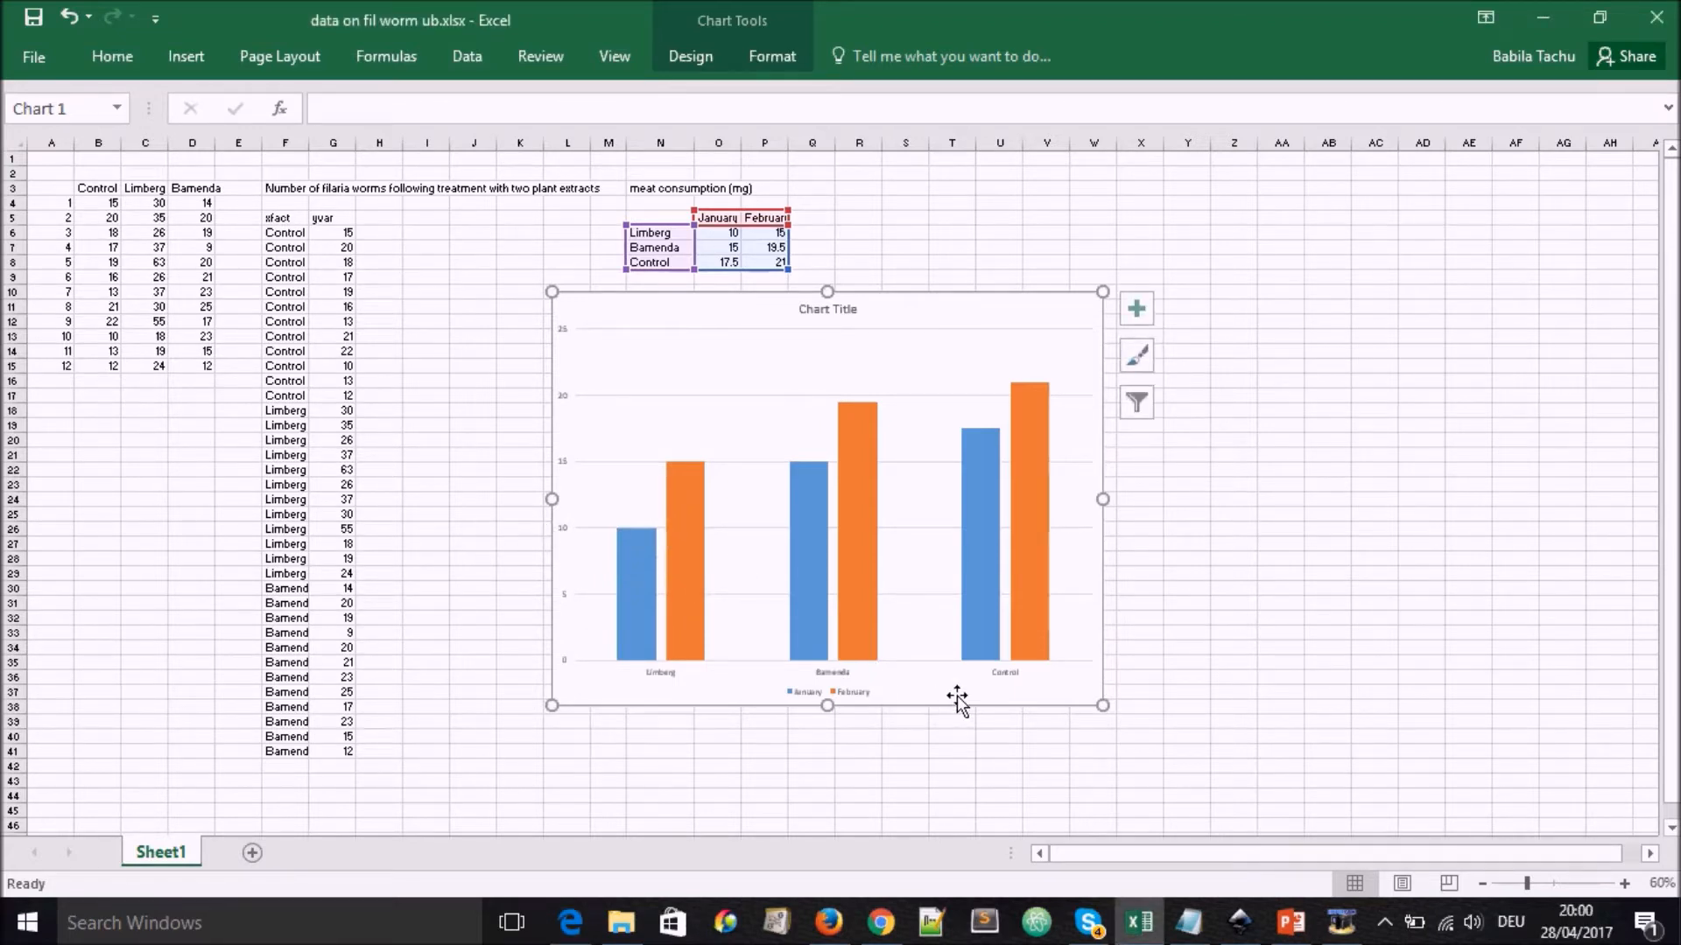
Step: Open Excel's Print view to preview the selected column chart on a landscape A4 page
click(46, 57)
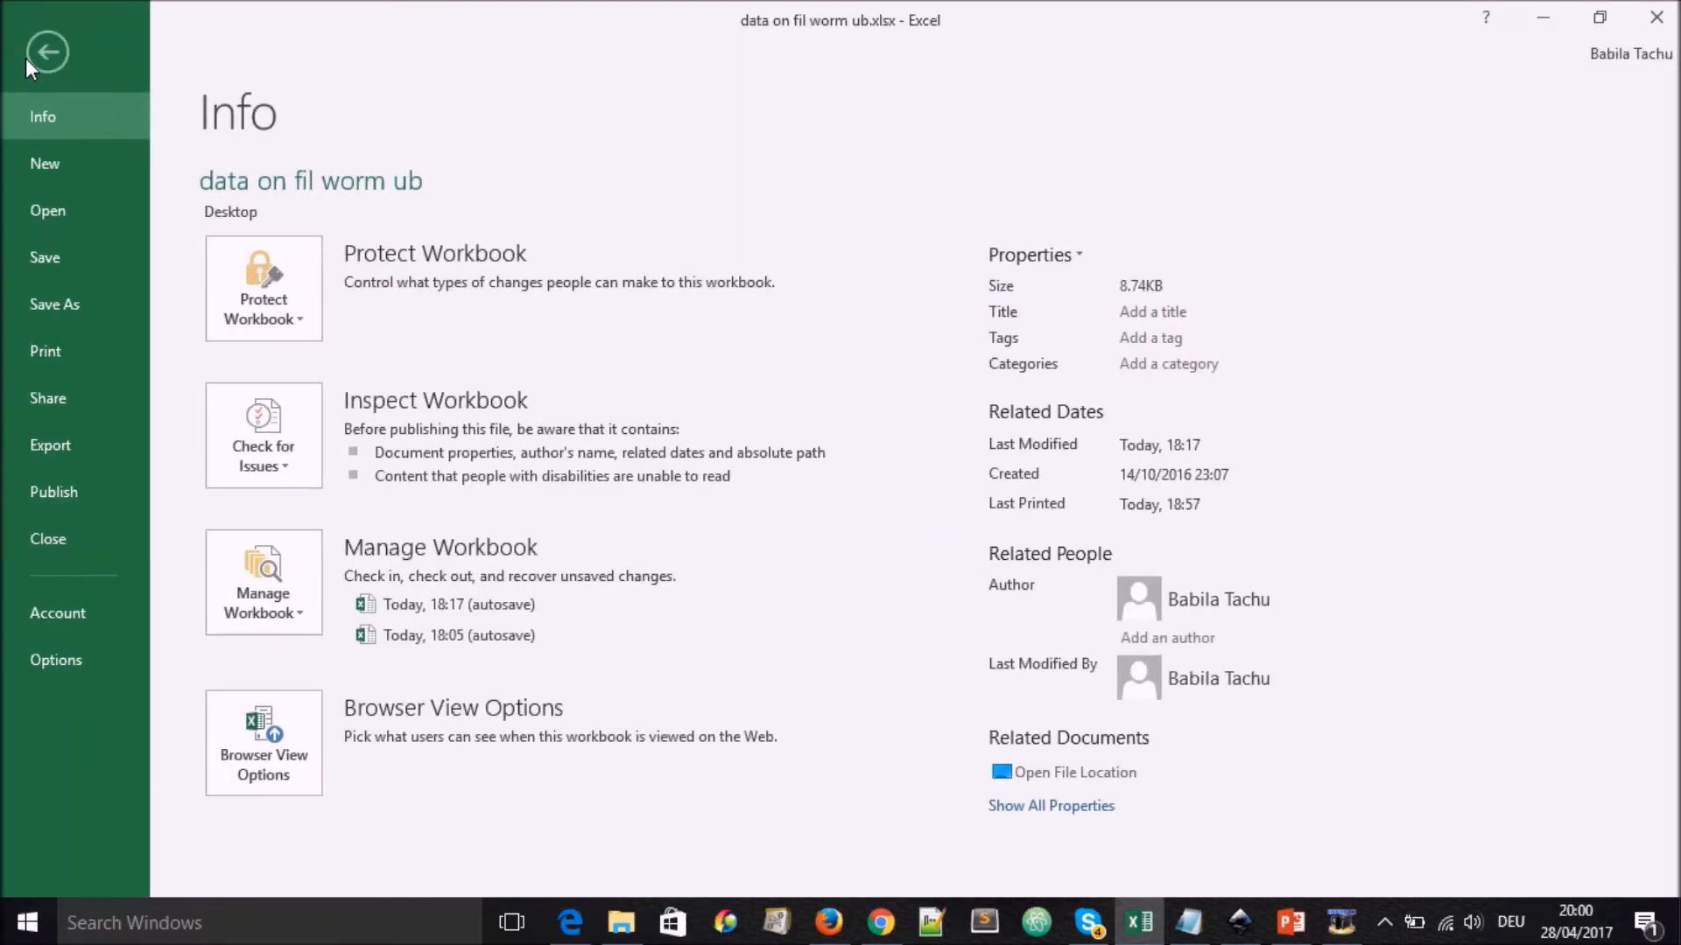
mouse_move(55, 368)
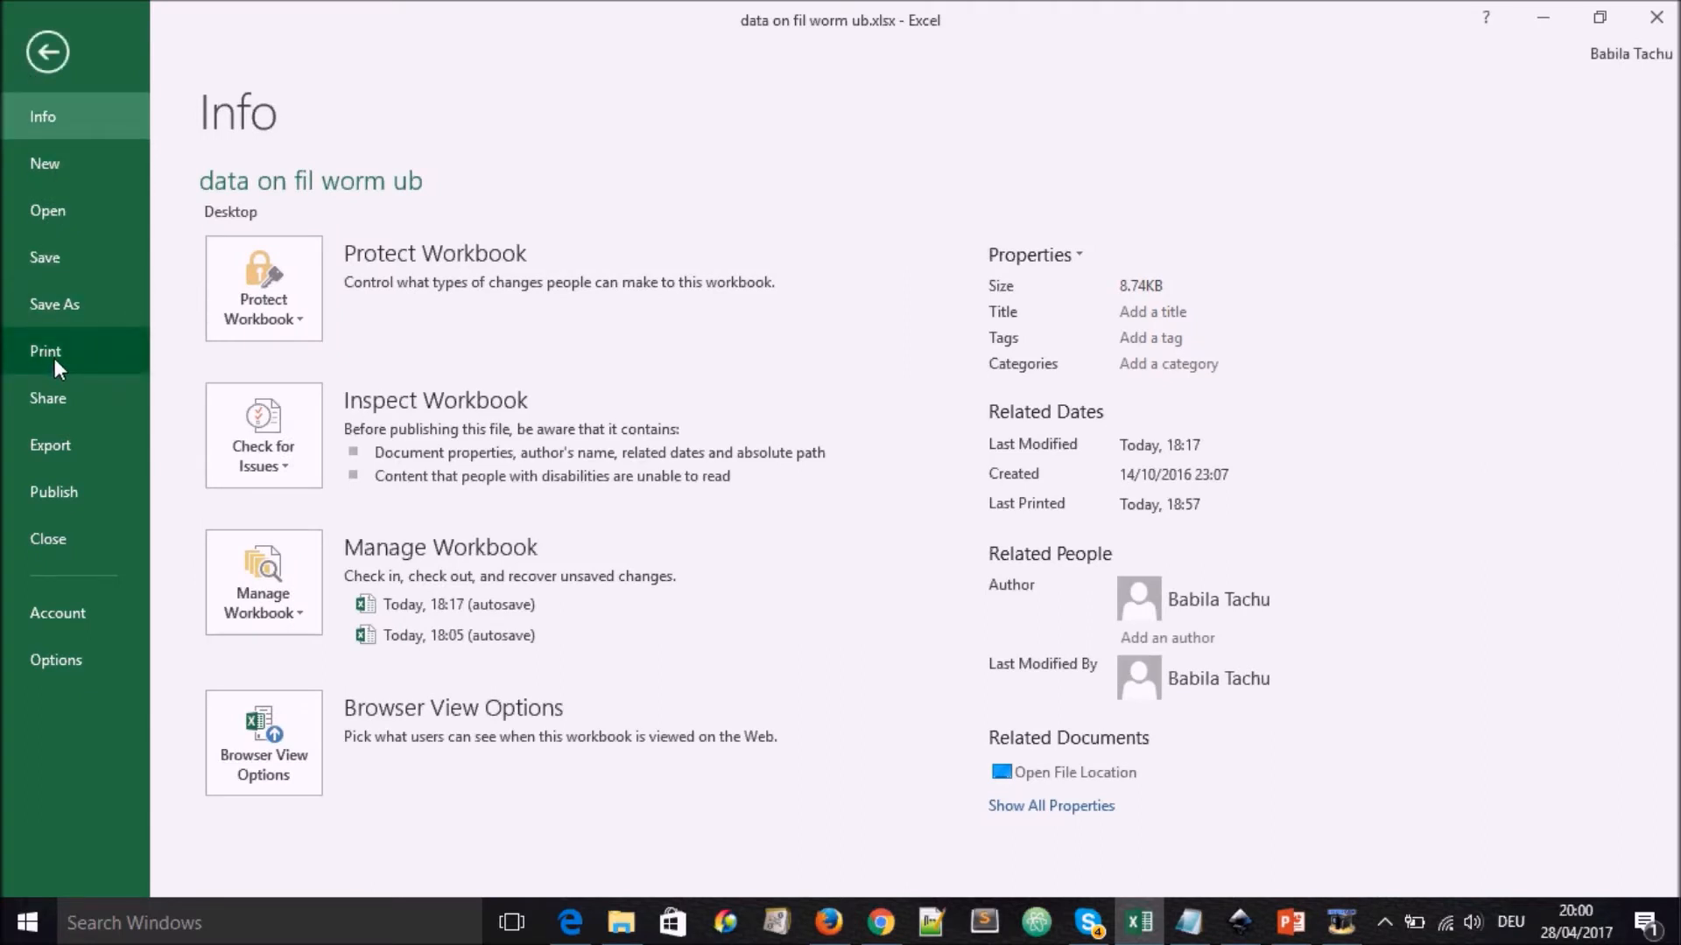
click(44, 351)
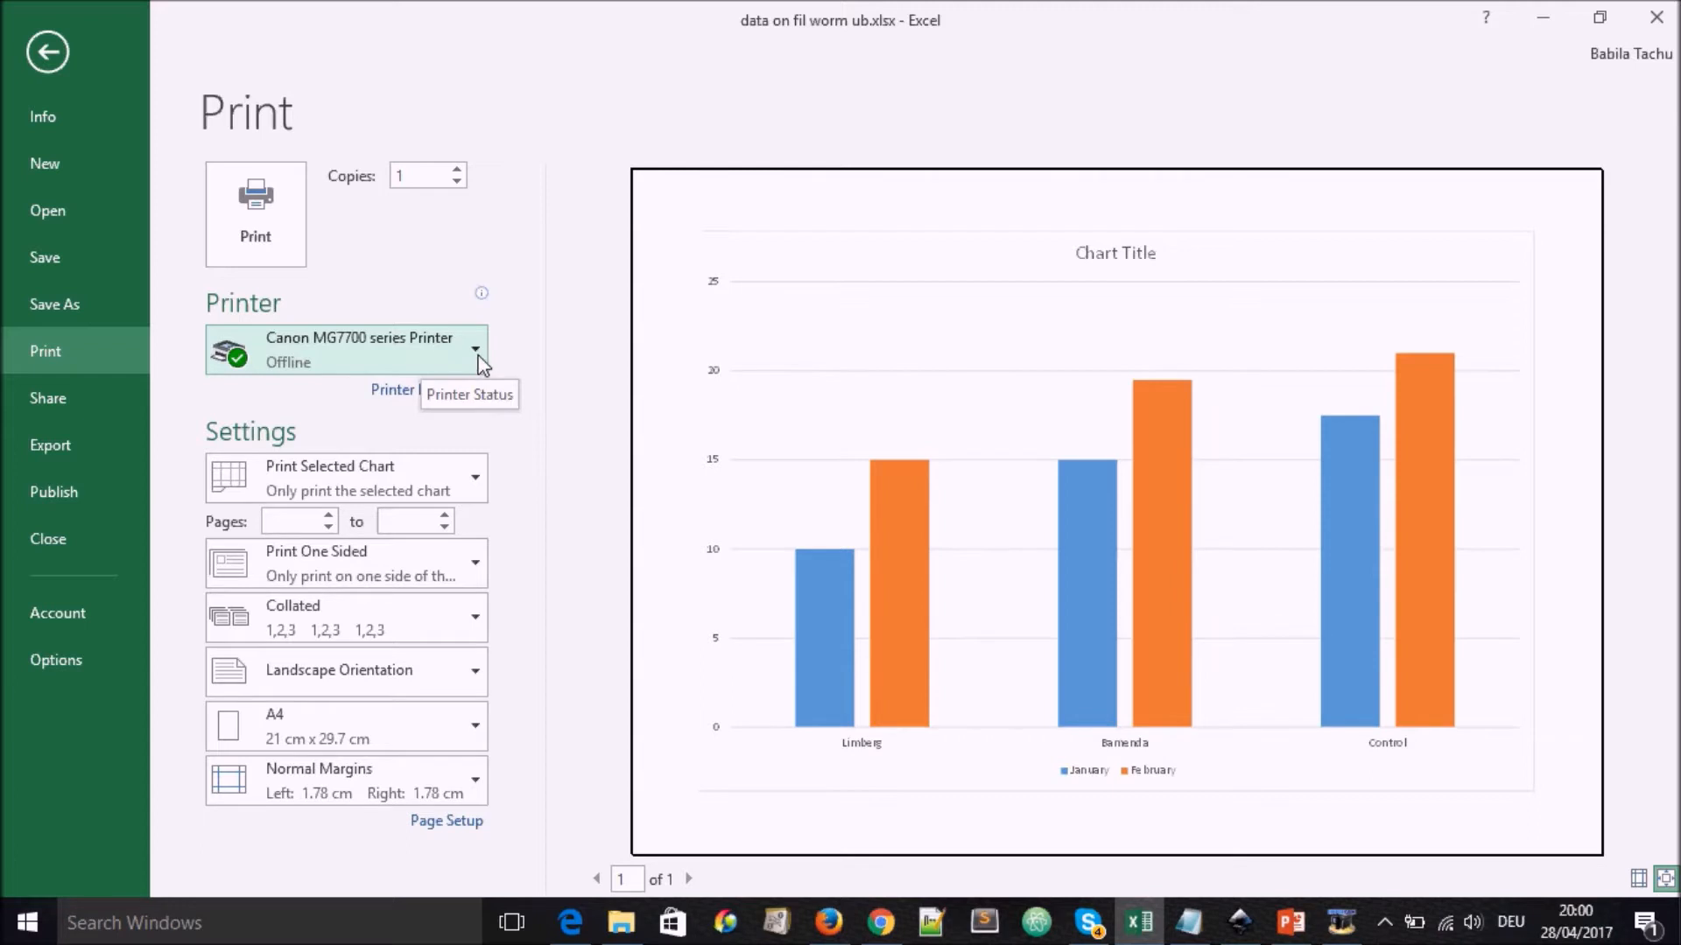
Step: Select Foxit Reader PDF Printer as the chart's printer
click(475, 350)
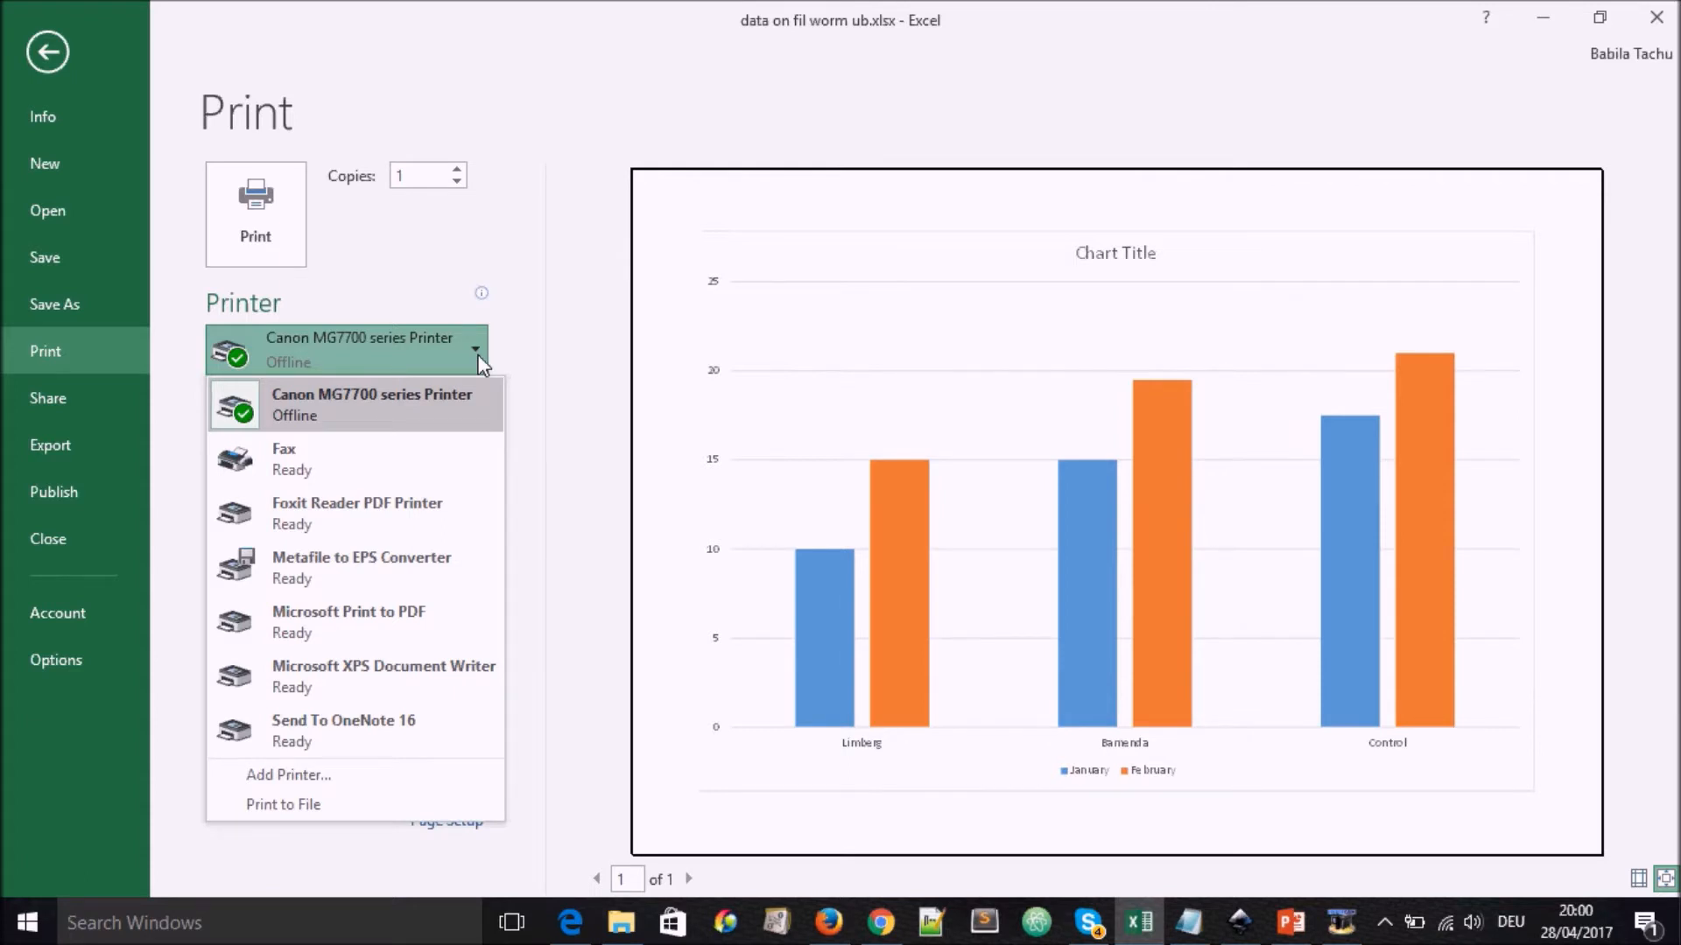
mouse_move(397, 466)
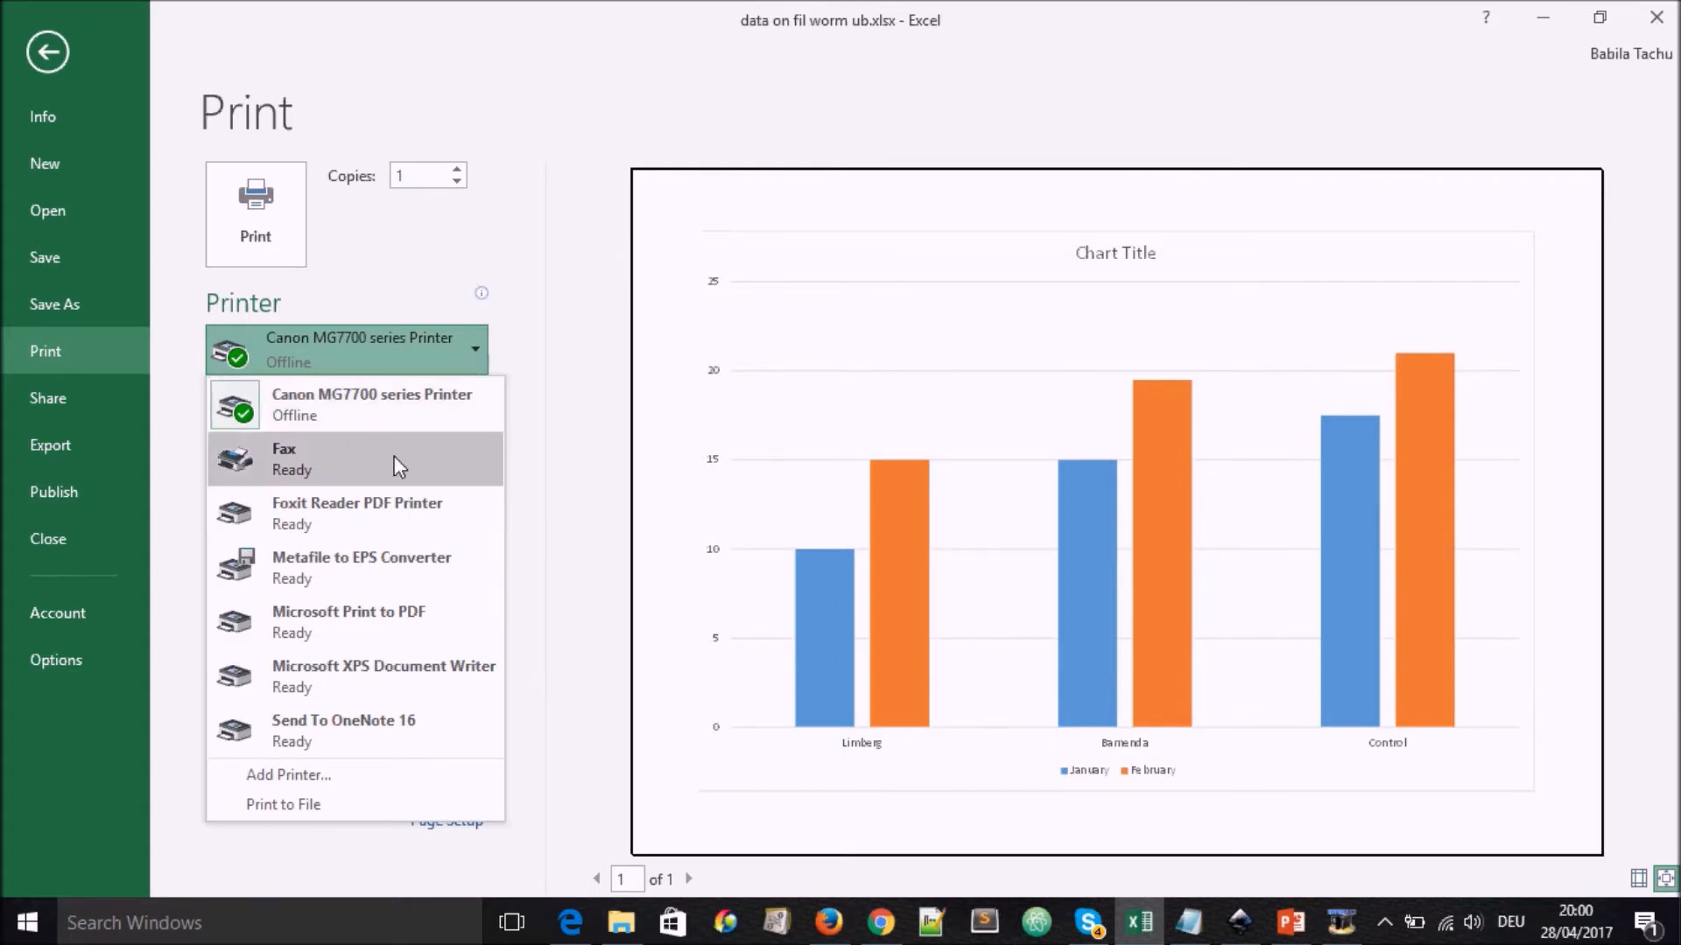
mouse_move(440, 522)
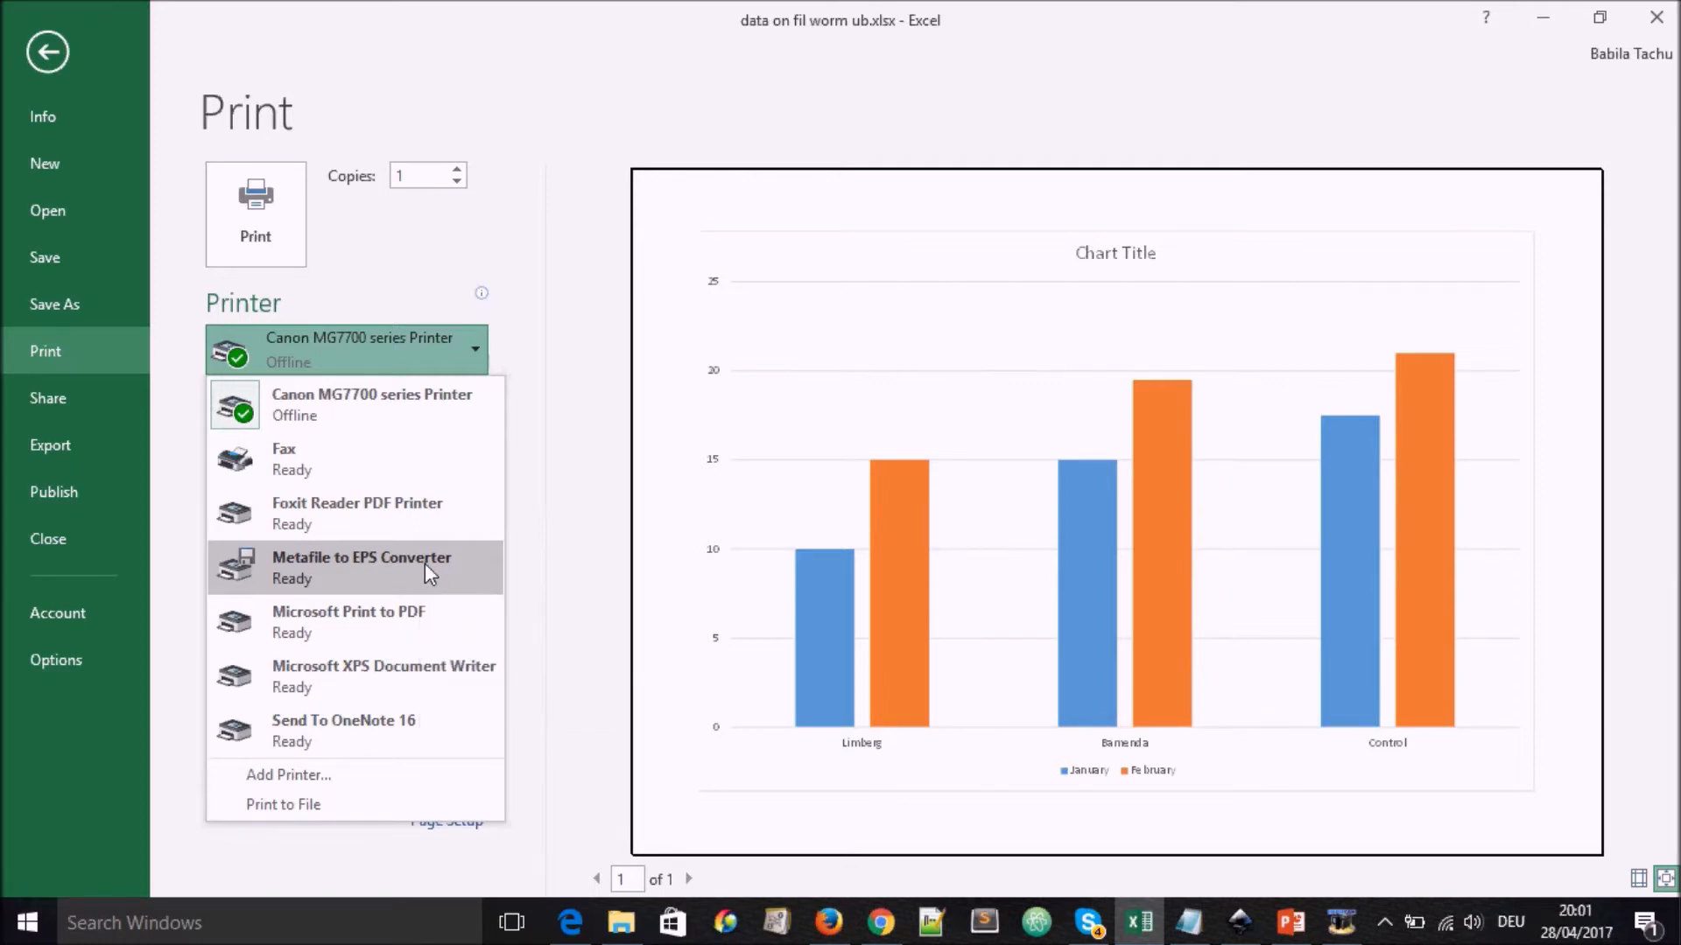
mouse_move(400, 644)
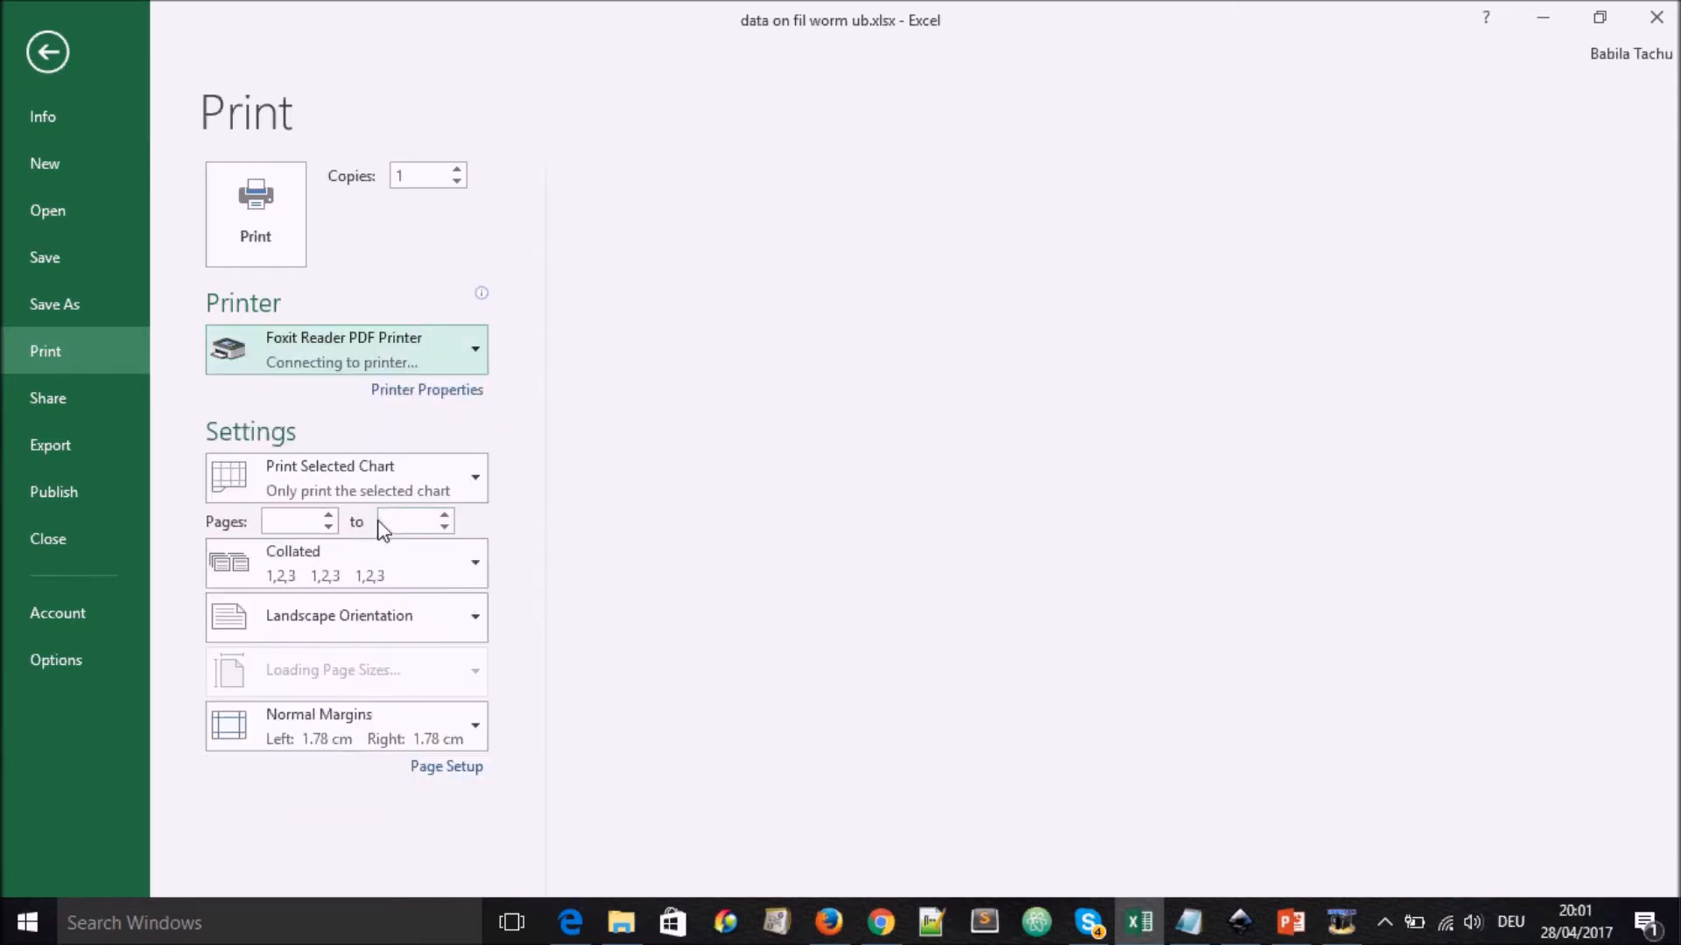
mouse_move(509, 372)
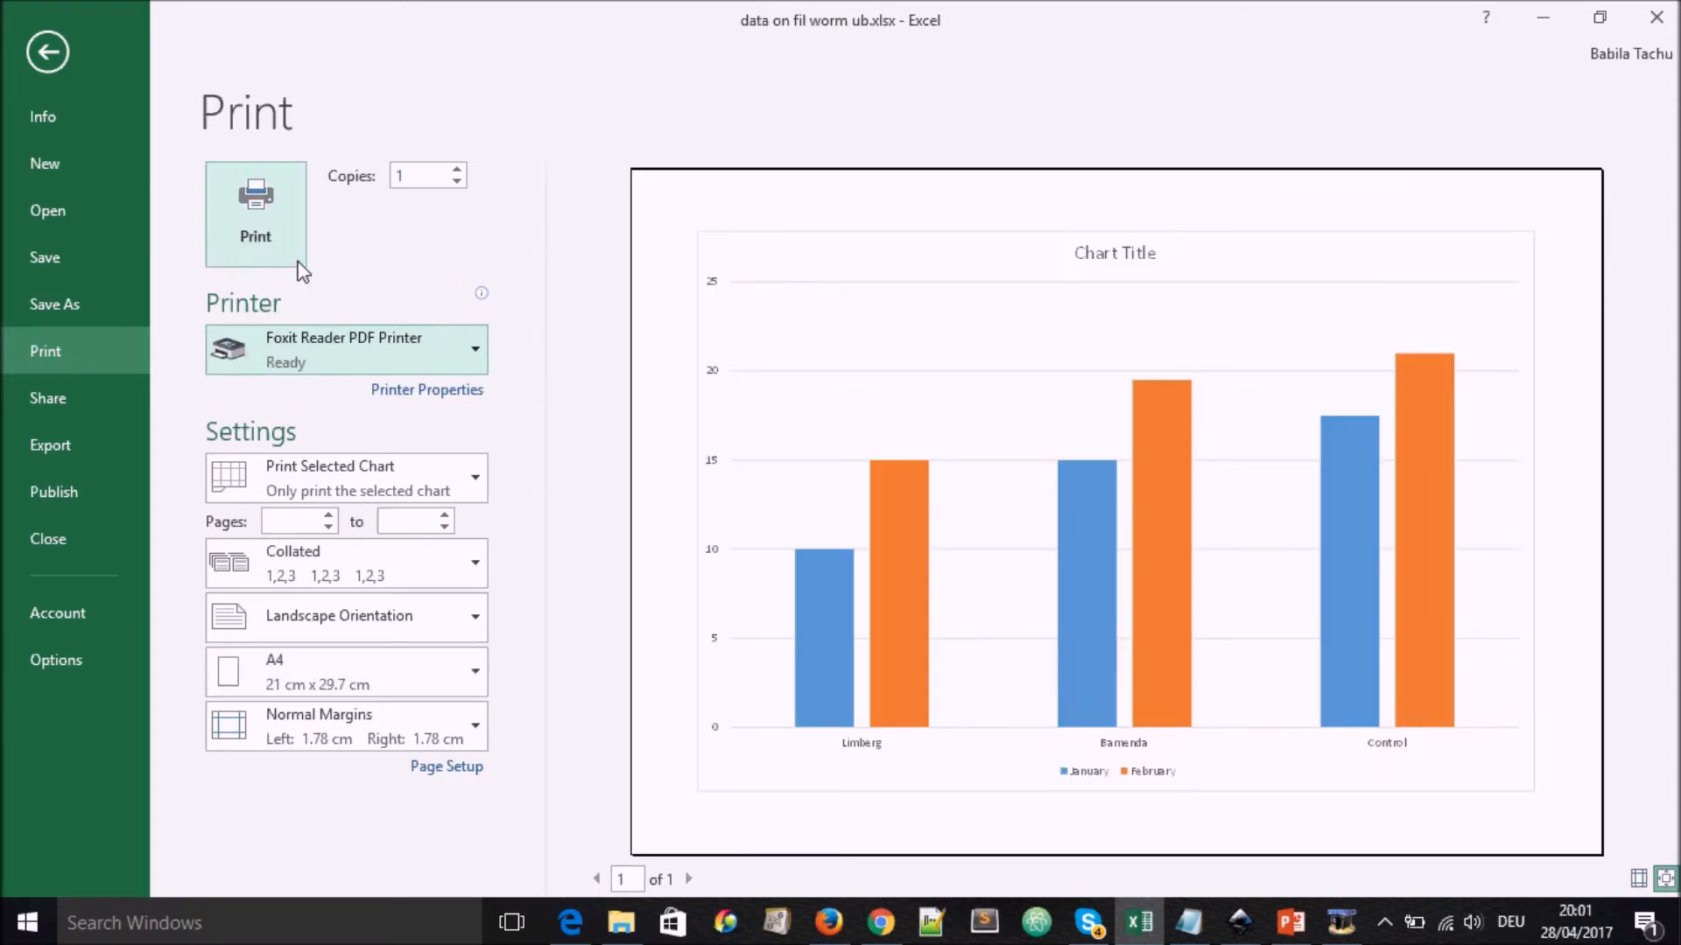
Step: Print the chart to a PDF file saved on the Desktop
click(255, 214)
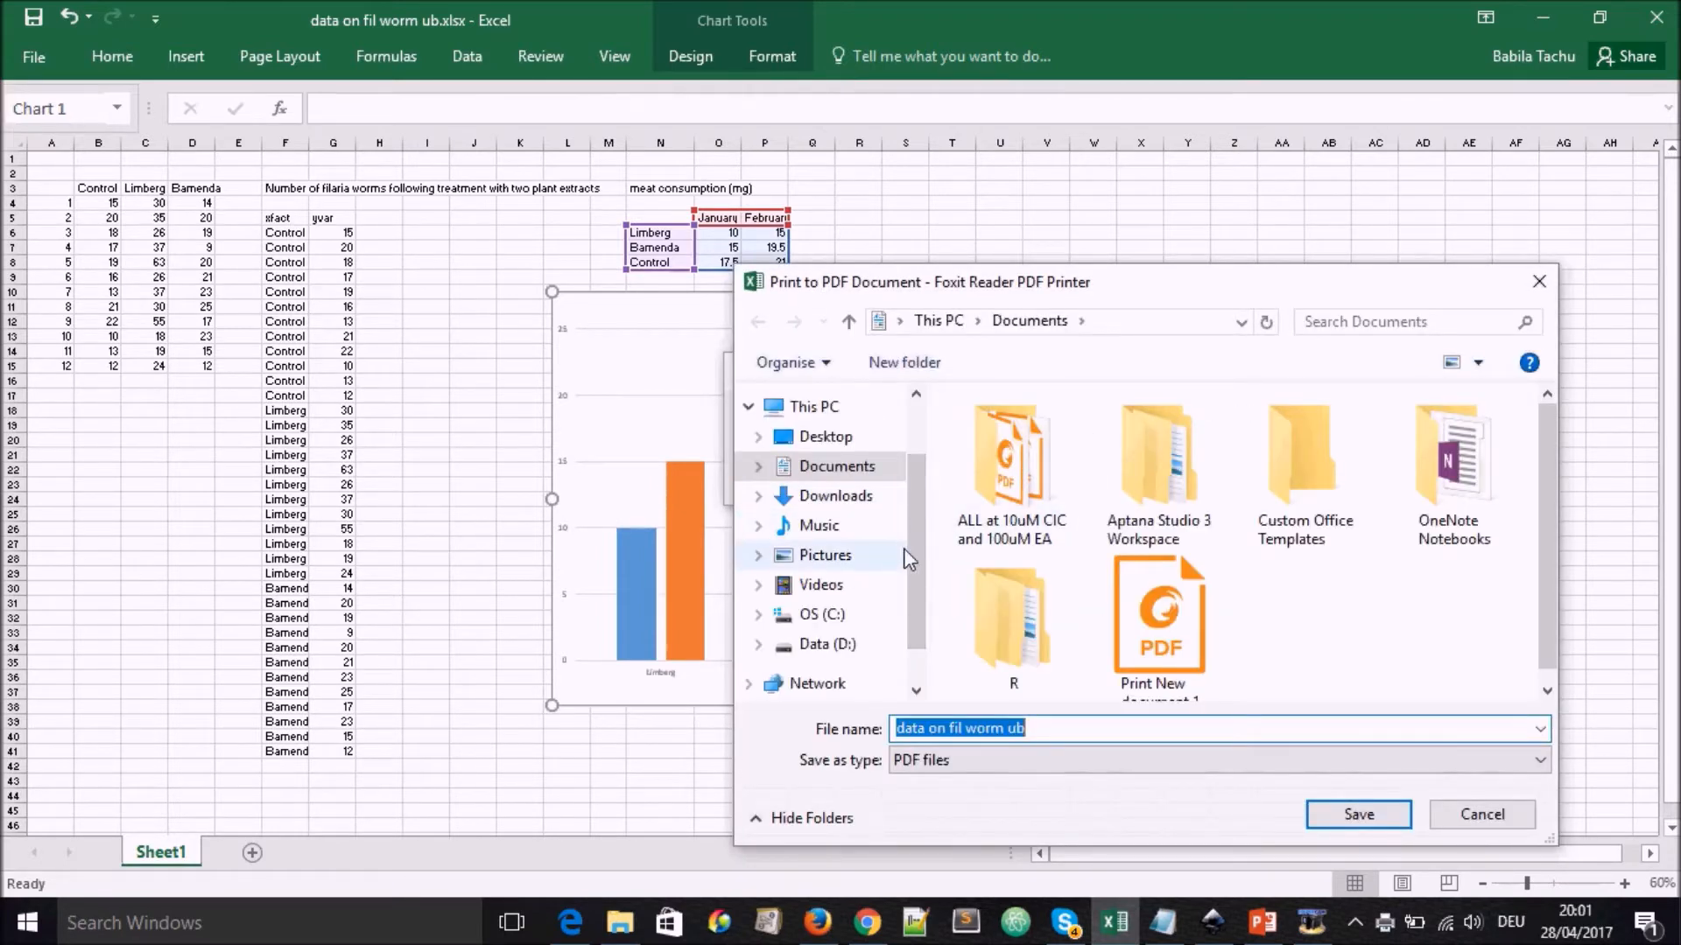
click(829, 437)
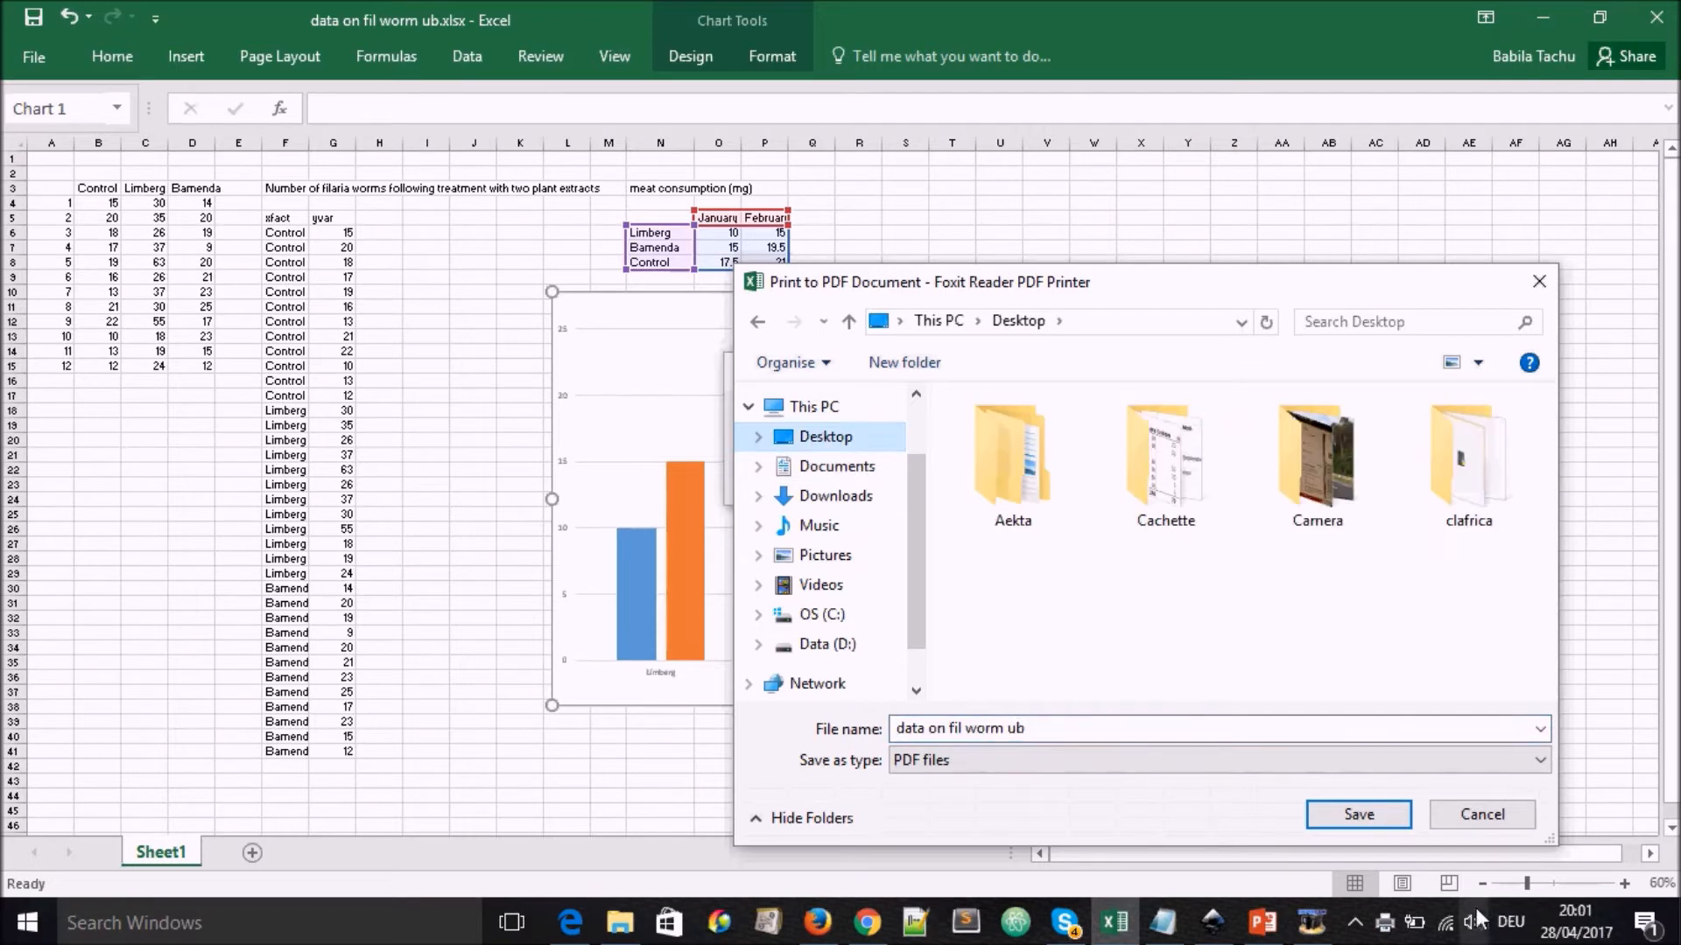
click(1358, 814)
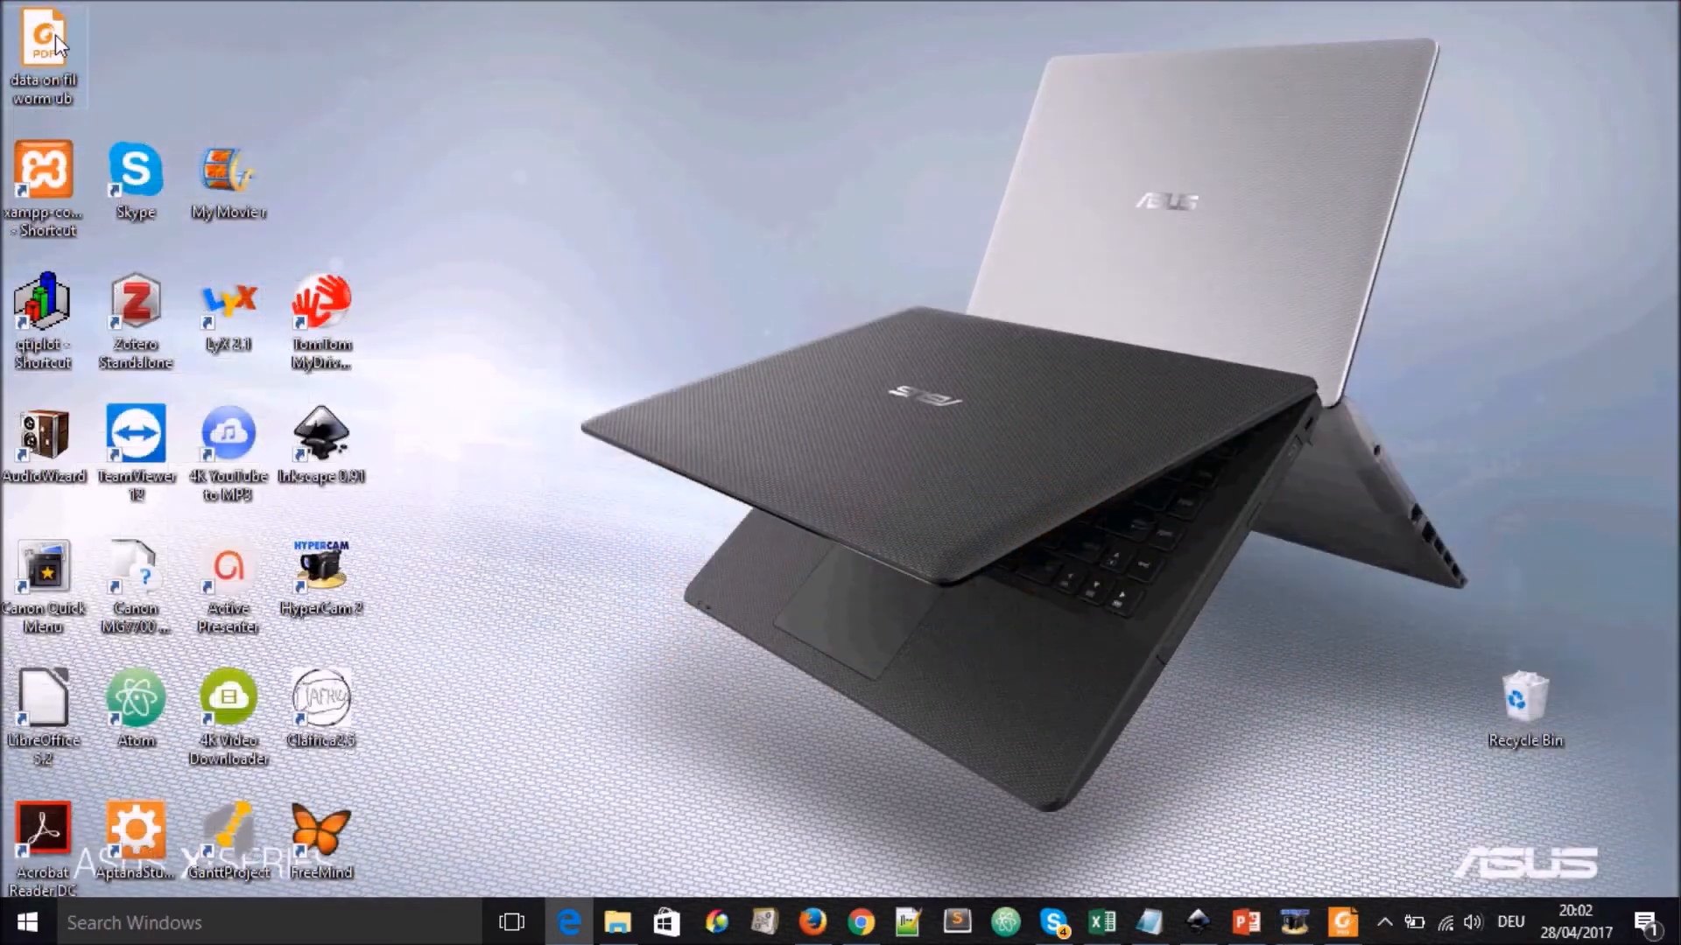
Step: Move the exported PDF to the desktop centre and open it in Foxit Reader
drag(43, 53, 877, 450)
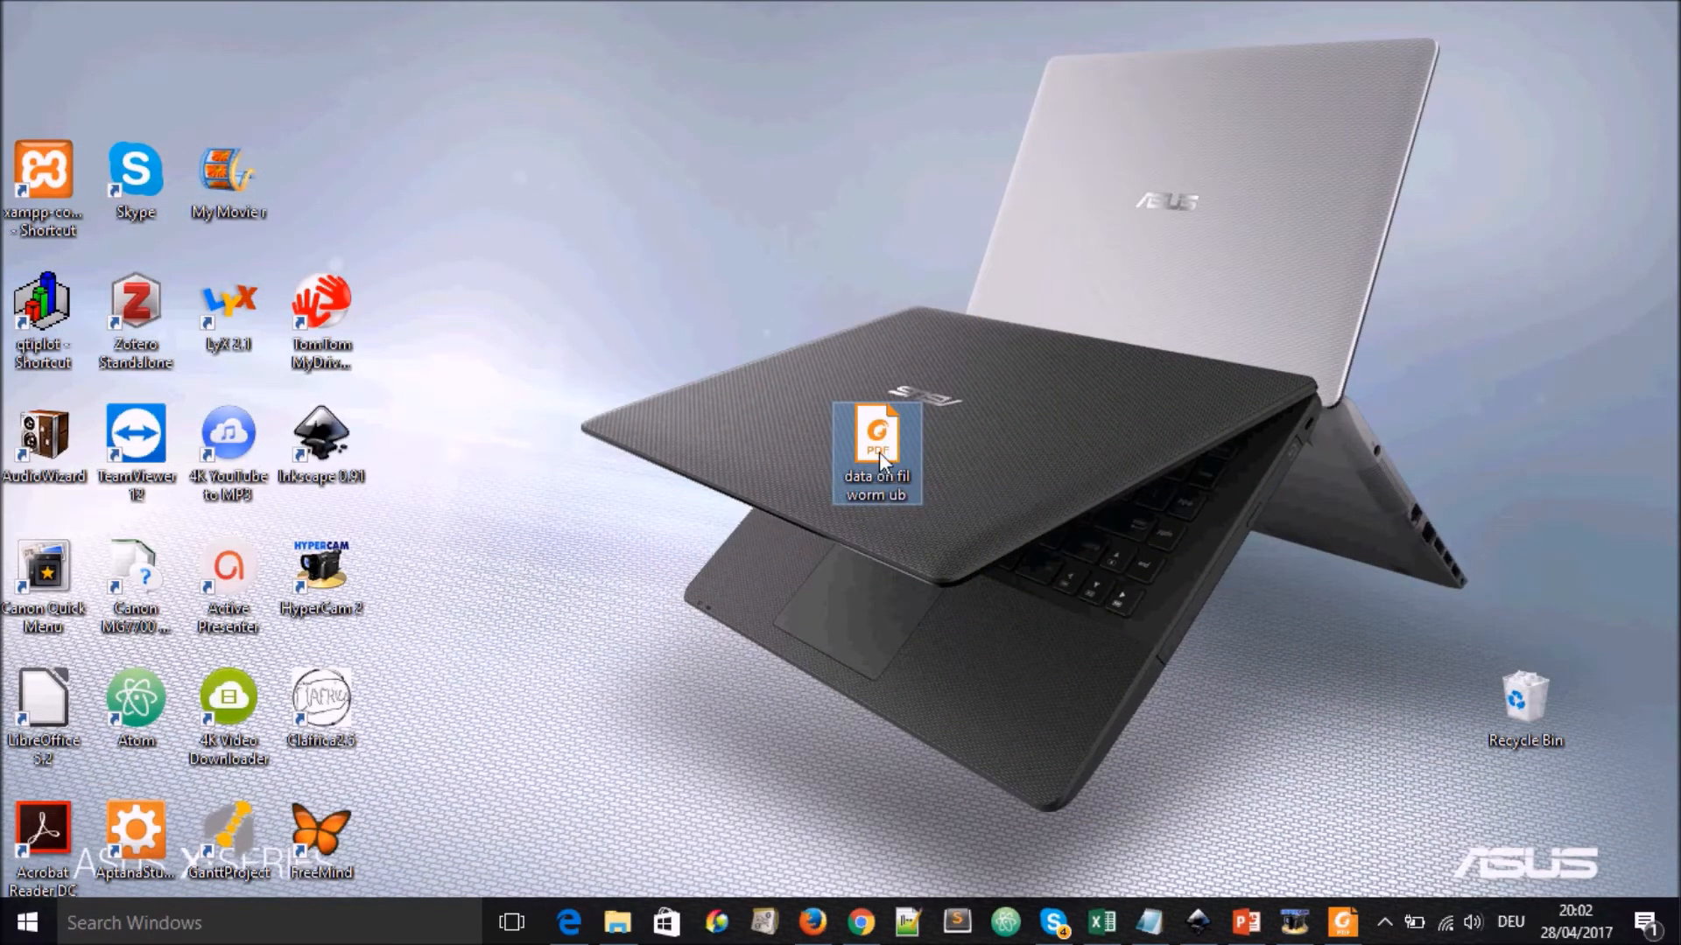
double_click(876, 437)
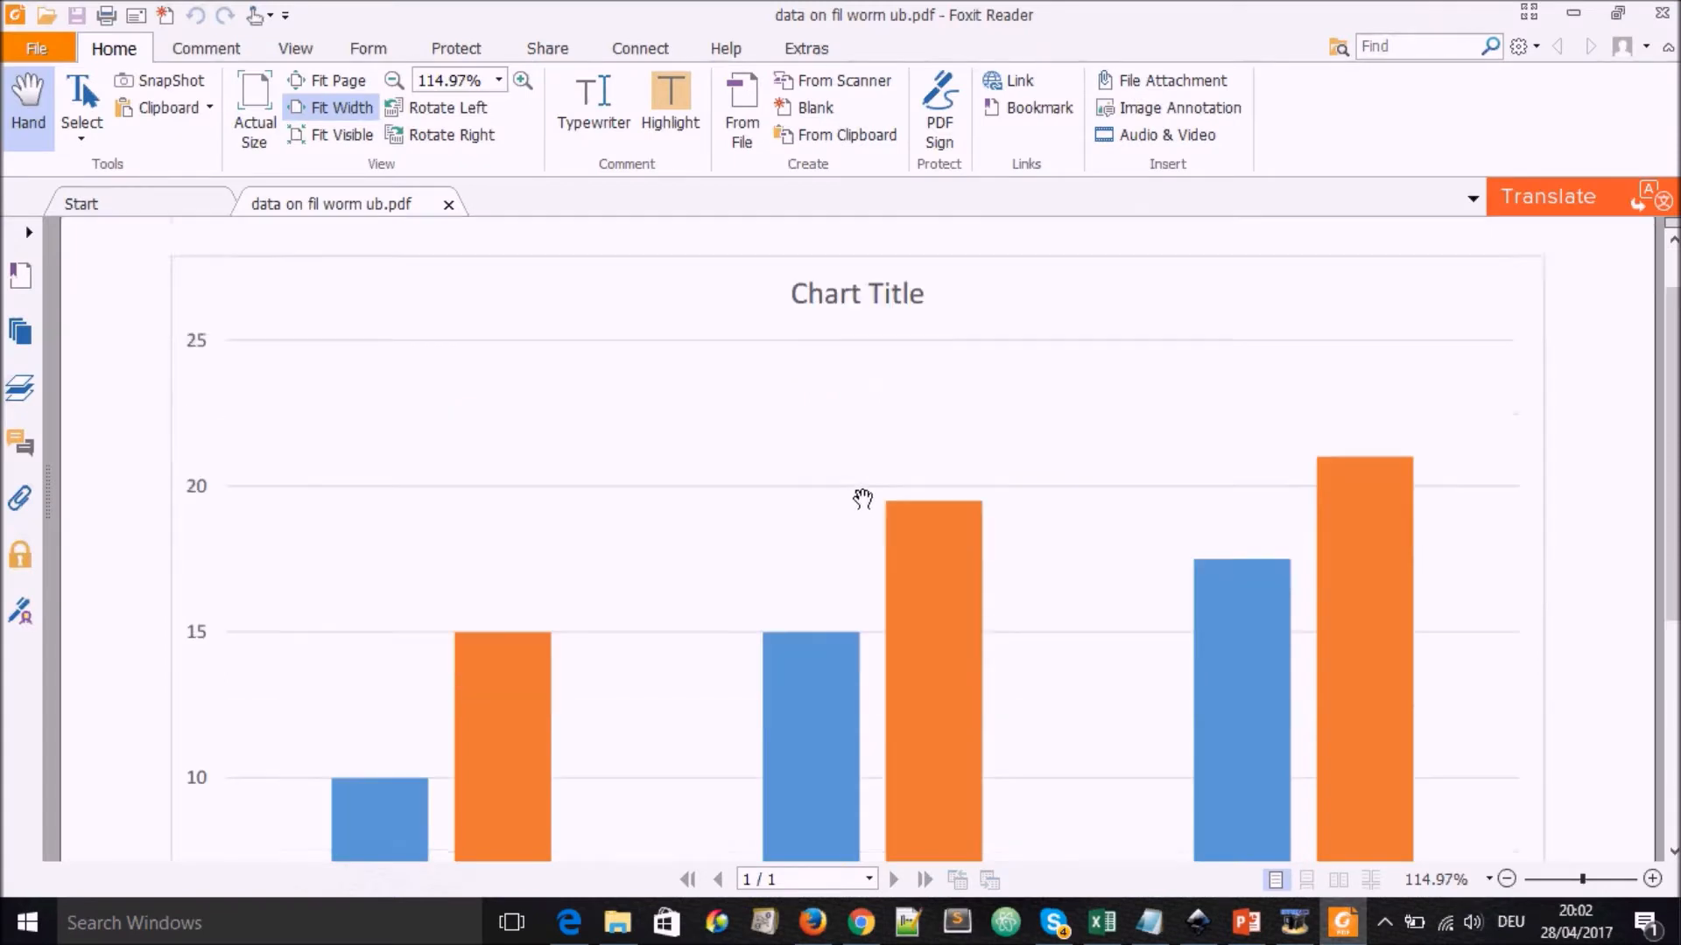
scroll(down, 3)
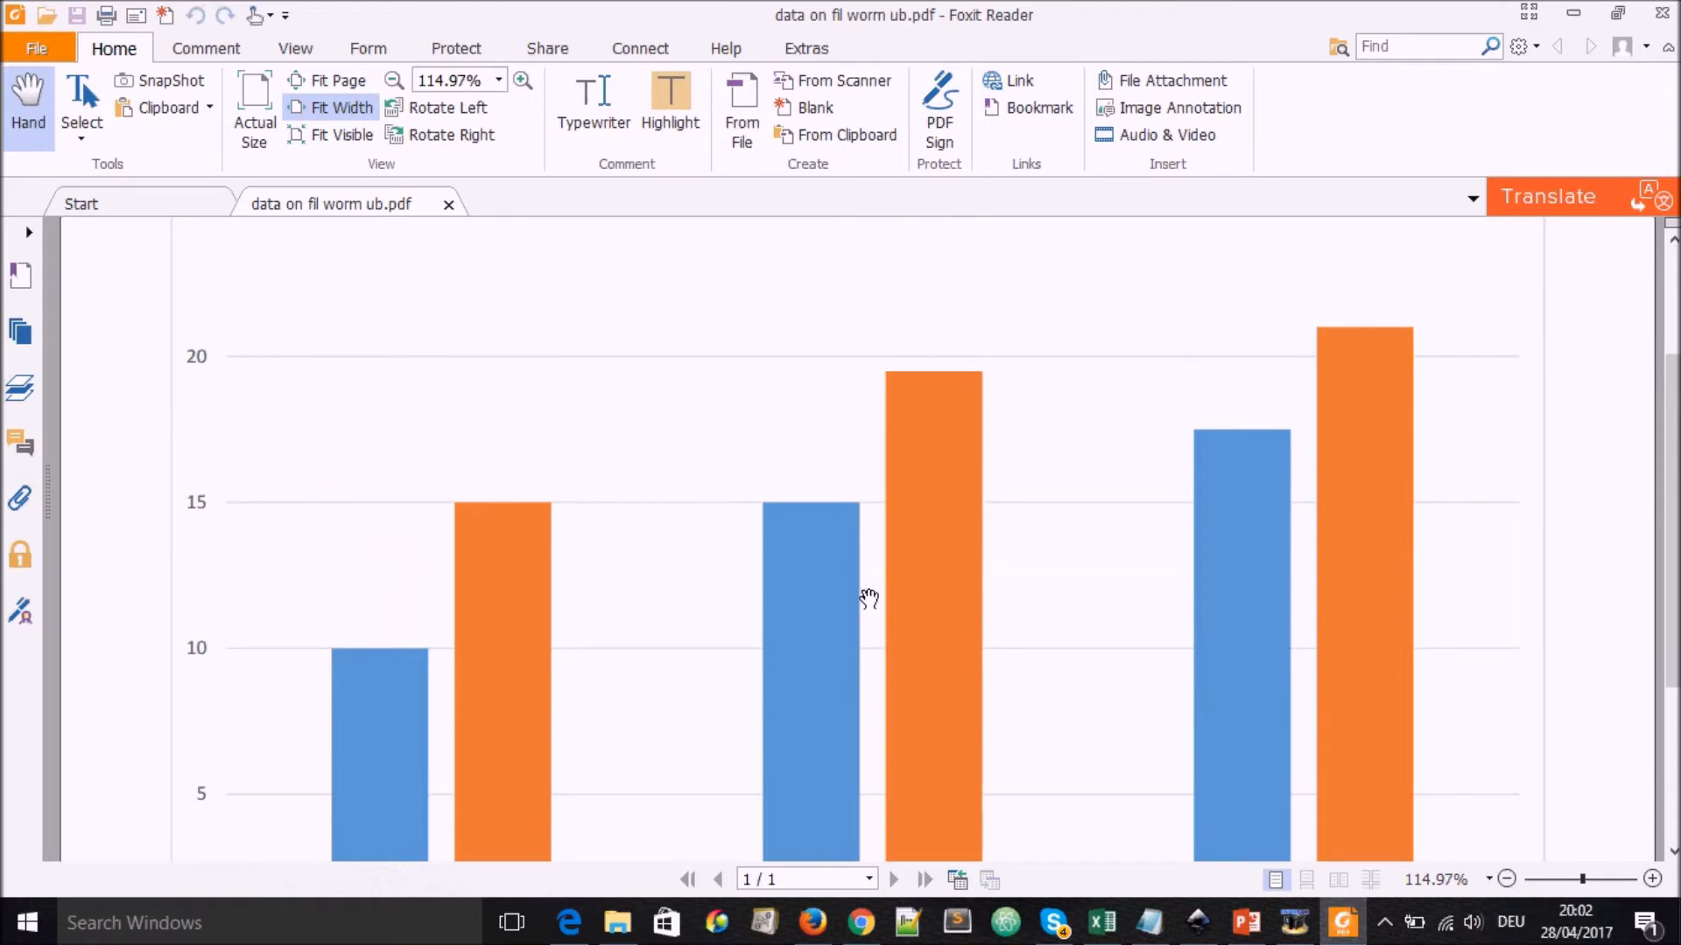
mouse_move(533, 319)
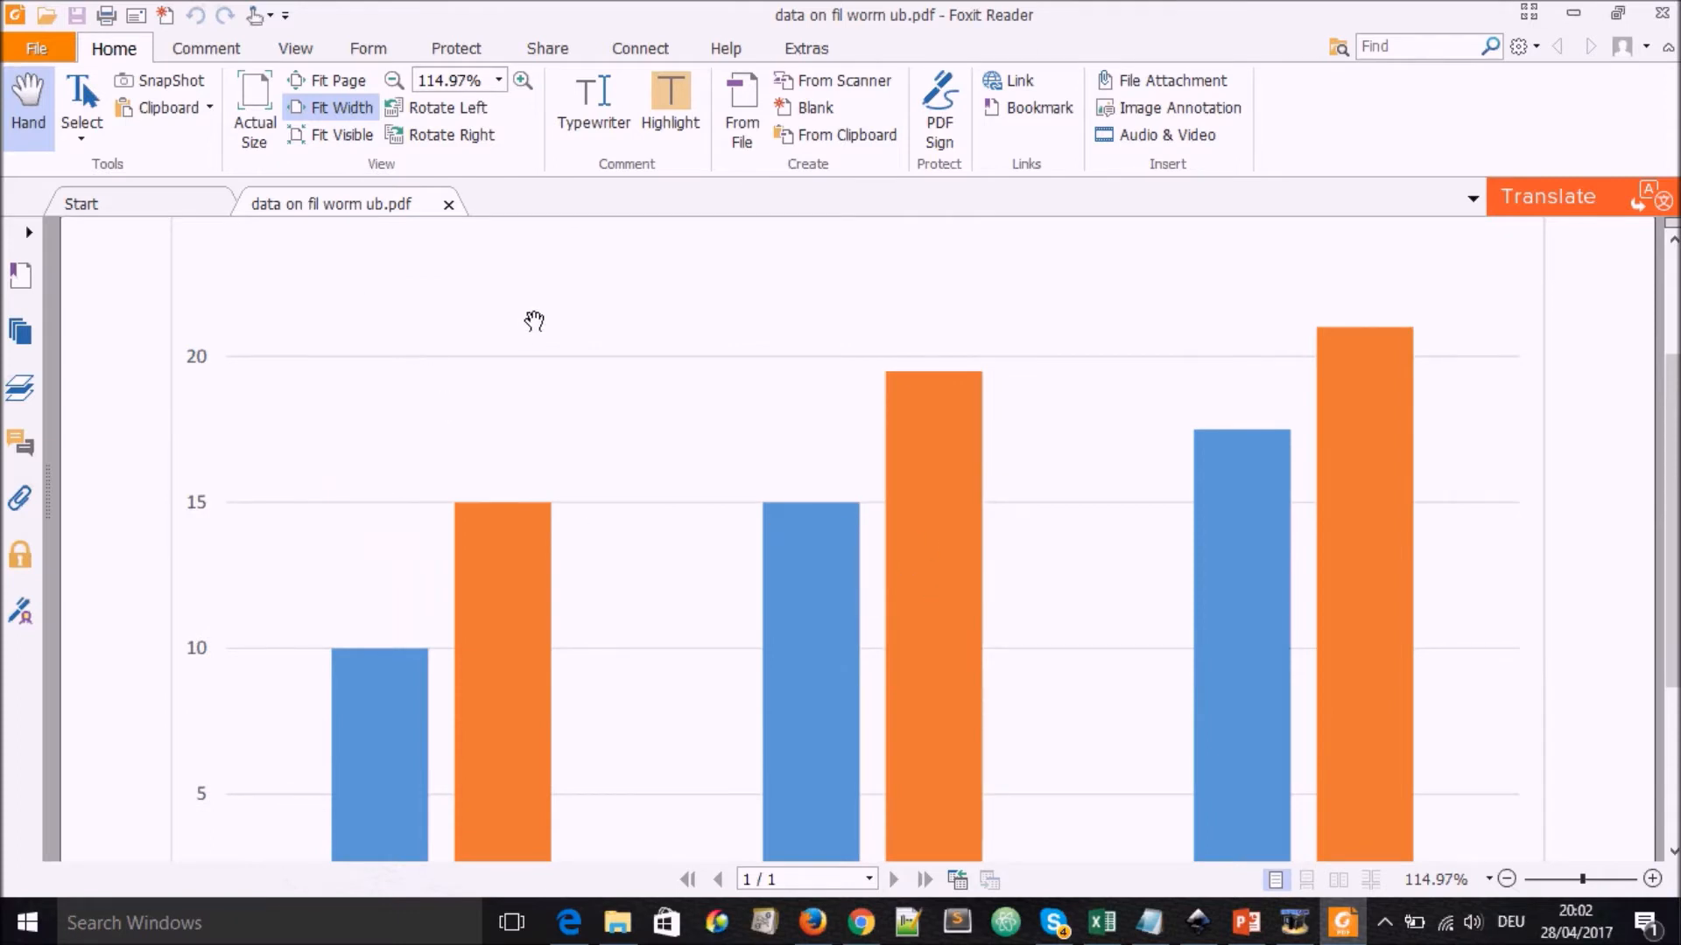
mouse_move(1663, 14)
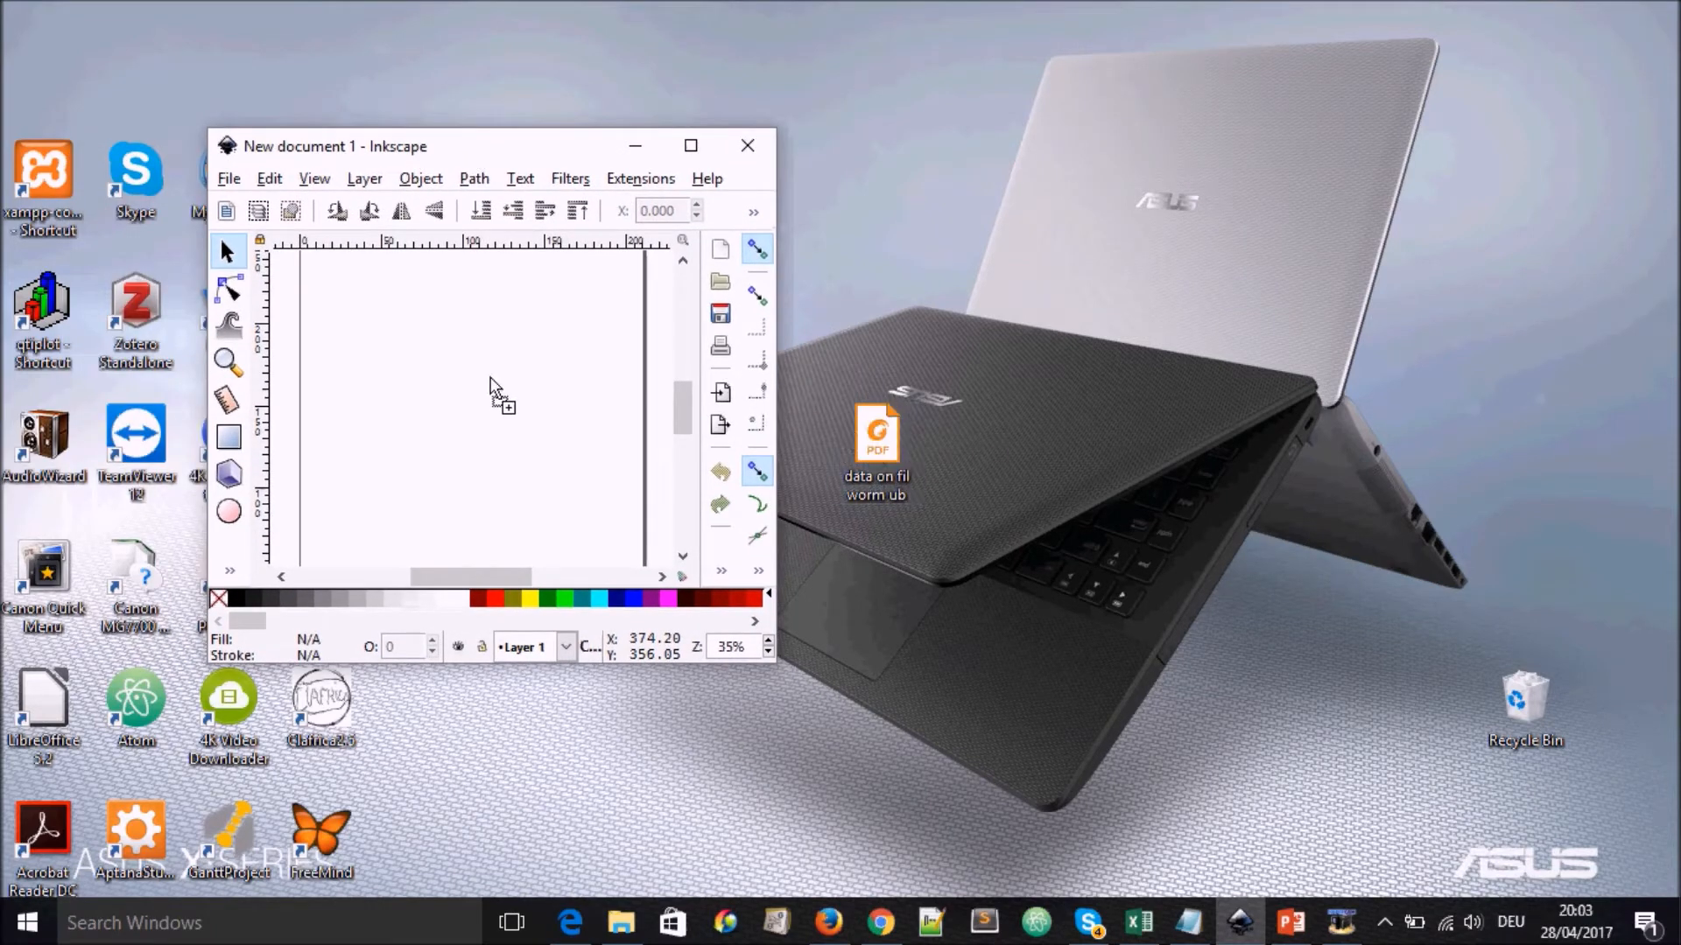
mouse_move(494, 386)
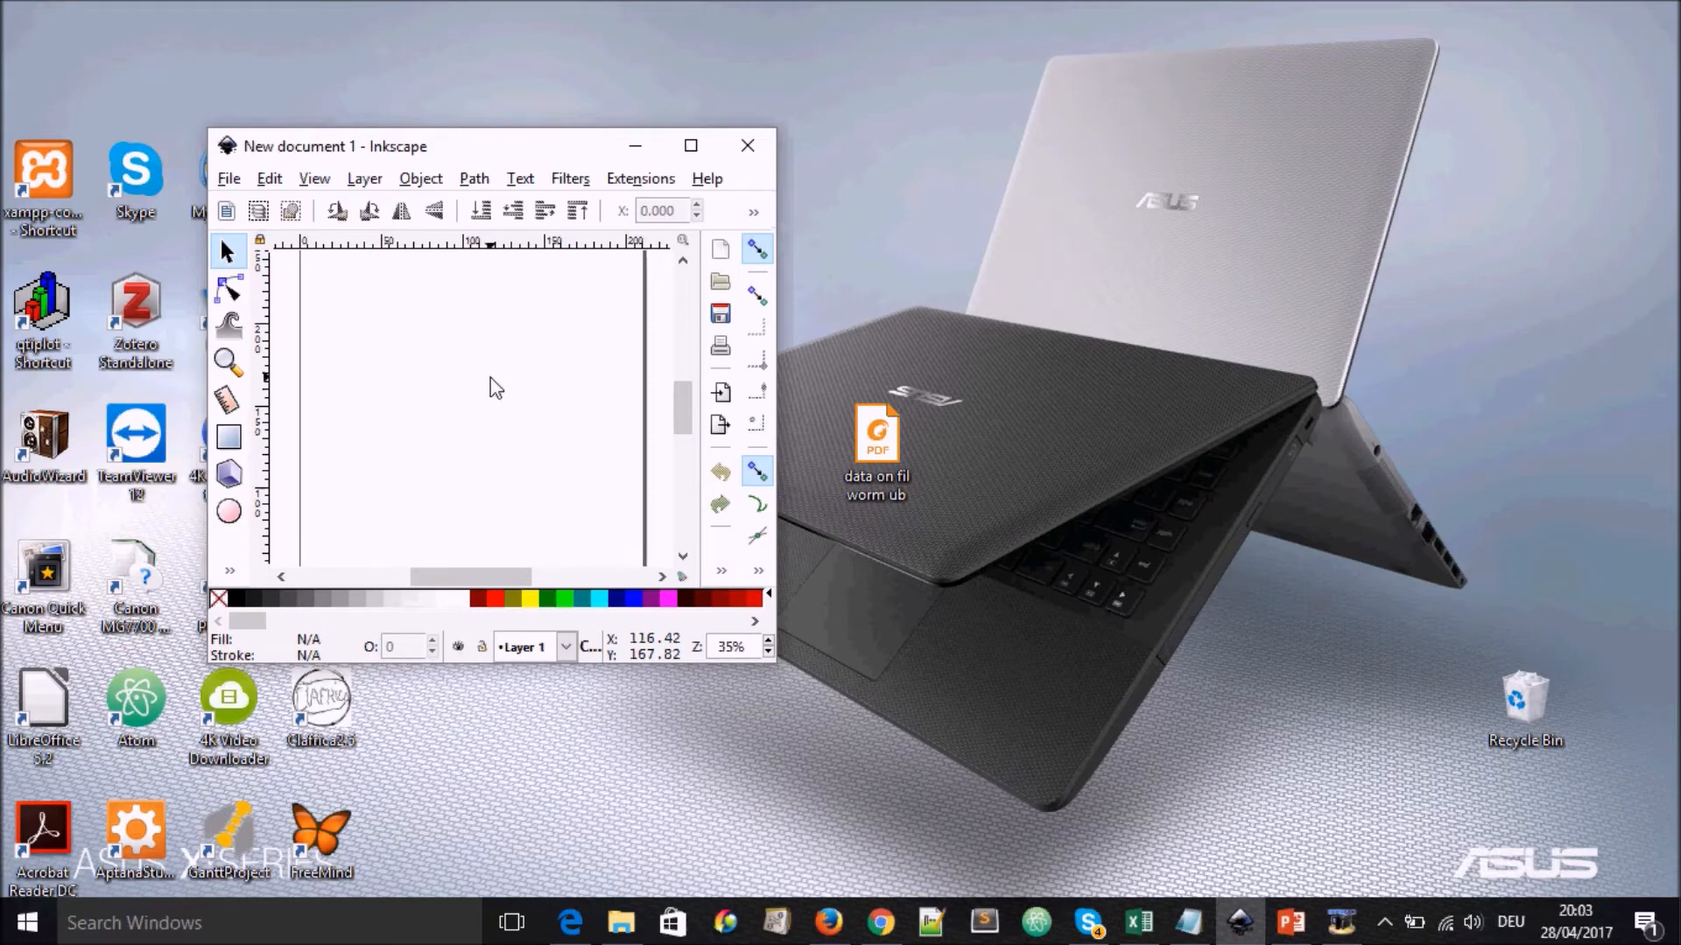
Step: Open the exported chart PDF in Inkscape's new document, bringing up the import settings
double_click(876, 435)
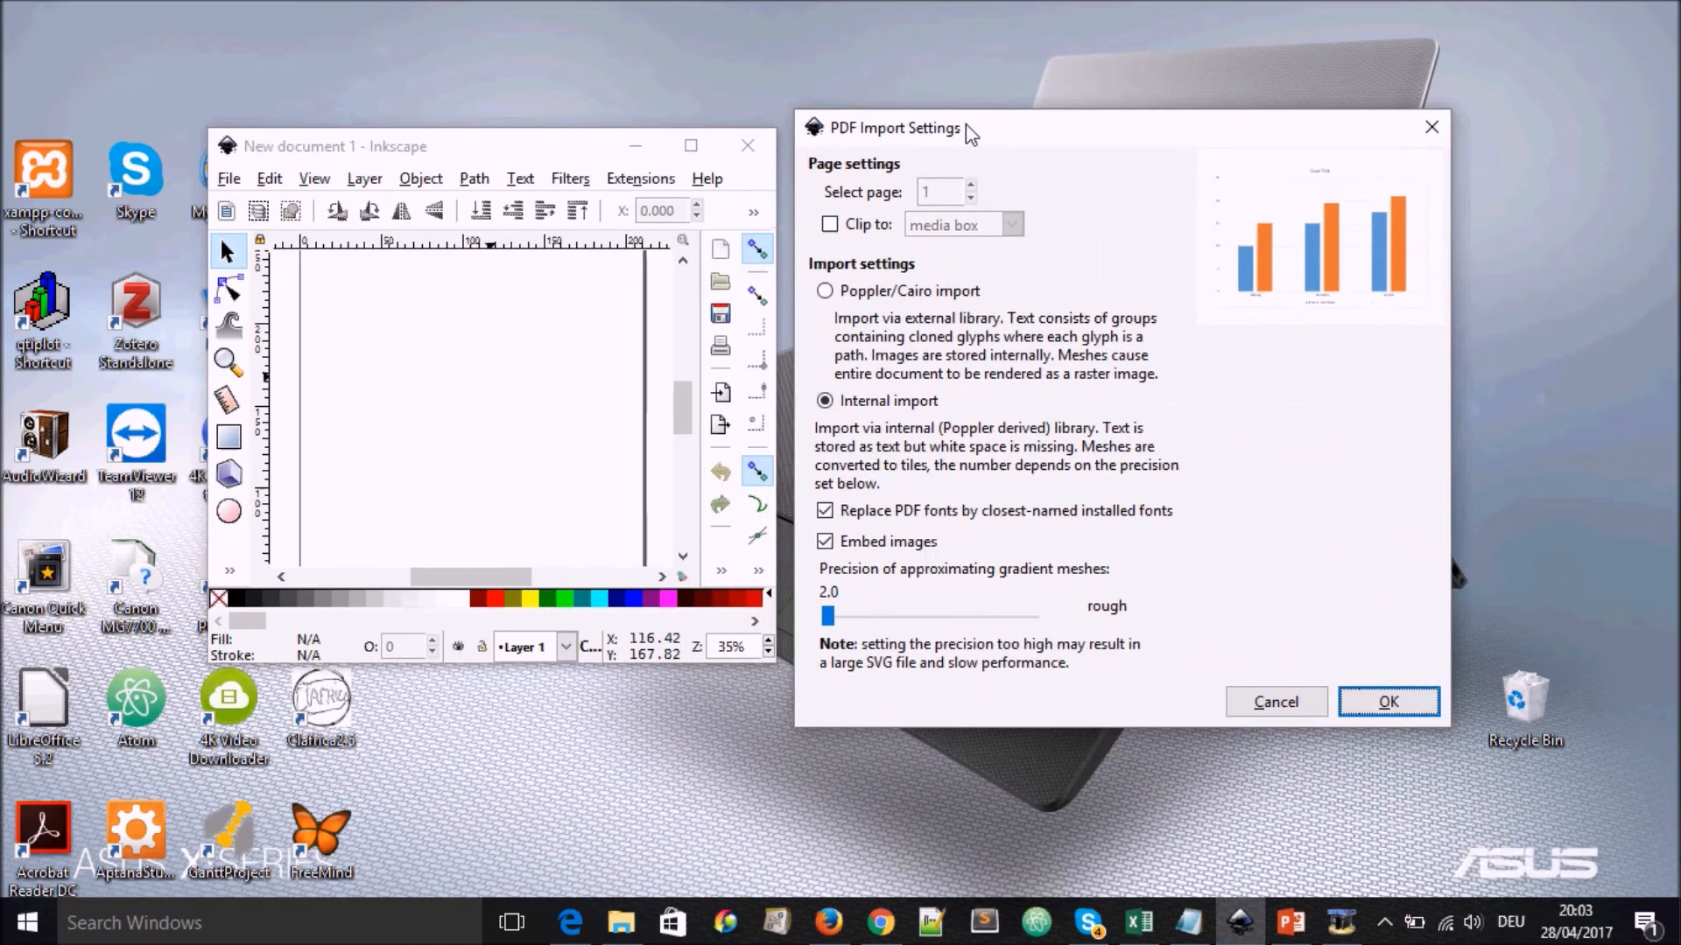
mouse_move(958, 133)
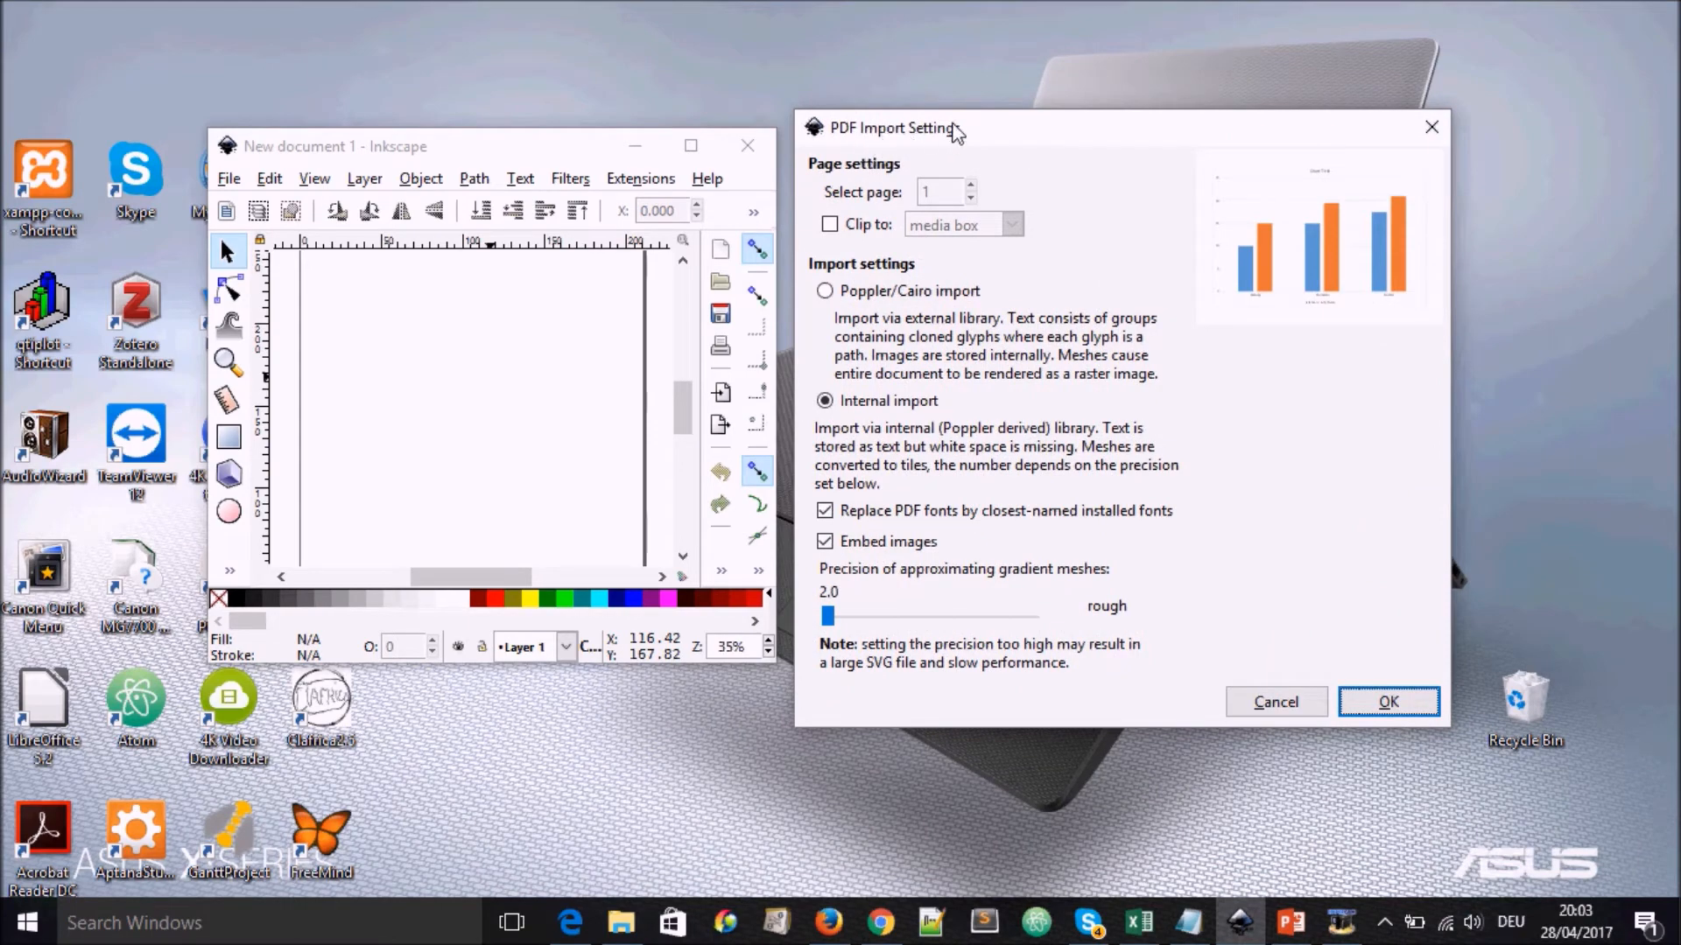
mouse_move(1283, 566)
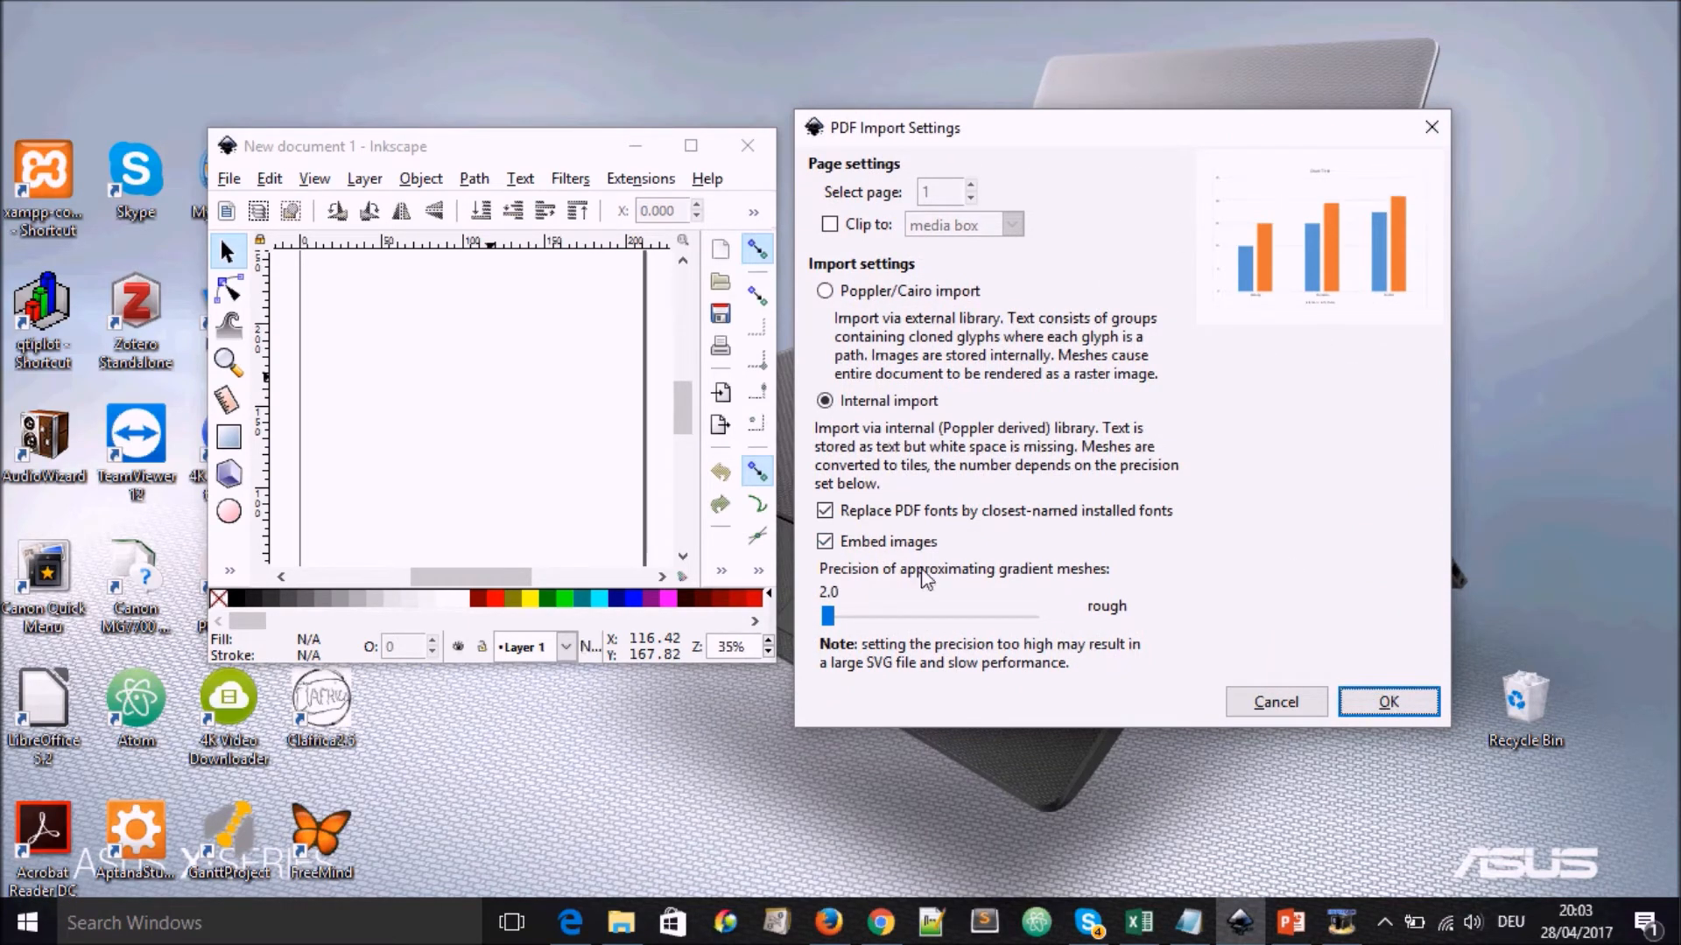
mouse_move(1356, 709)
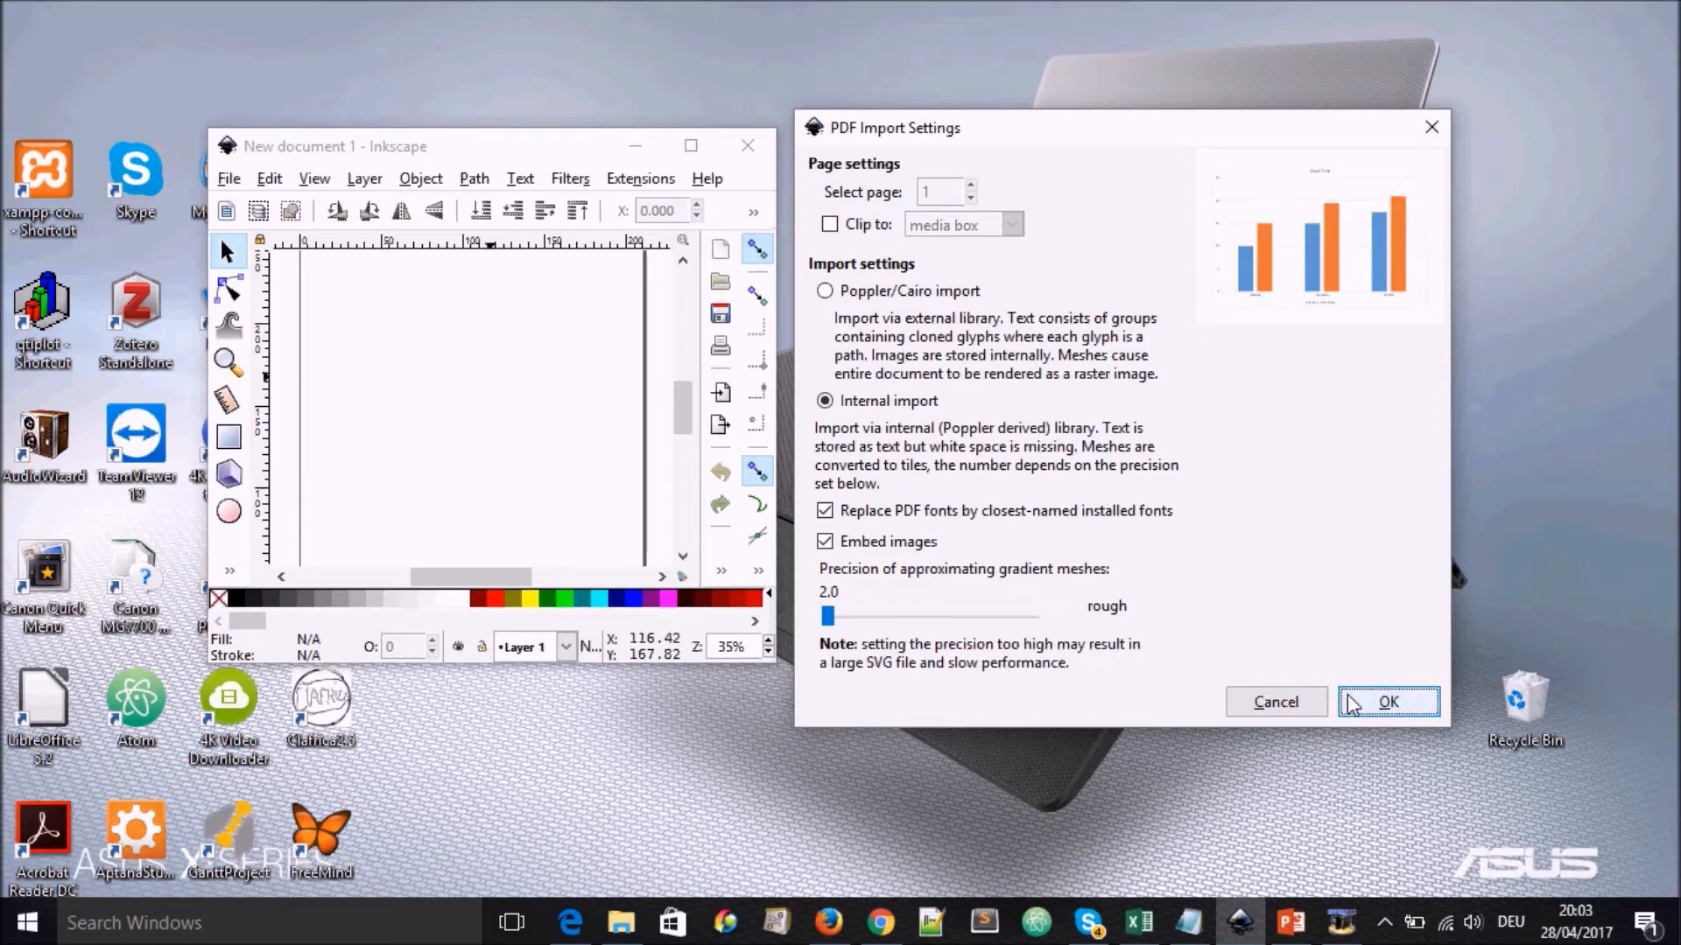
Step: Accept the PDF Import Settings with Internal import to bring in the chart
click(1388, 702)
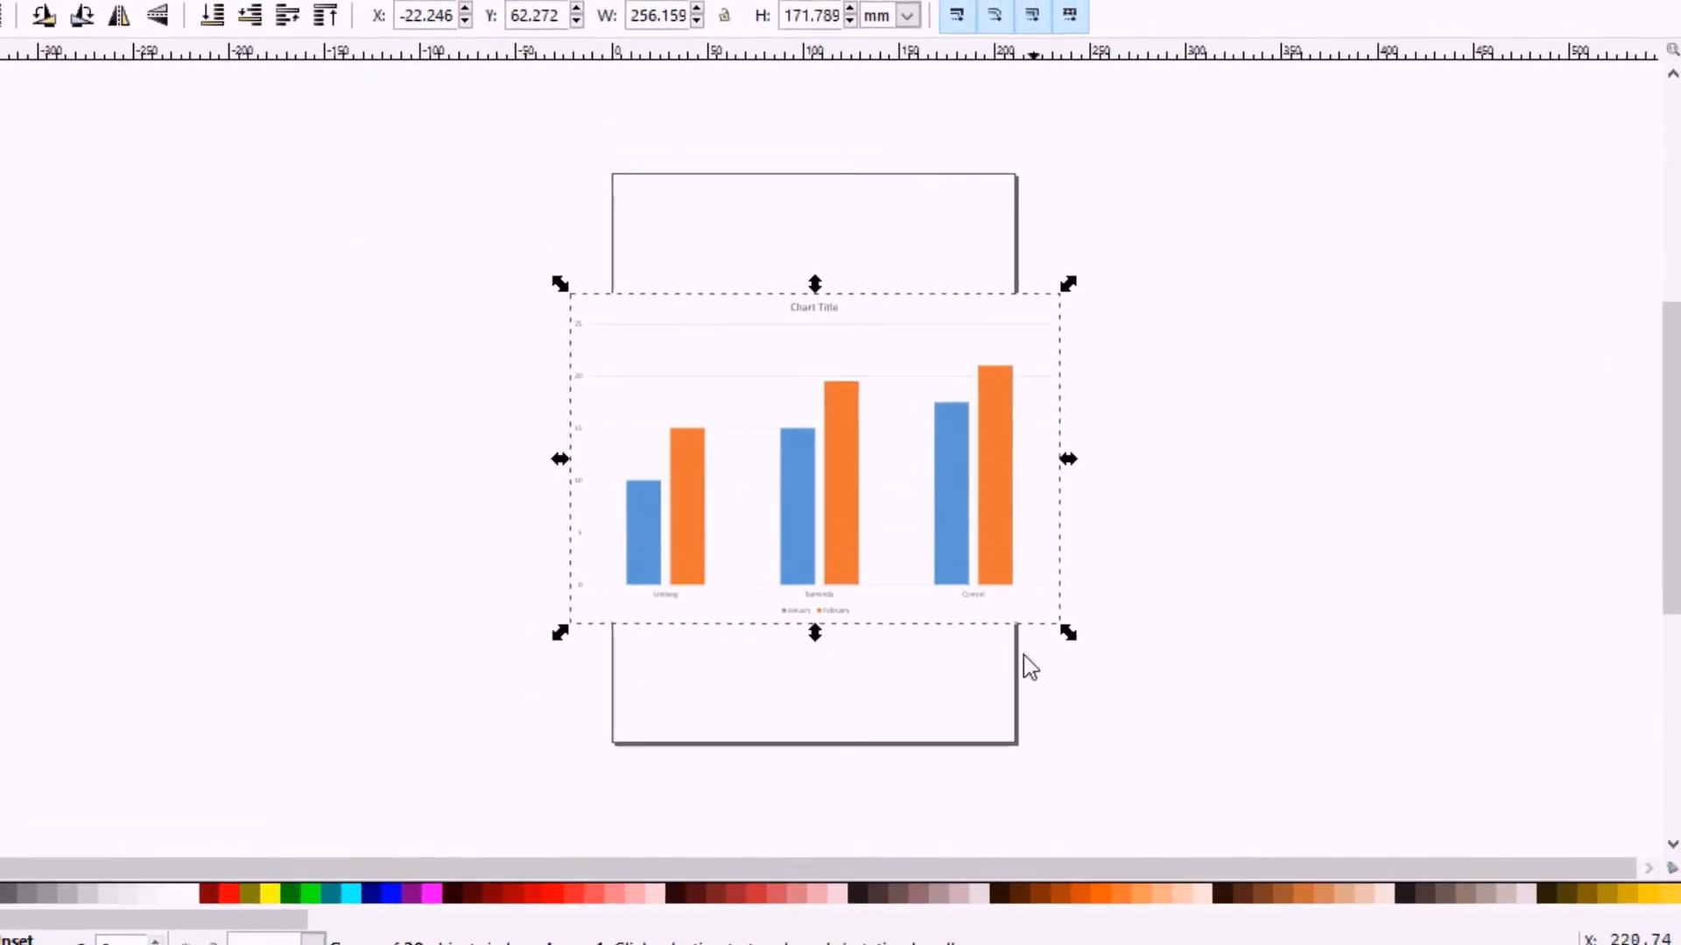
mouse_move(1068, 634)
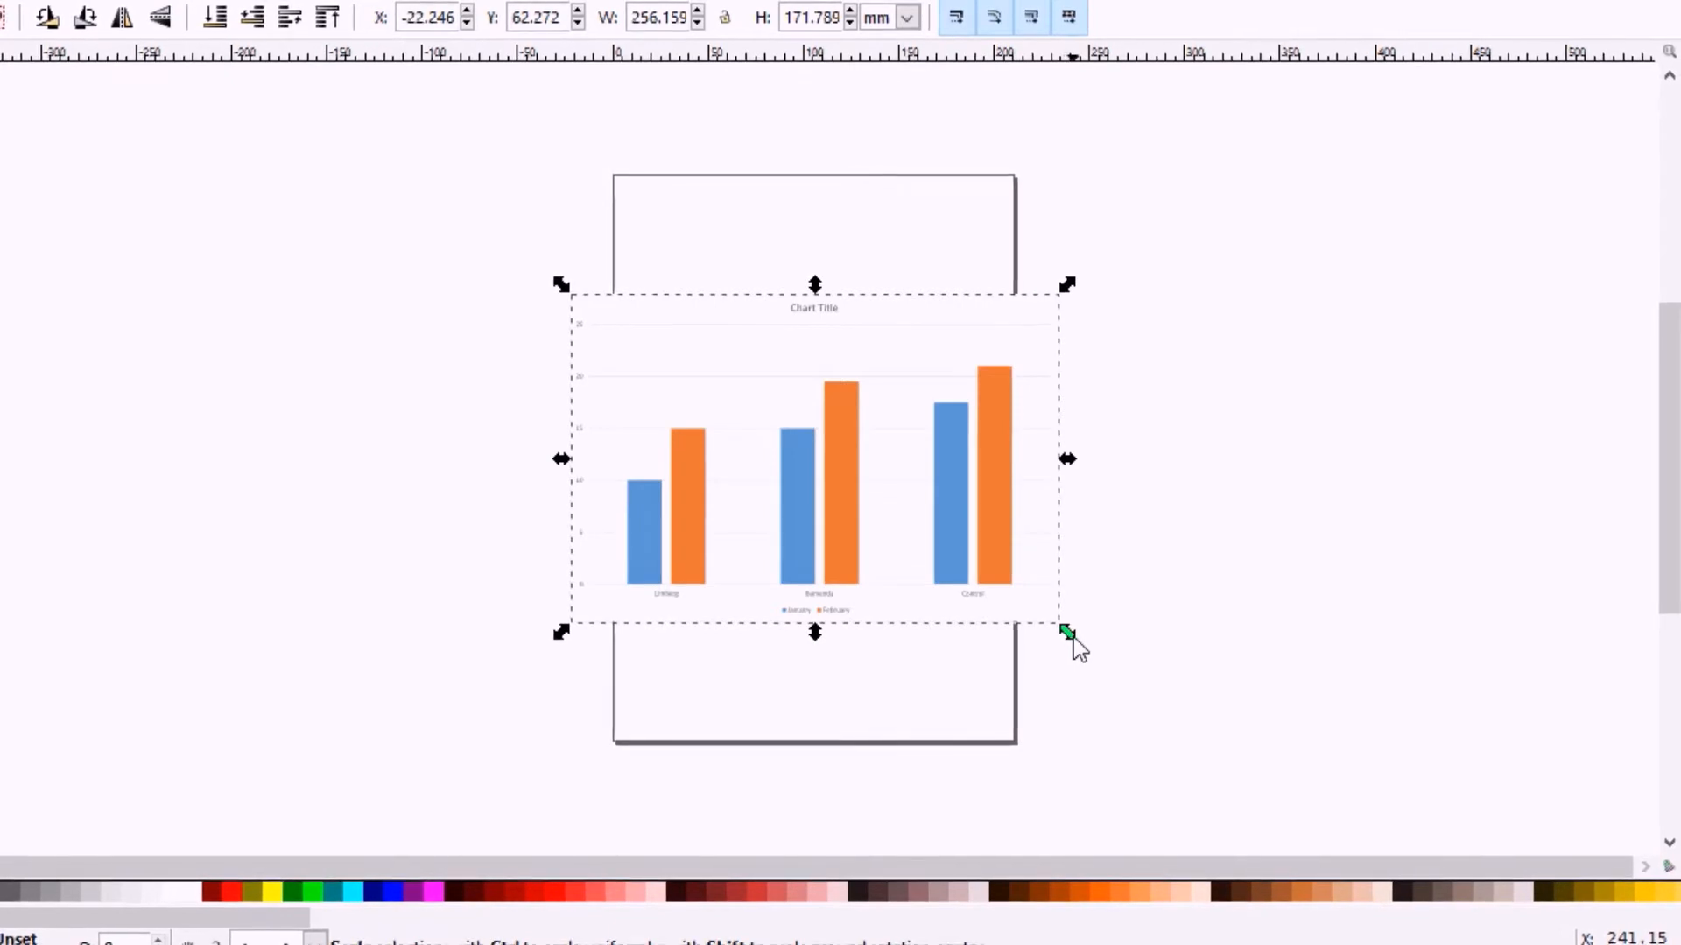
Step: Scale the imported chart down by its corner handle to fit the page width
drag(1069, 632, 1059, 626)
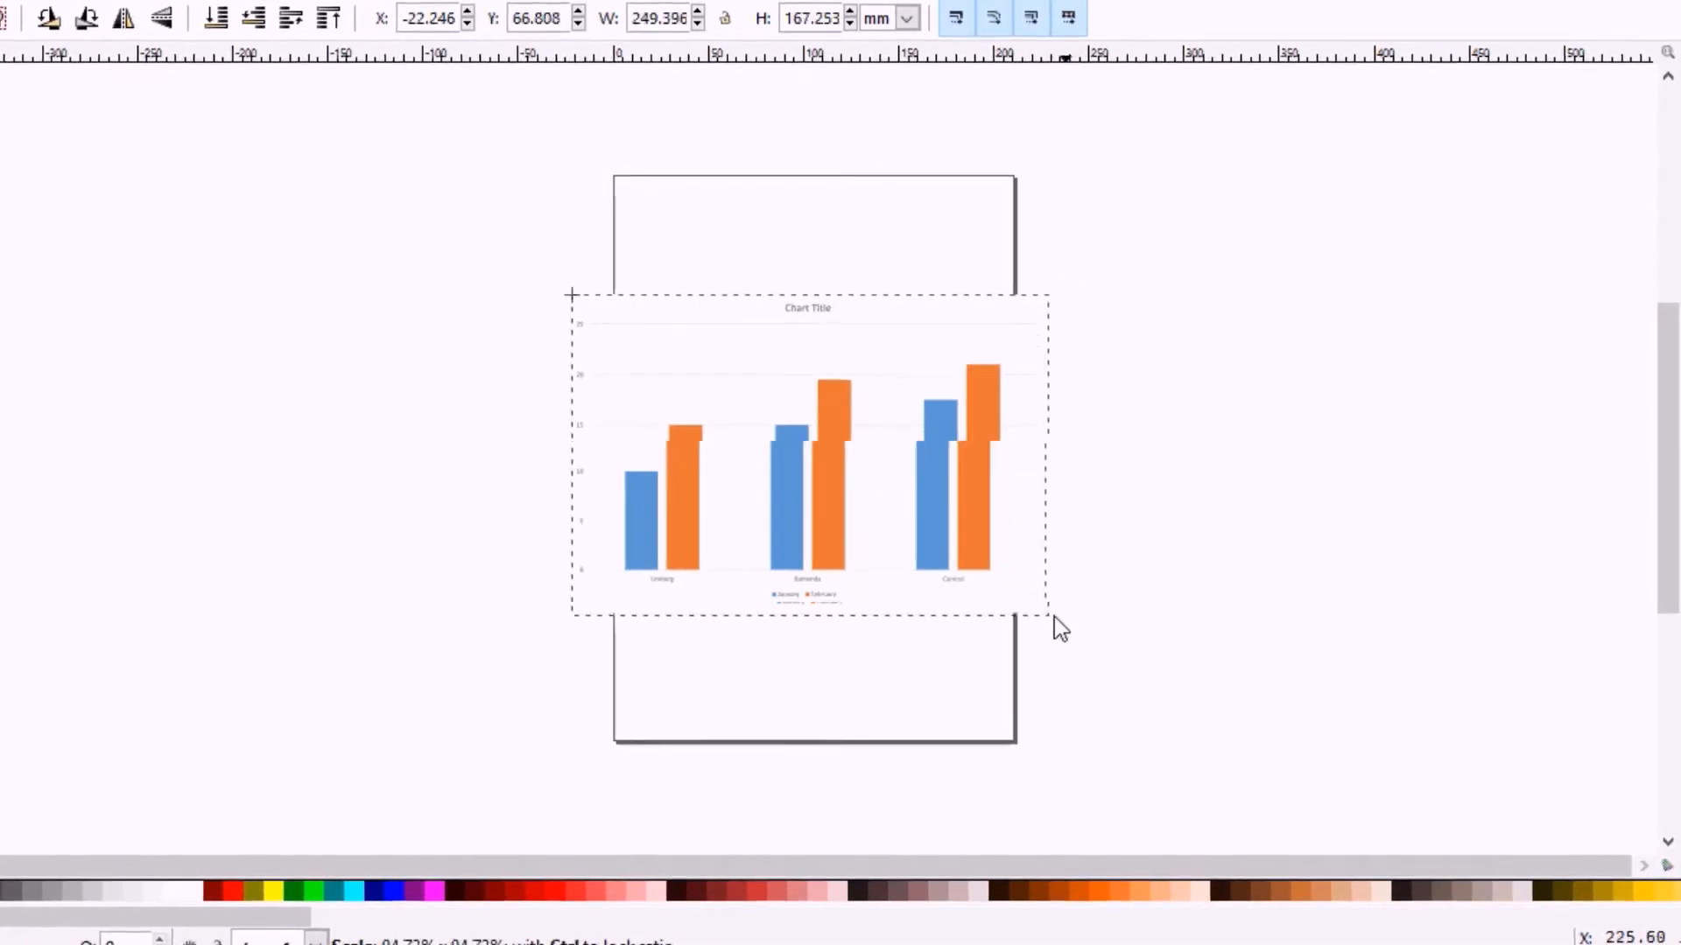
drag(1049, 614, 798, 451)
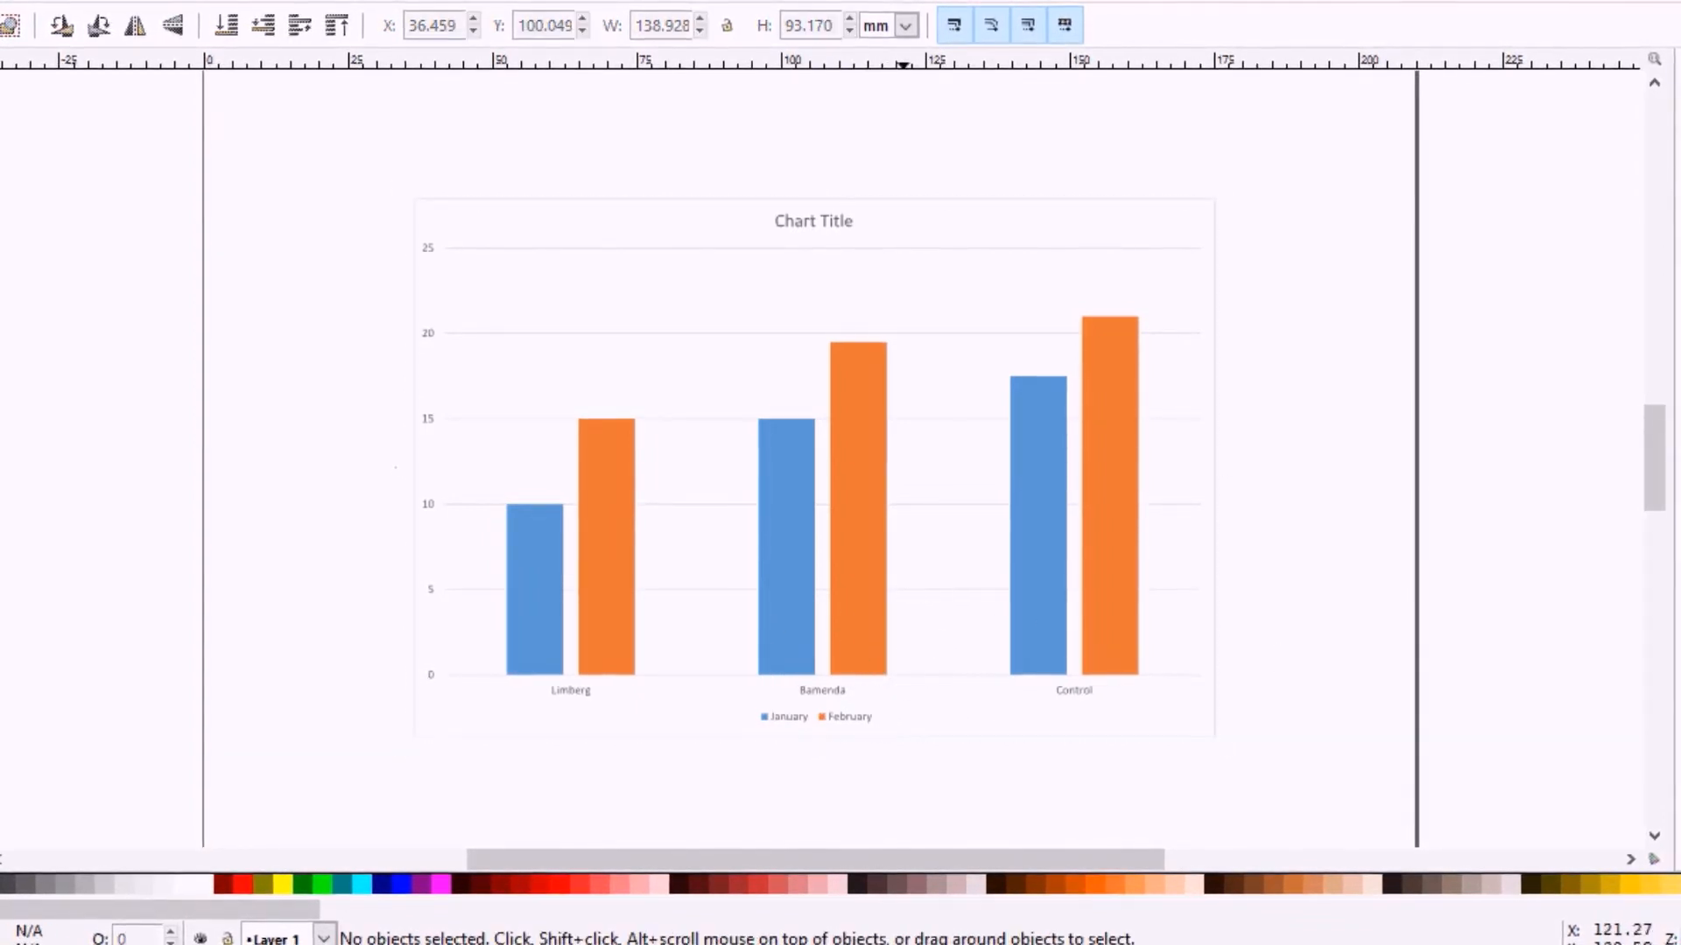
Step: Ungroup the chart via Object > Ungroup, then test-move the orange February bars and return them
click(961, 617)
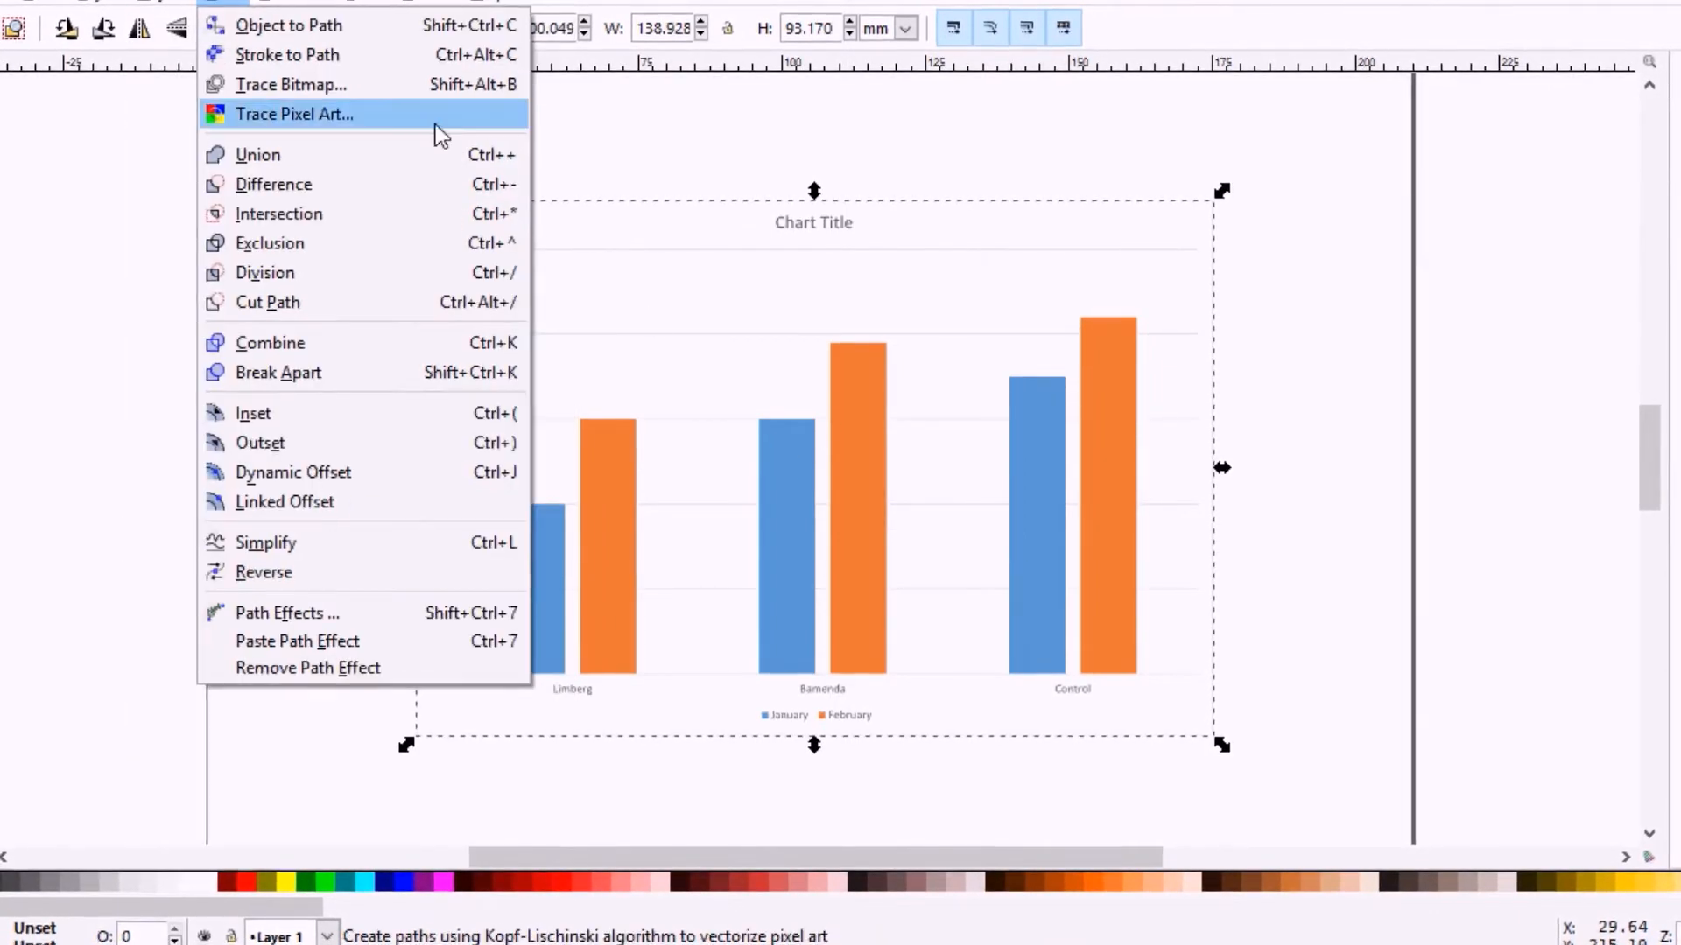
click(201, 9)
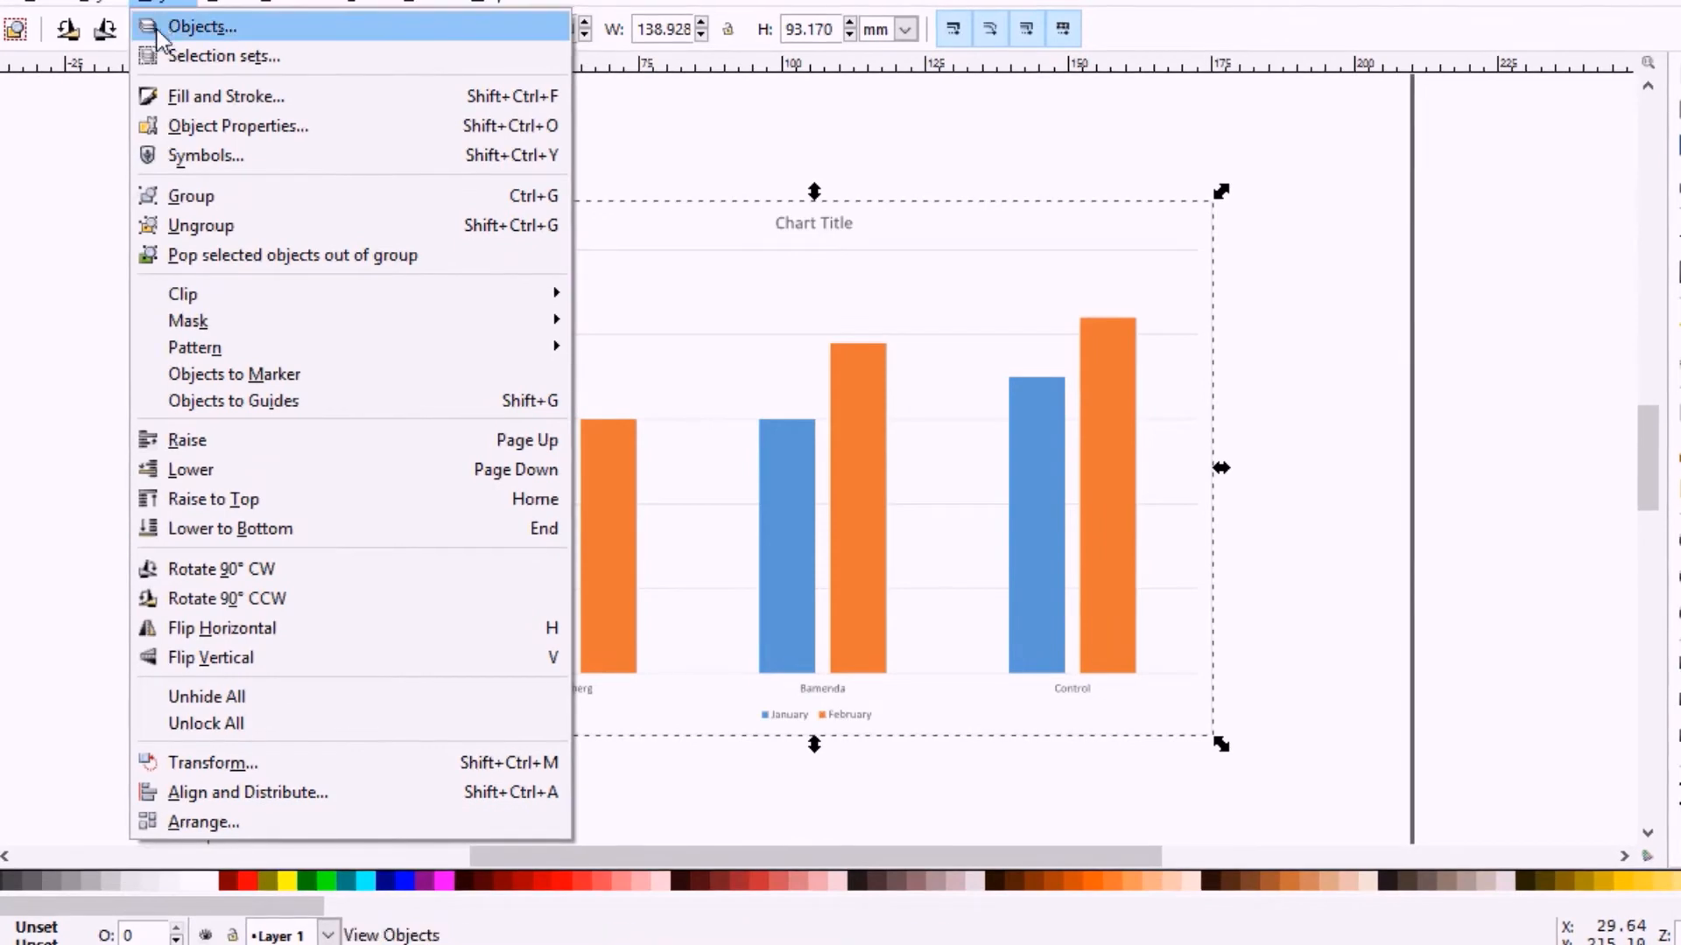
click(200, 225)
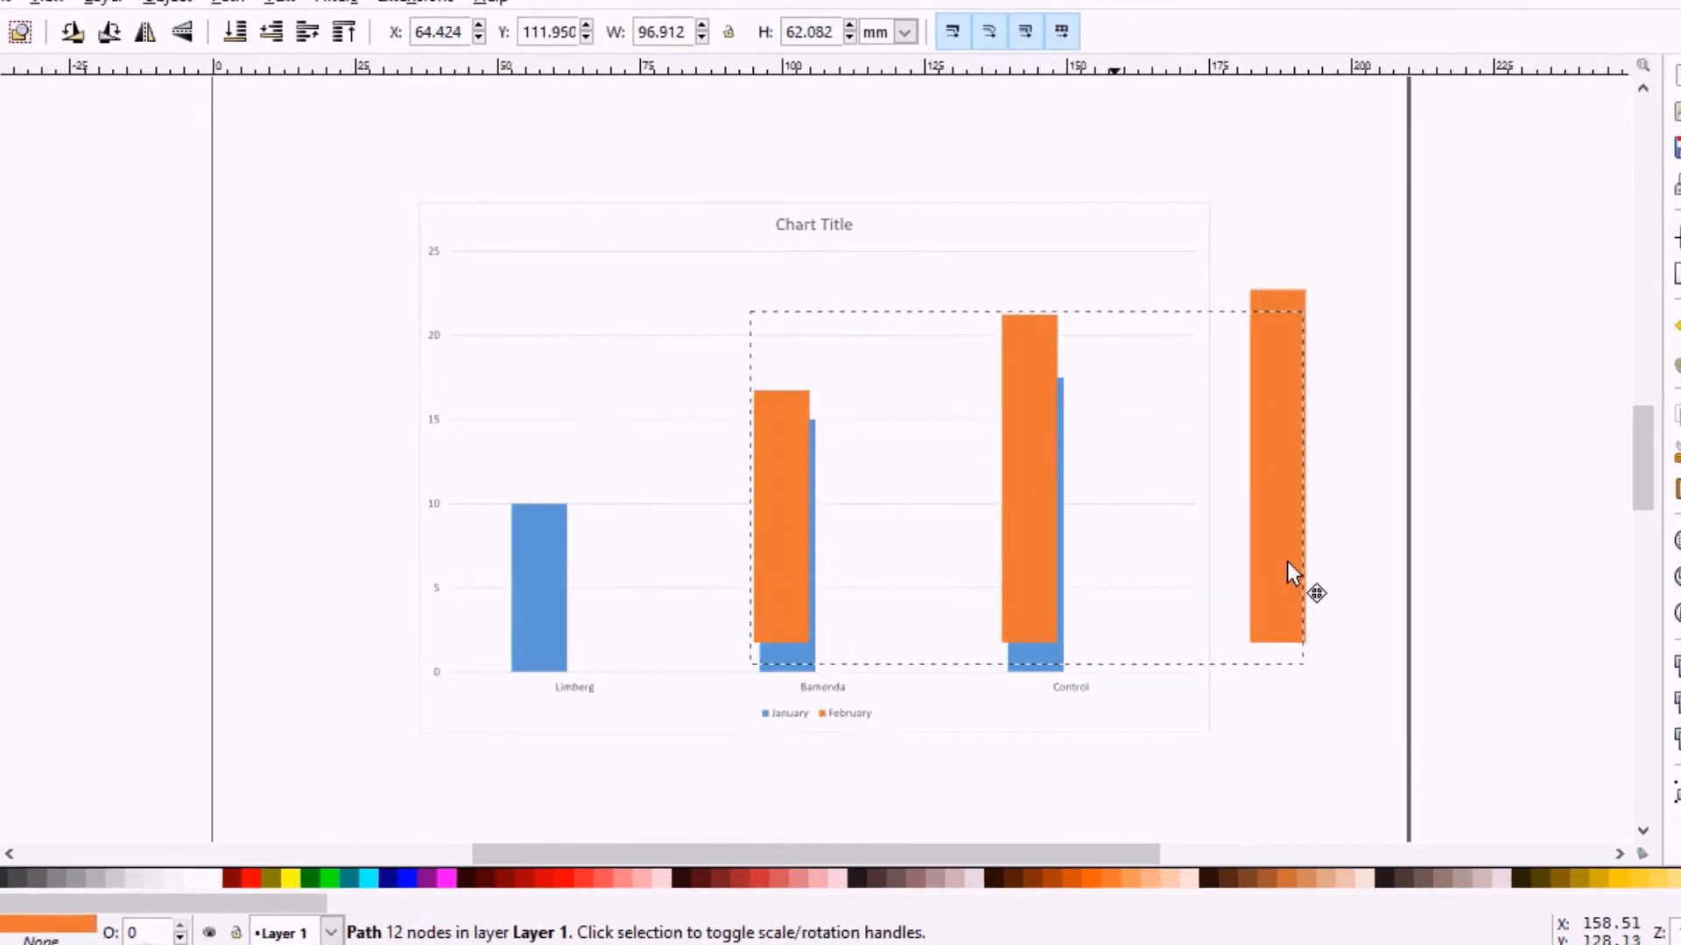
drag(1292, 571, 1233, 625)
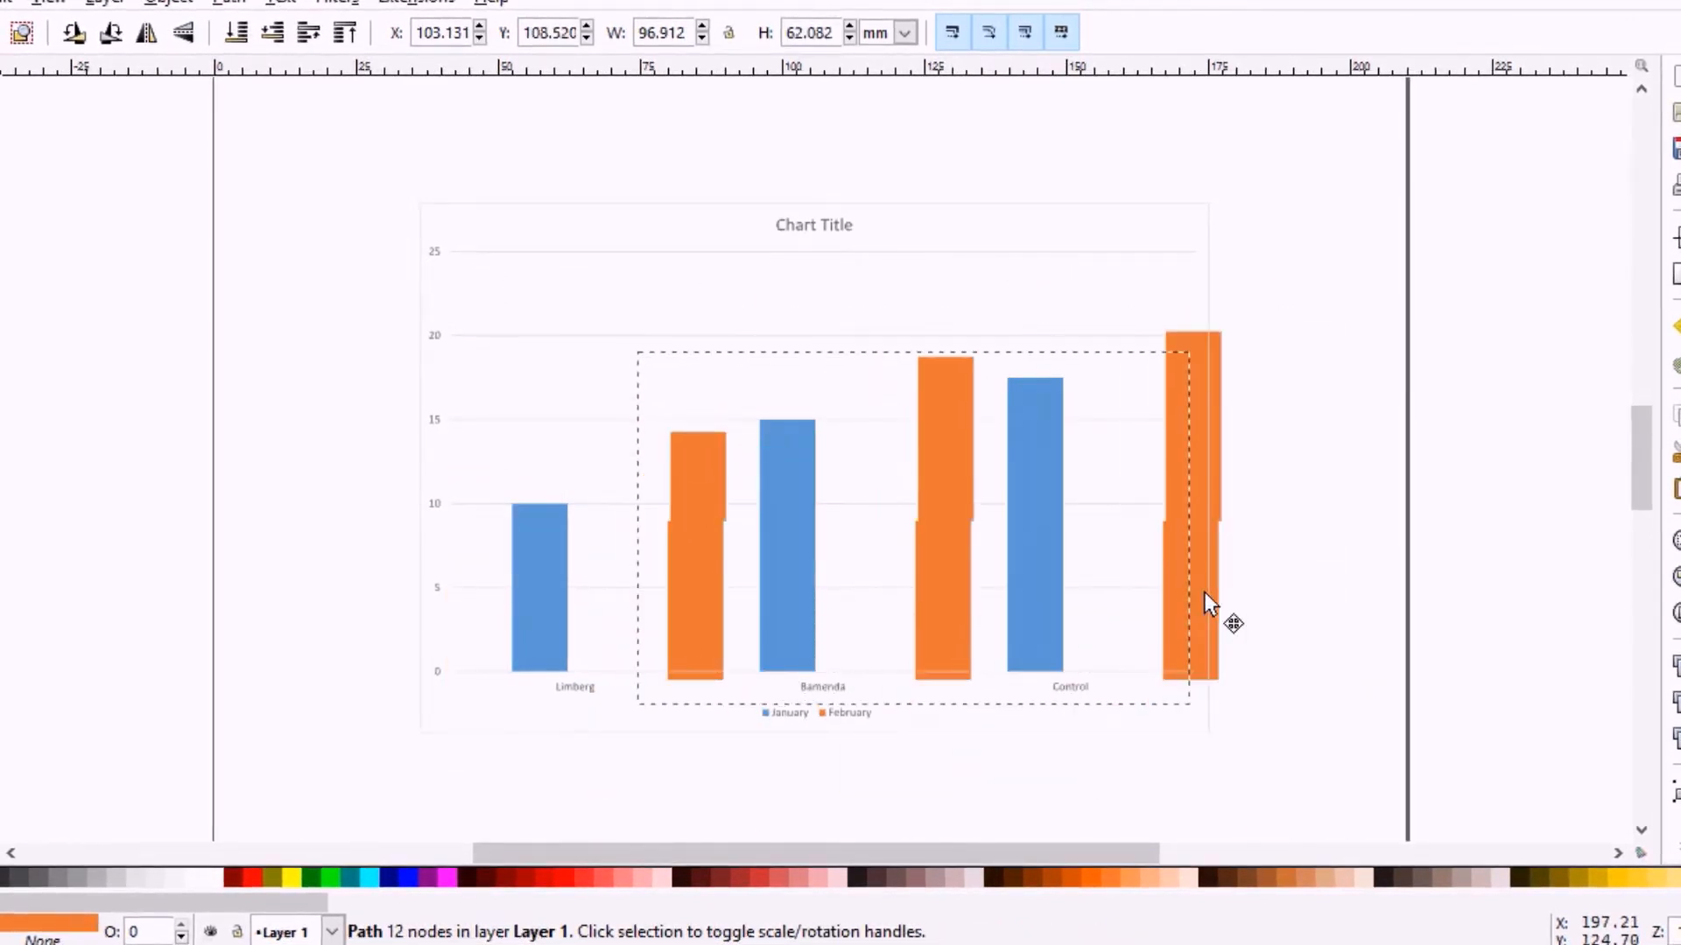
drag(1212, 600, 1169, 595)
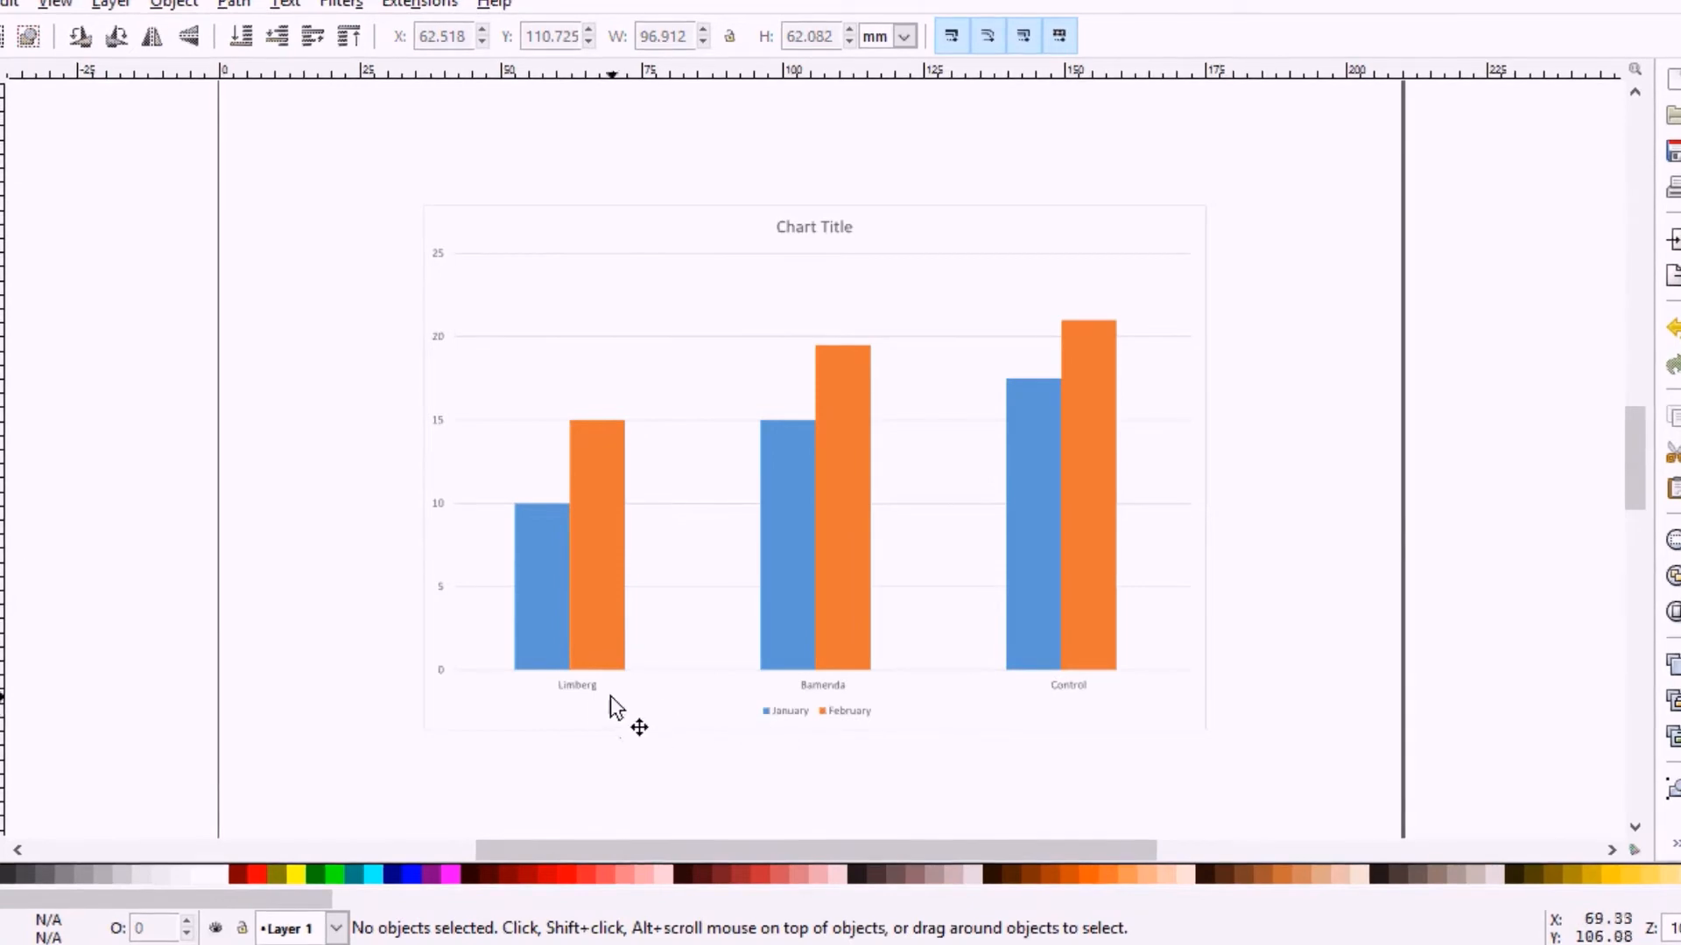
Step: Replace the small Limberg label with new 'Limberg' text at font size 16
click(576, 685)
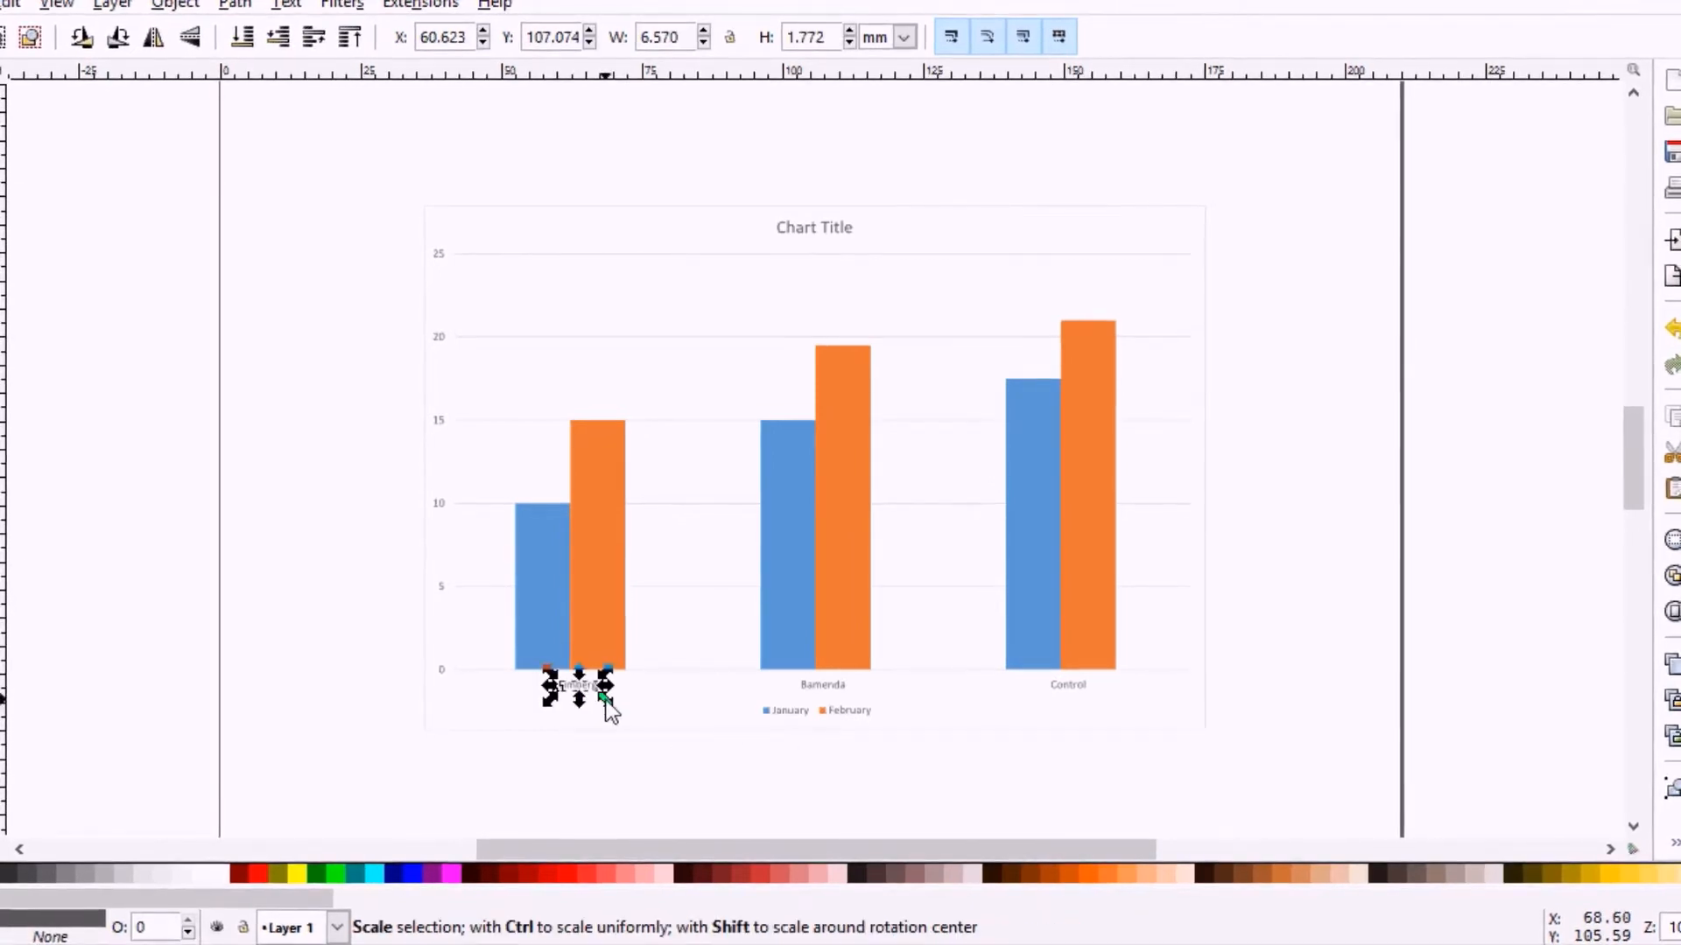
click(191, 511)
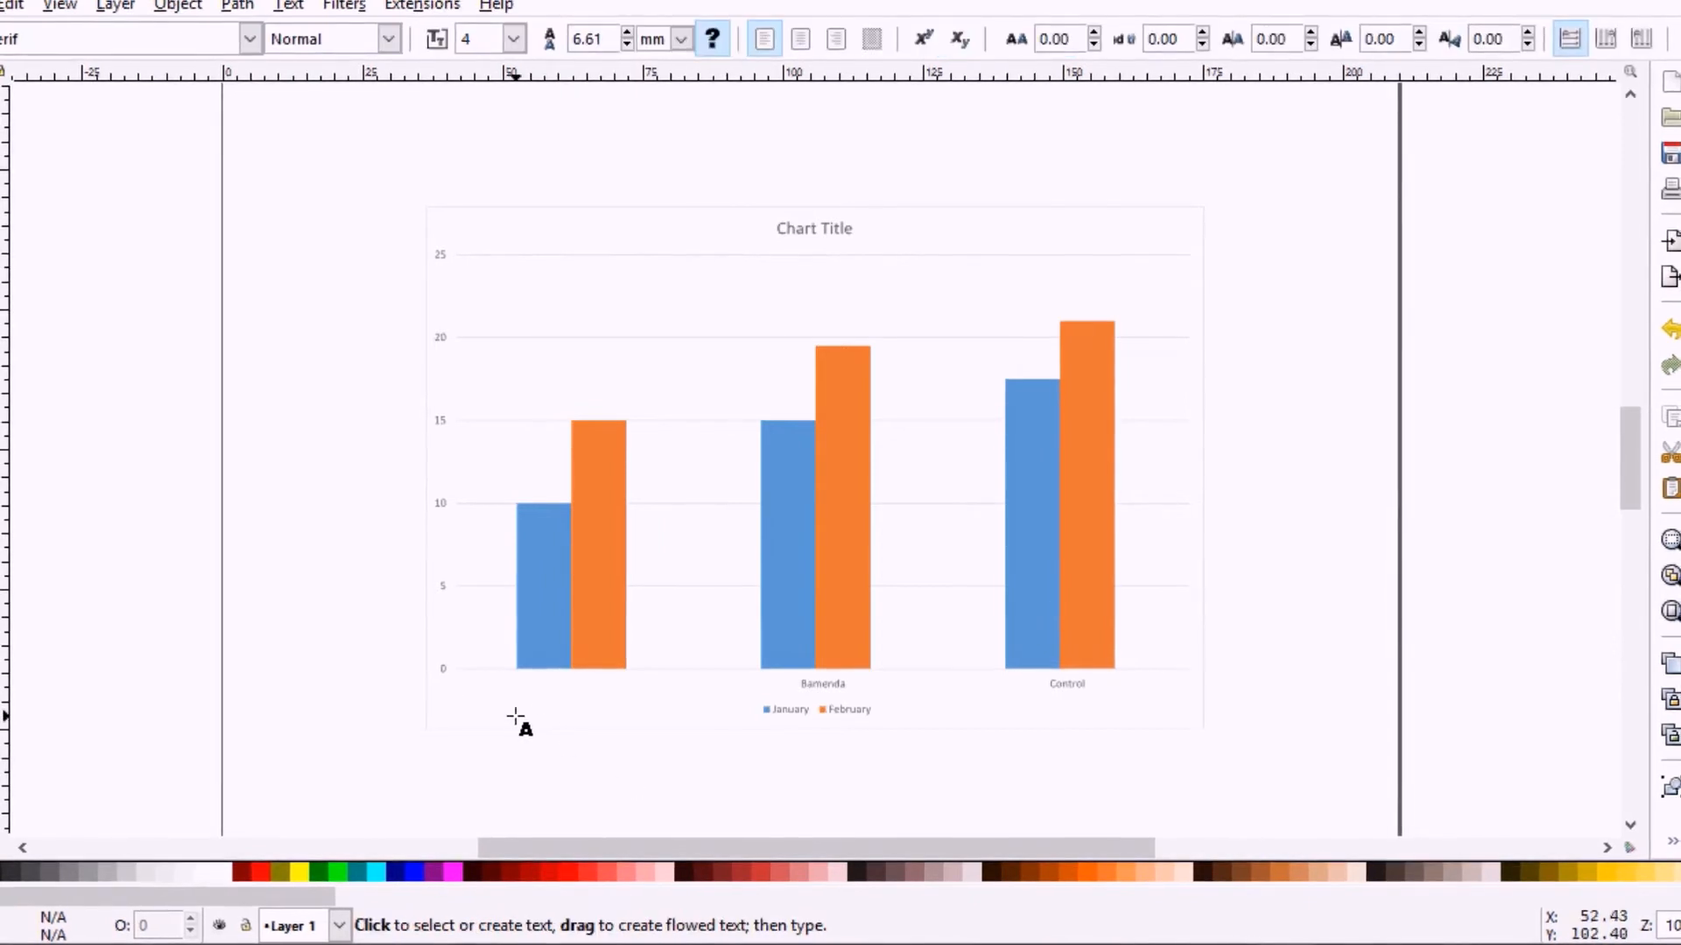
text(Limb)
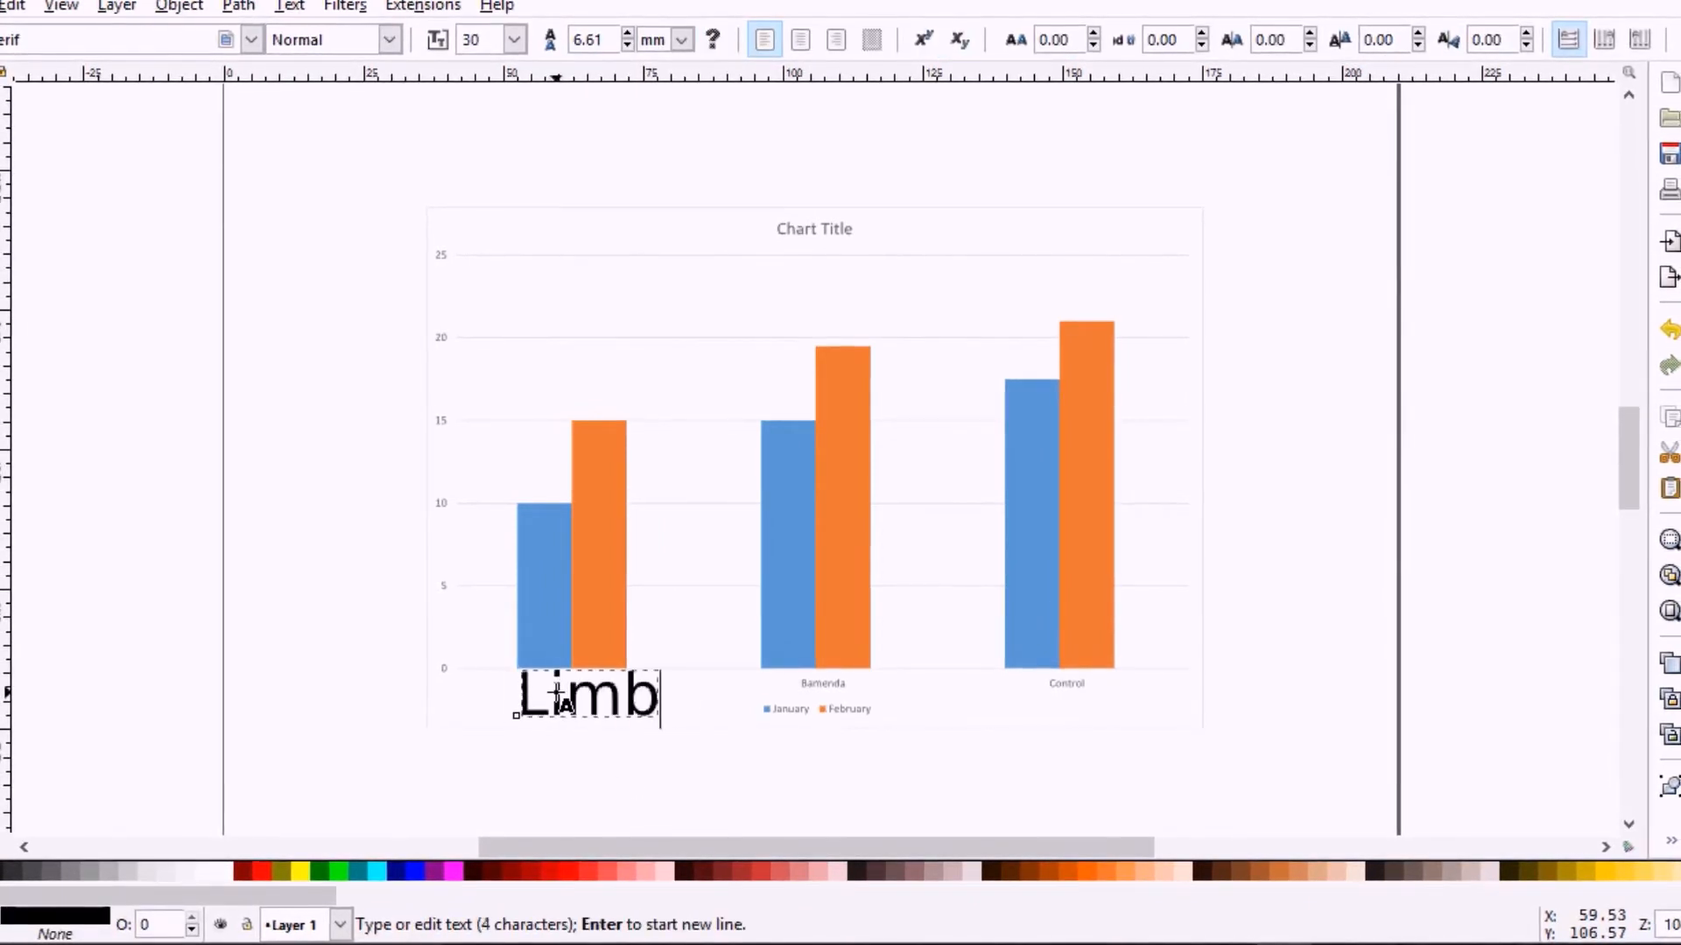
text(erg)
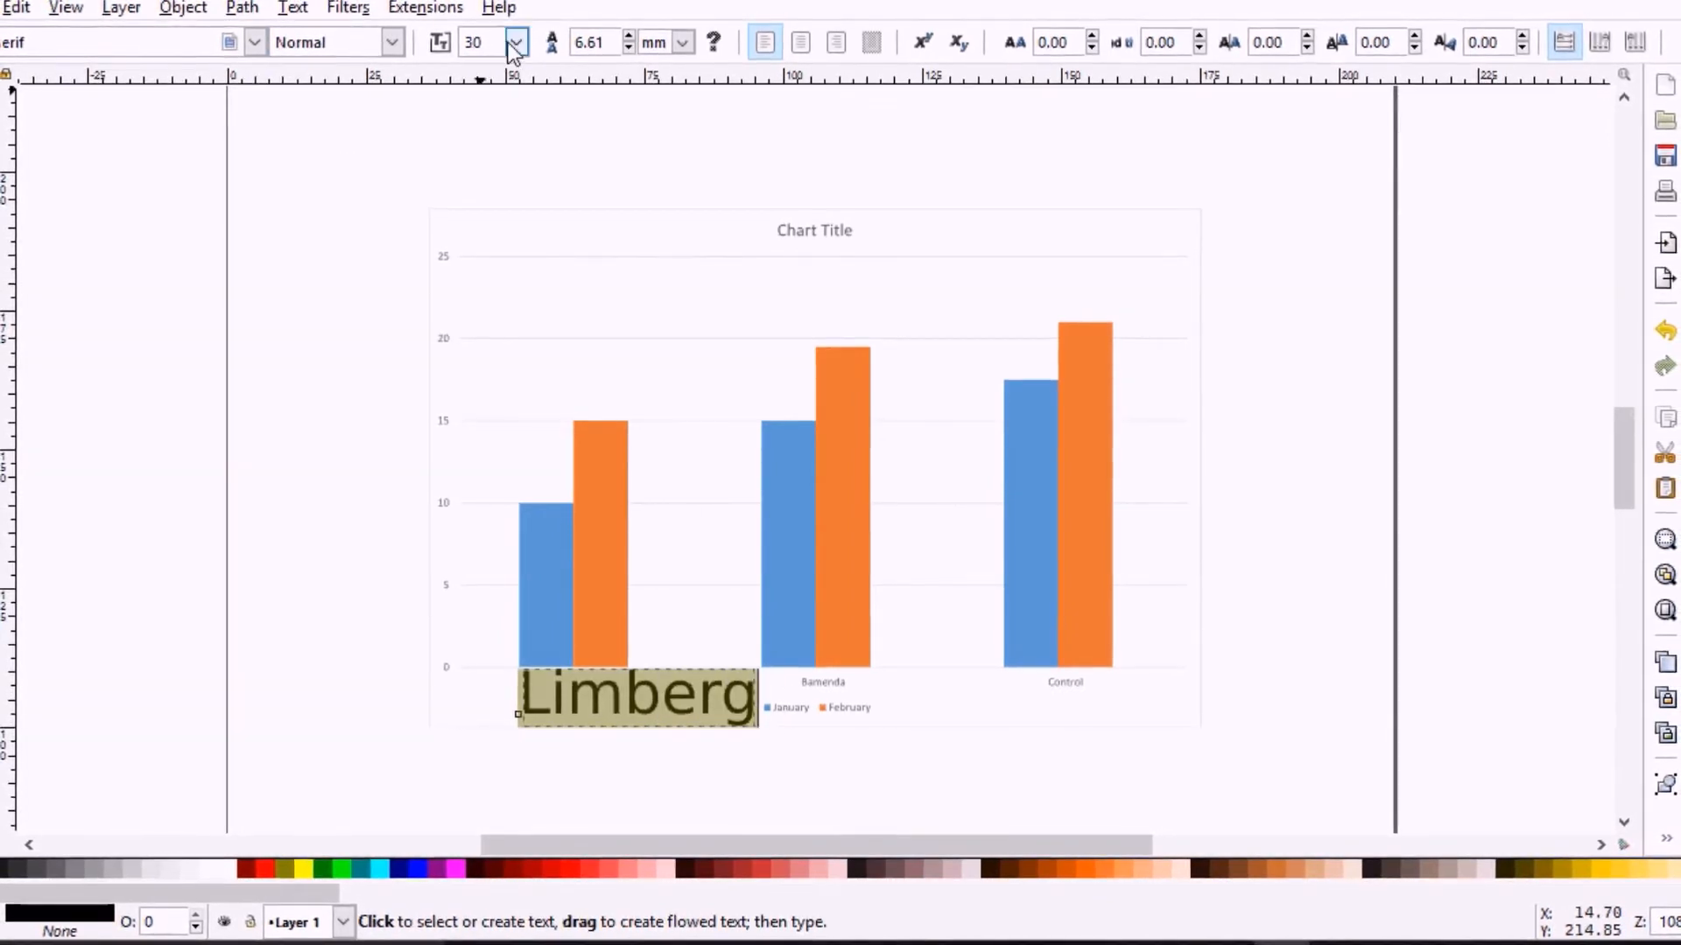
click(515, 42)
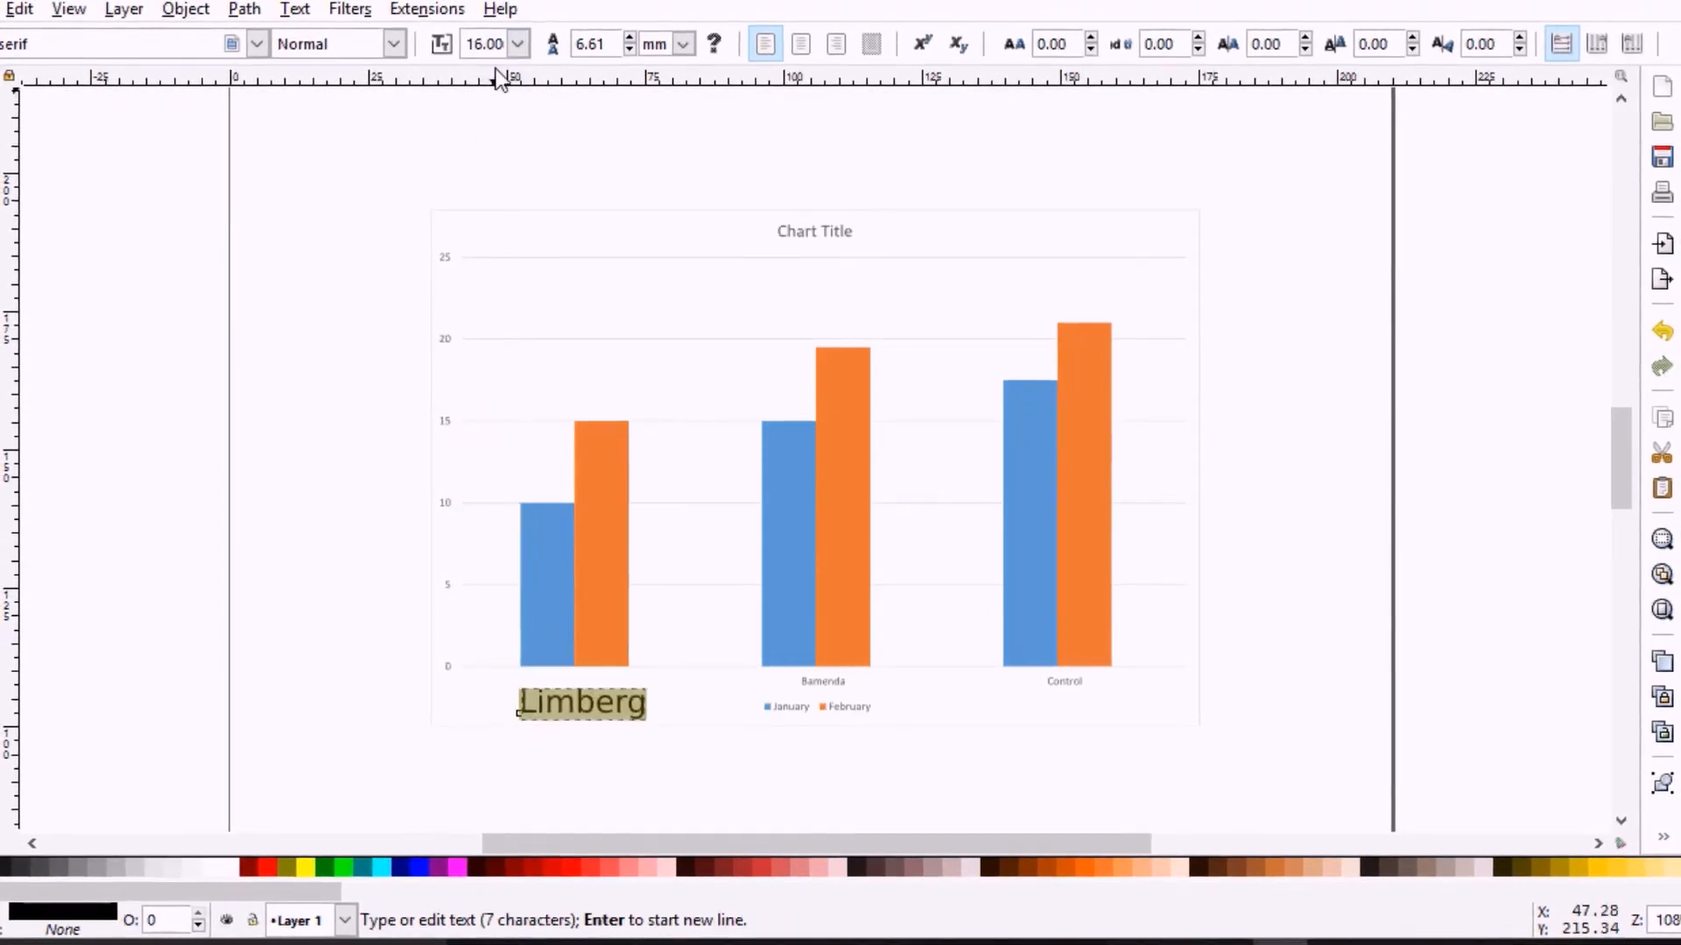
click(518, 44)
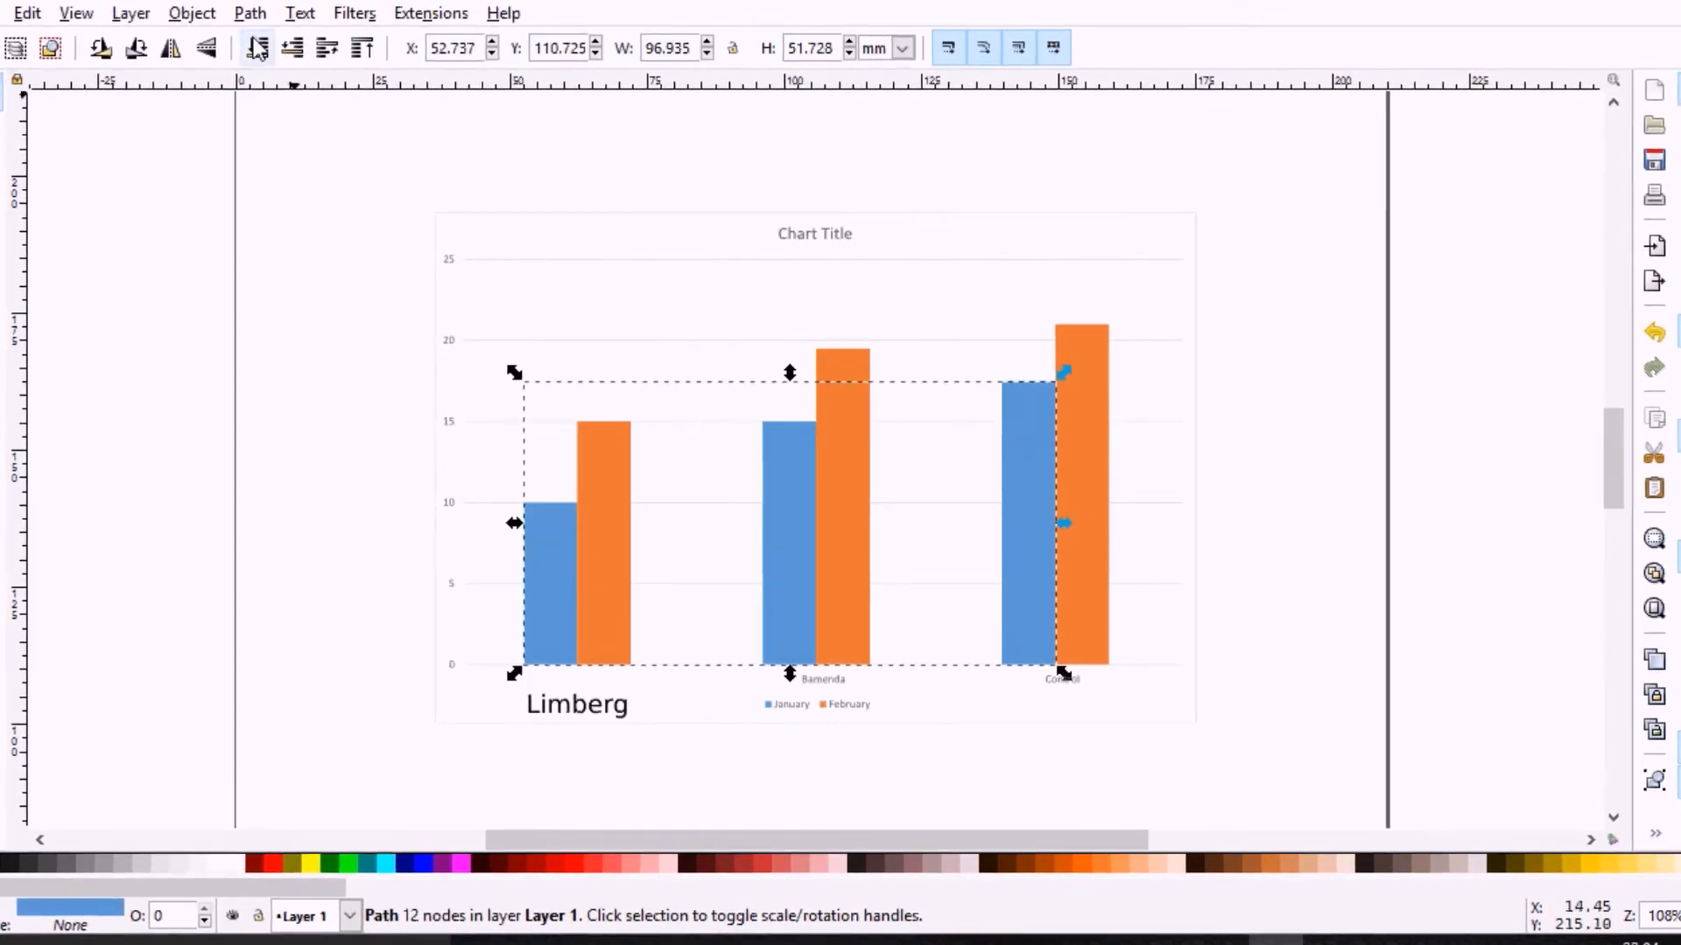
click(192, 14)
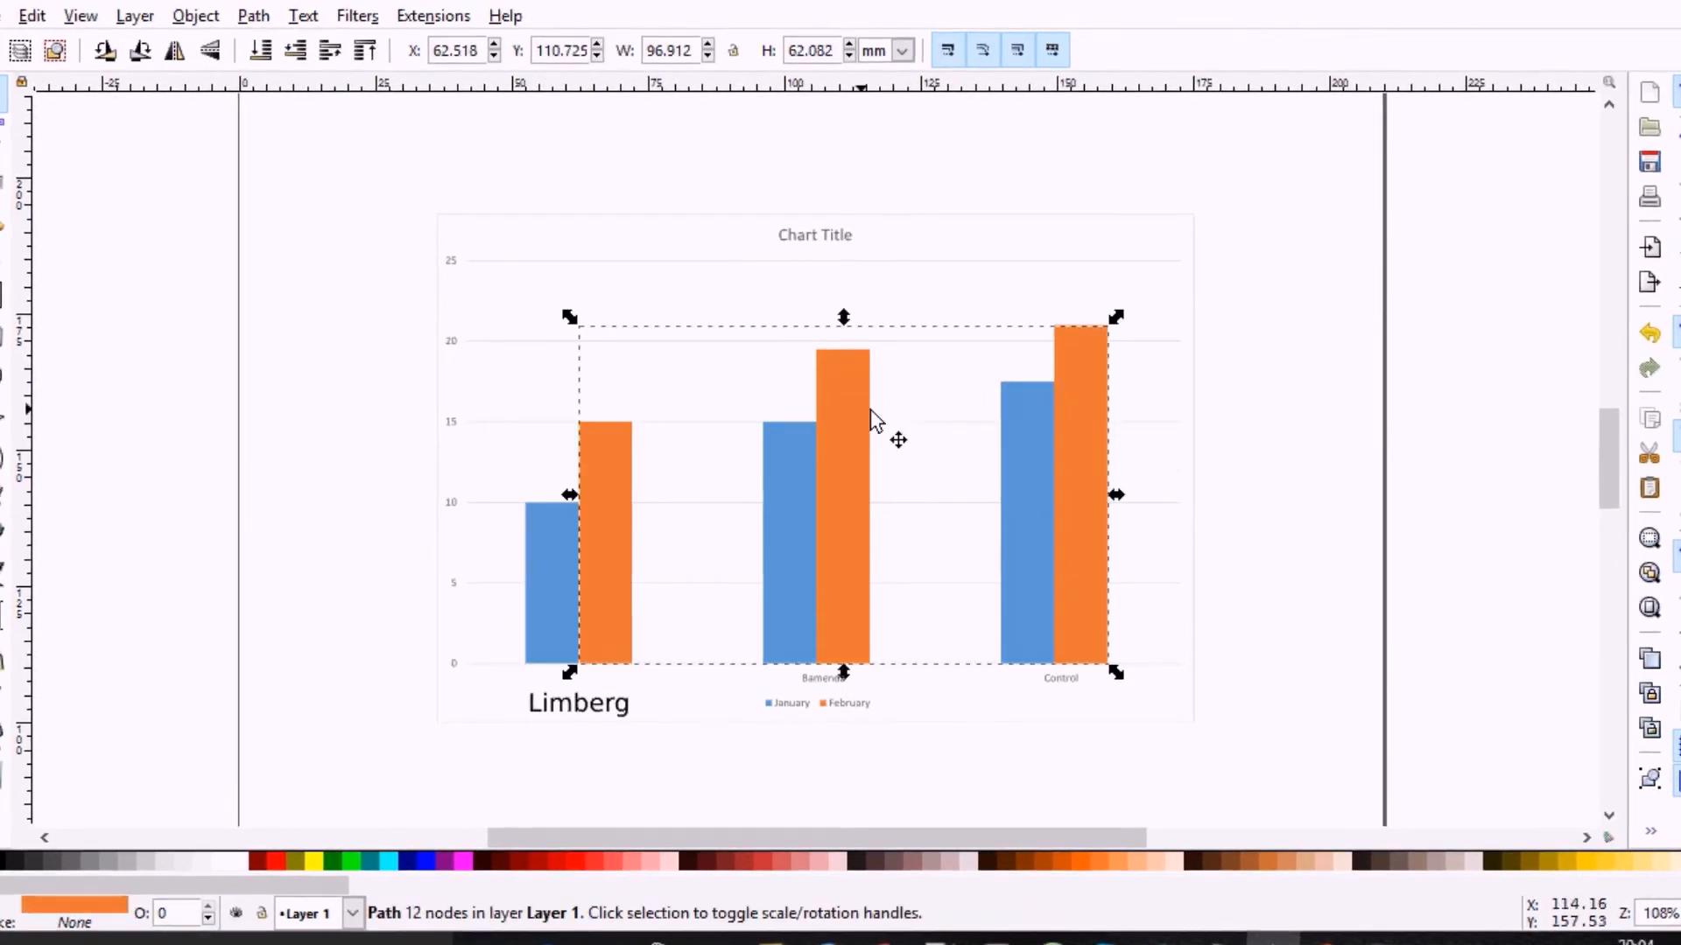
click(195, 16)
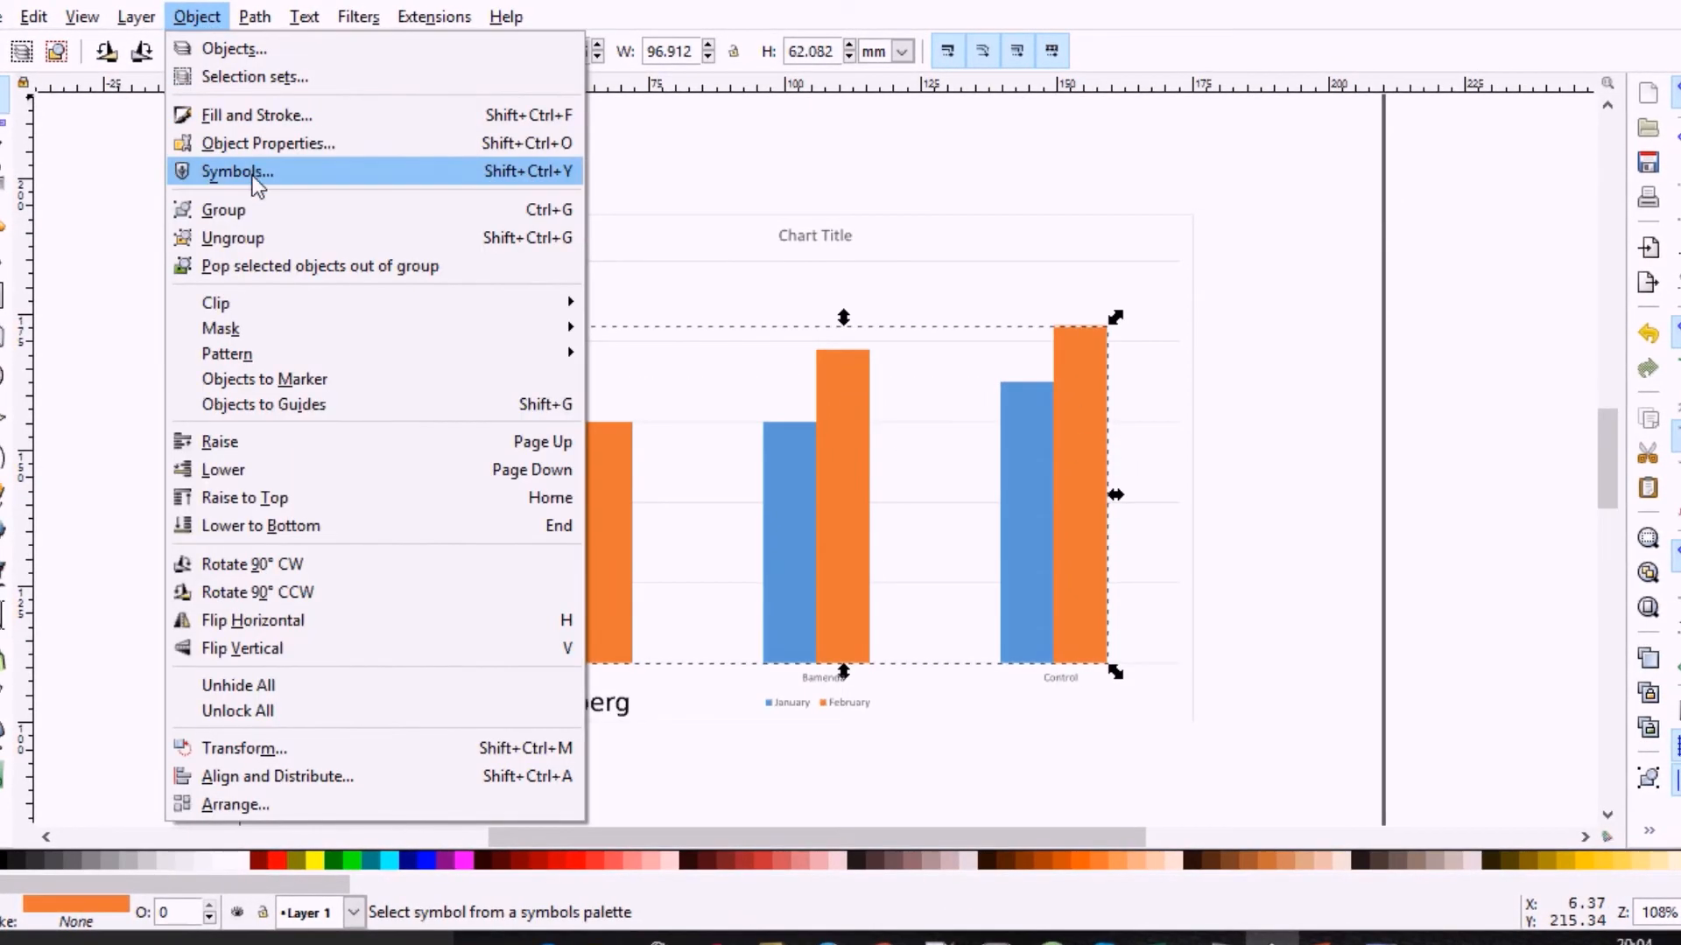
click(233, 238)
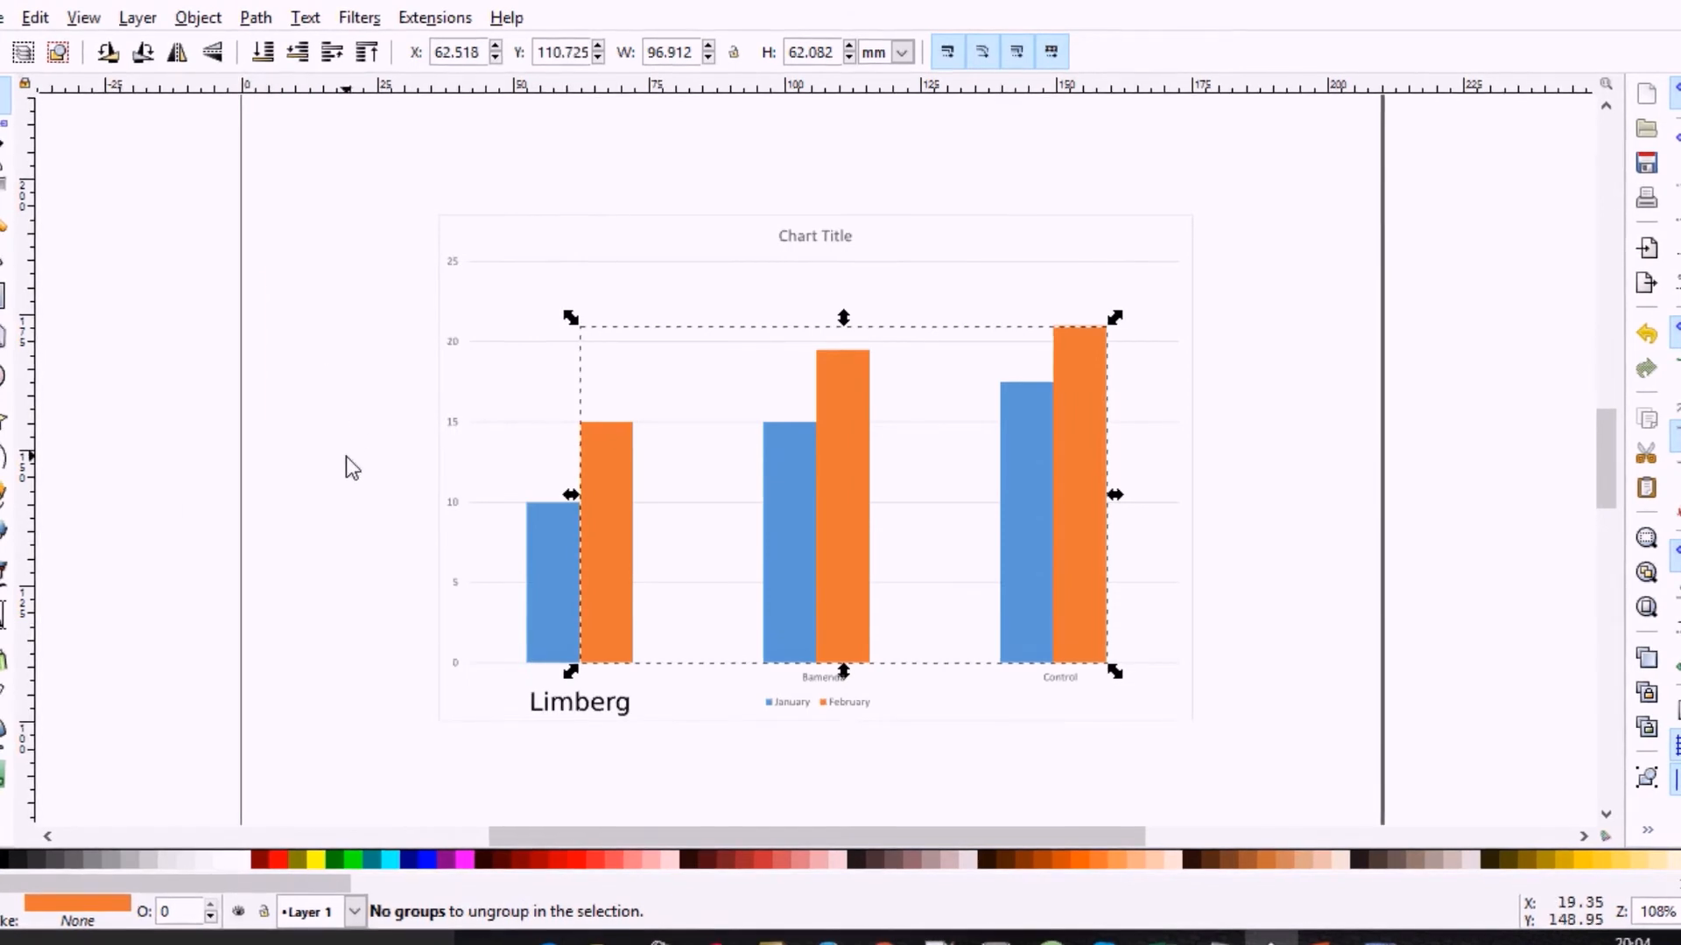
click(814, 236)
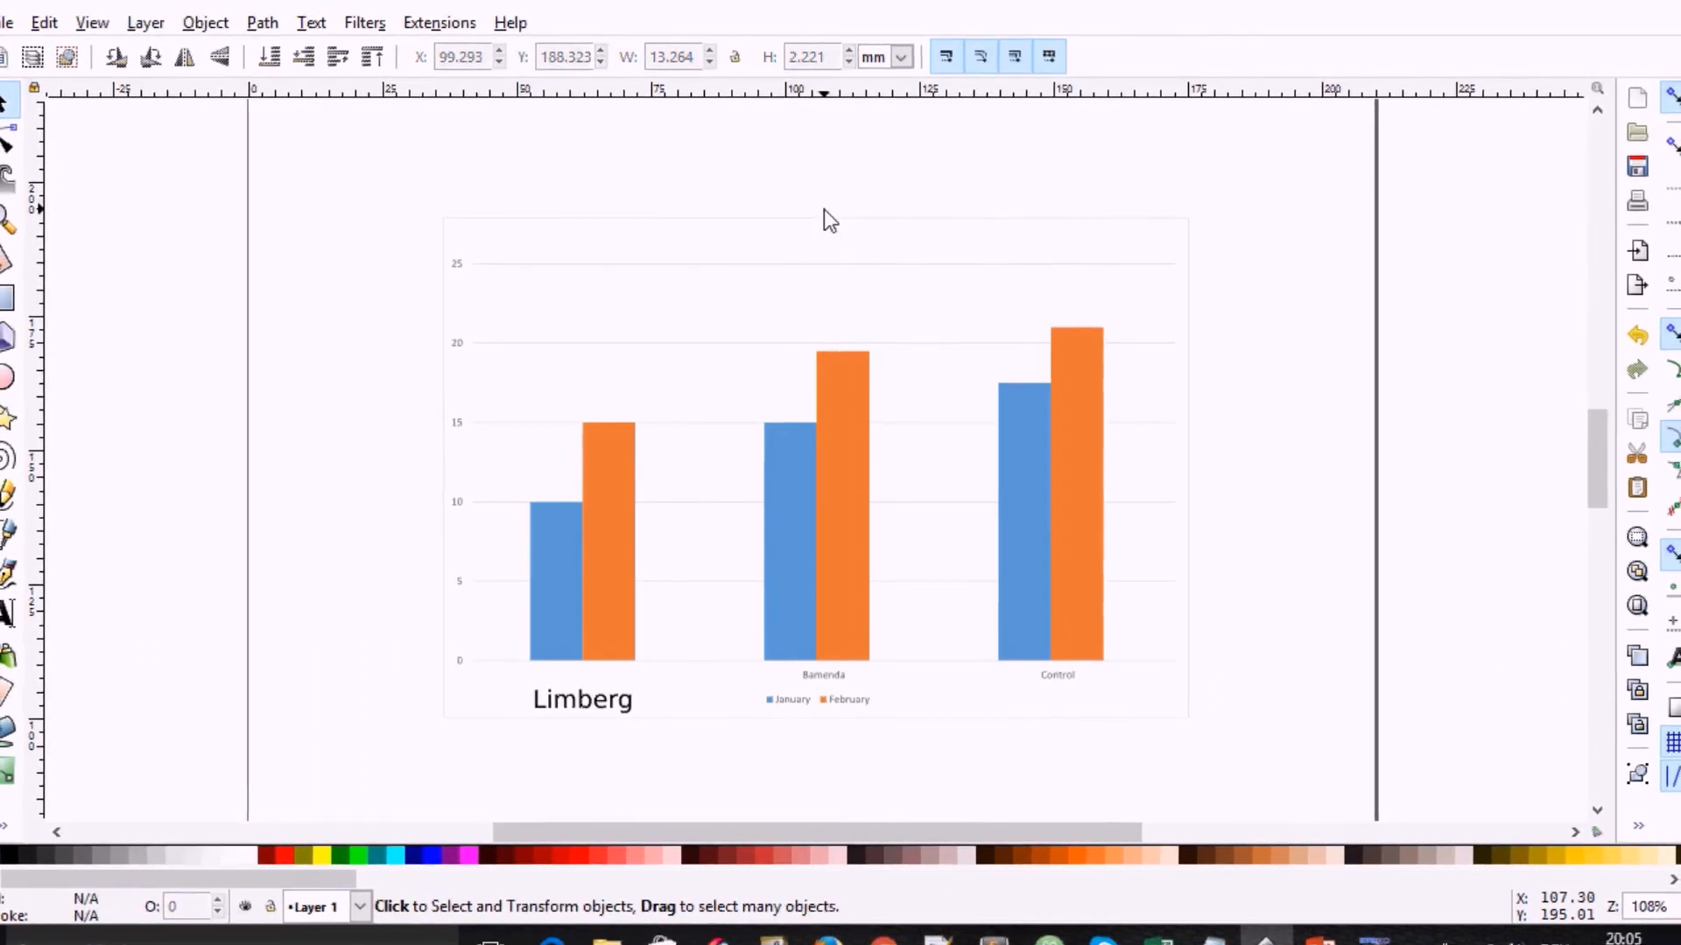
click(820, 590)
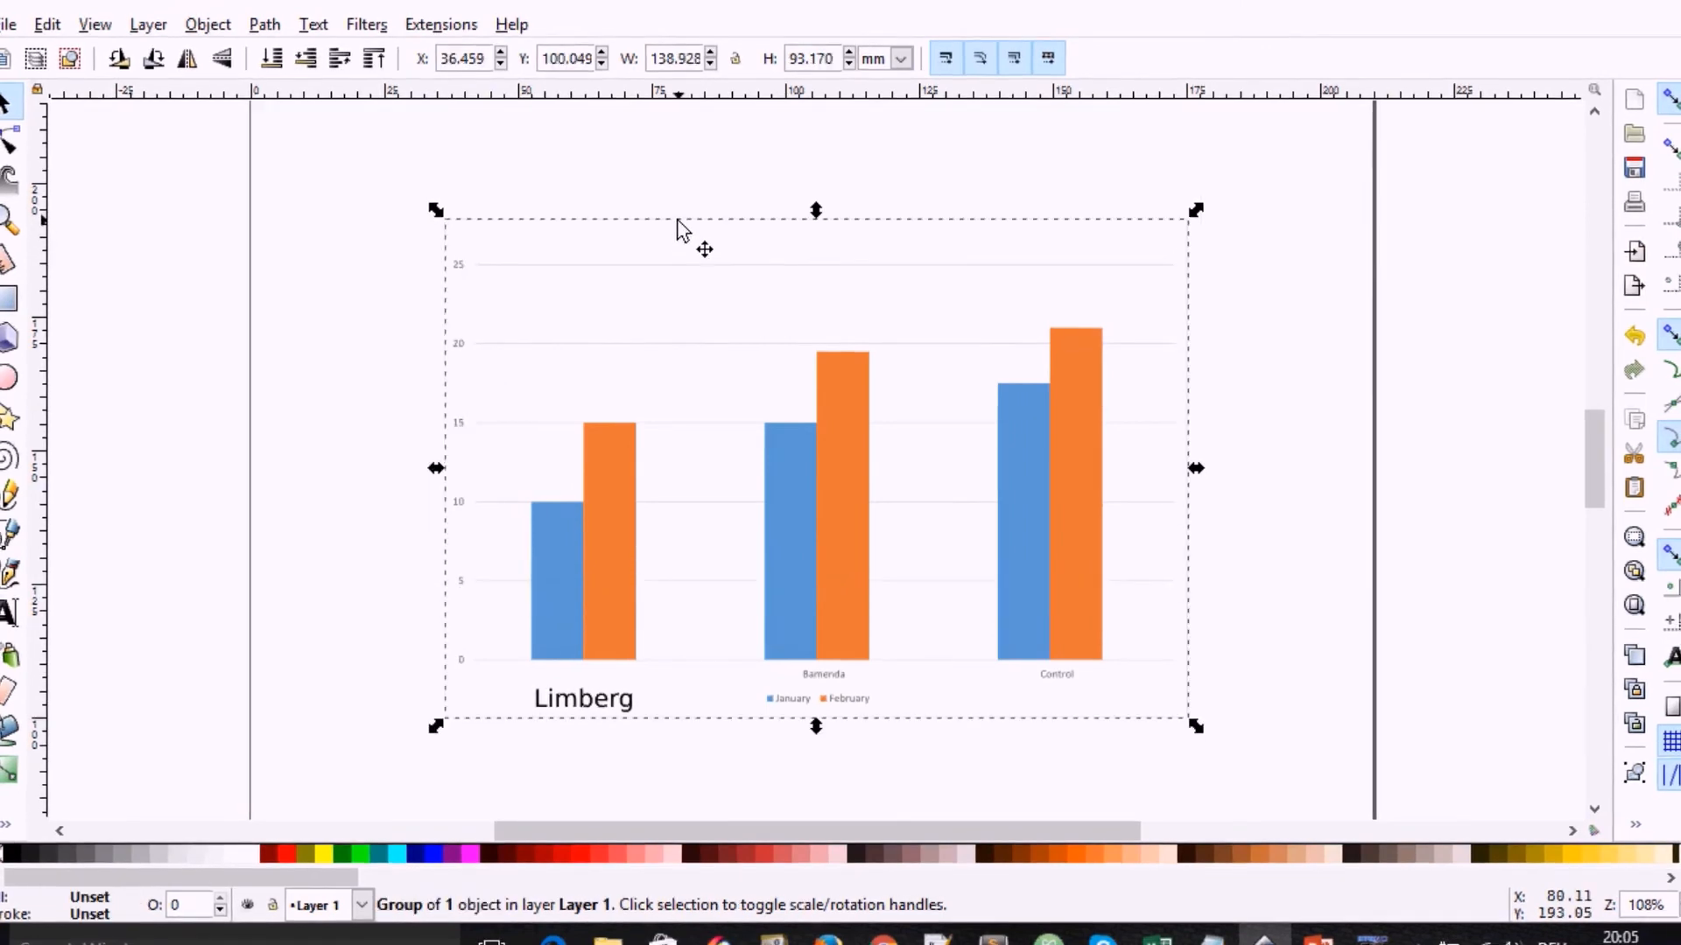
mouse_move(709, 247)
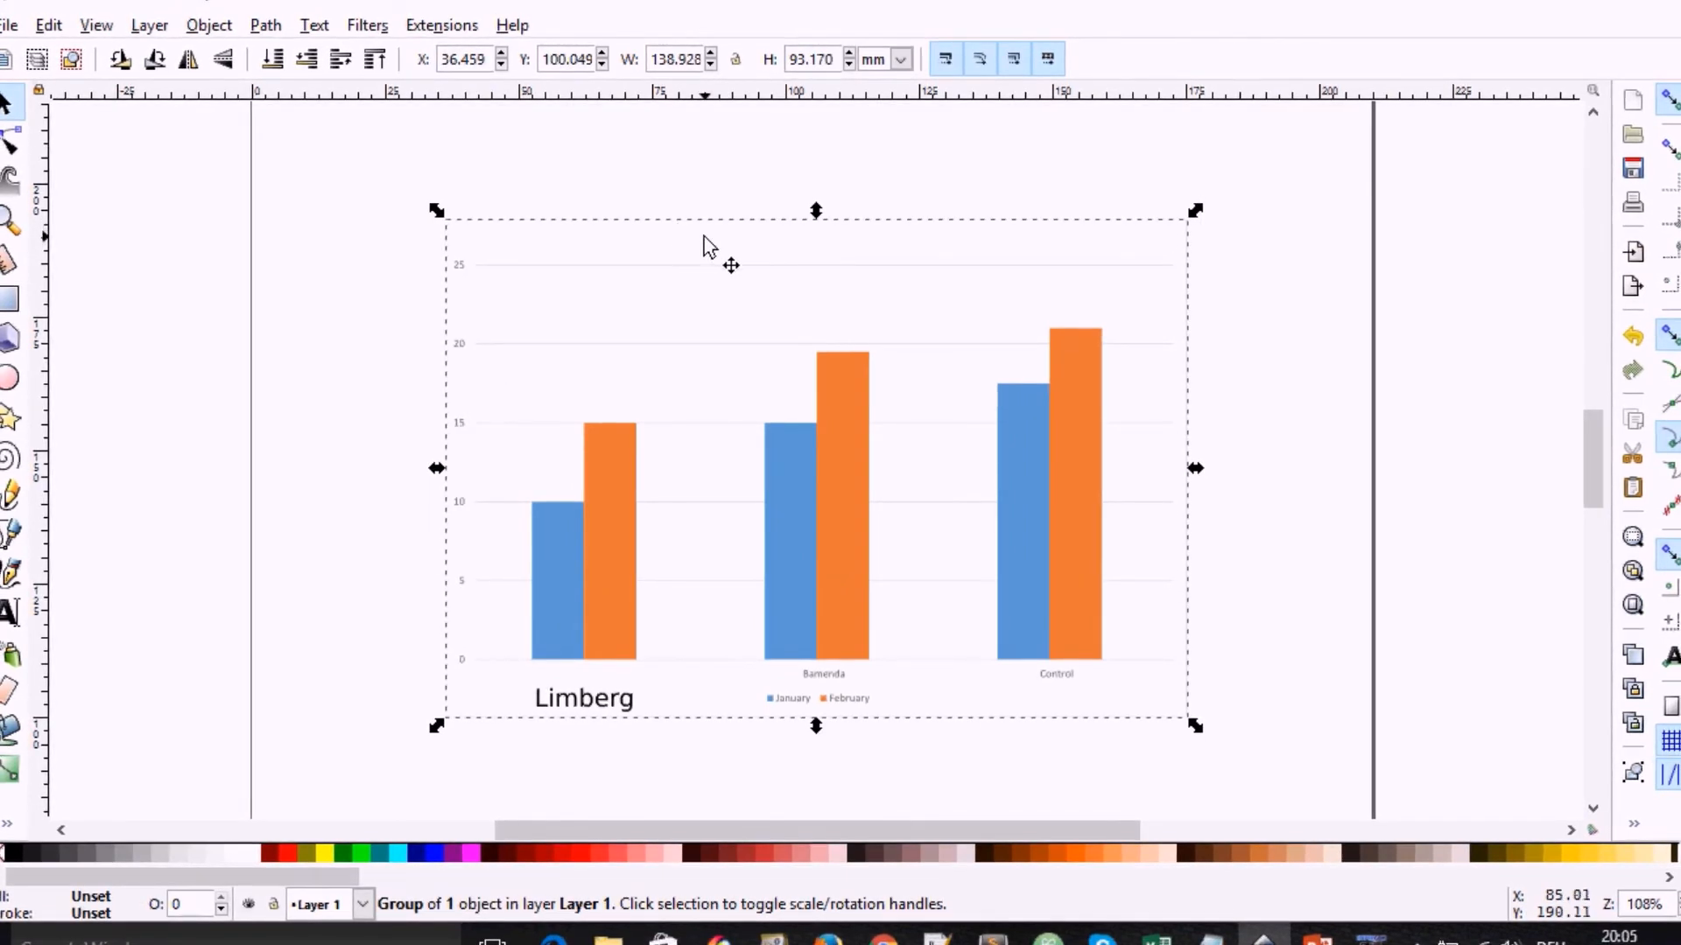